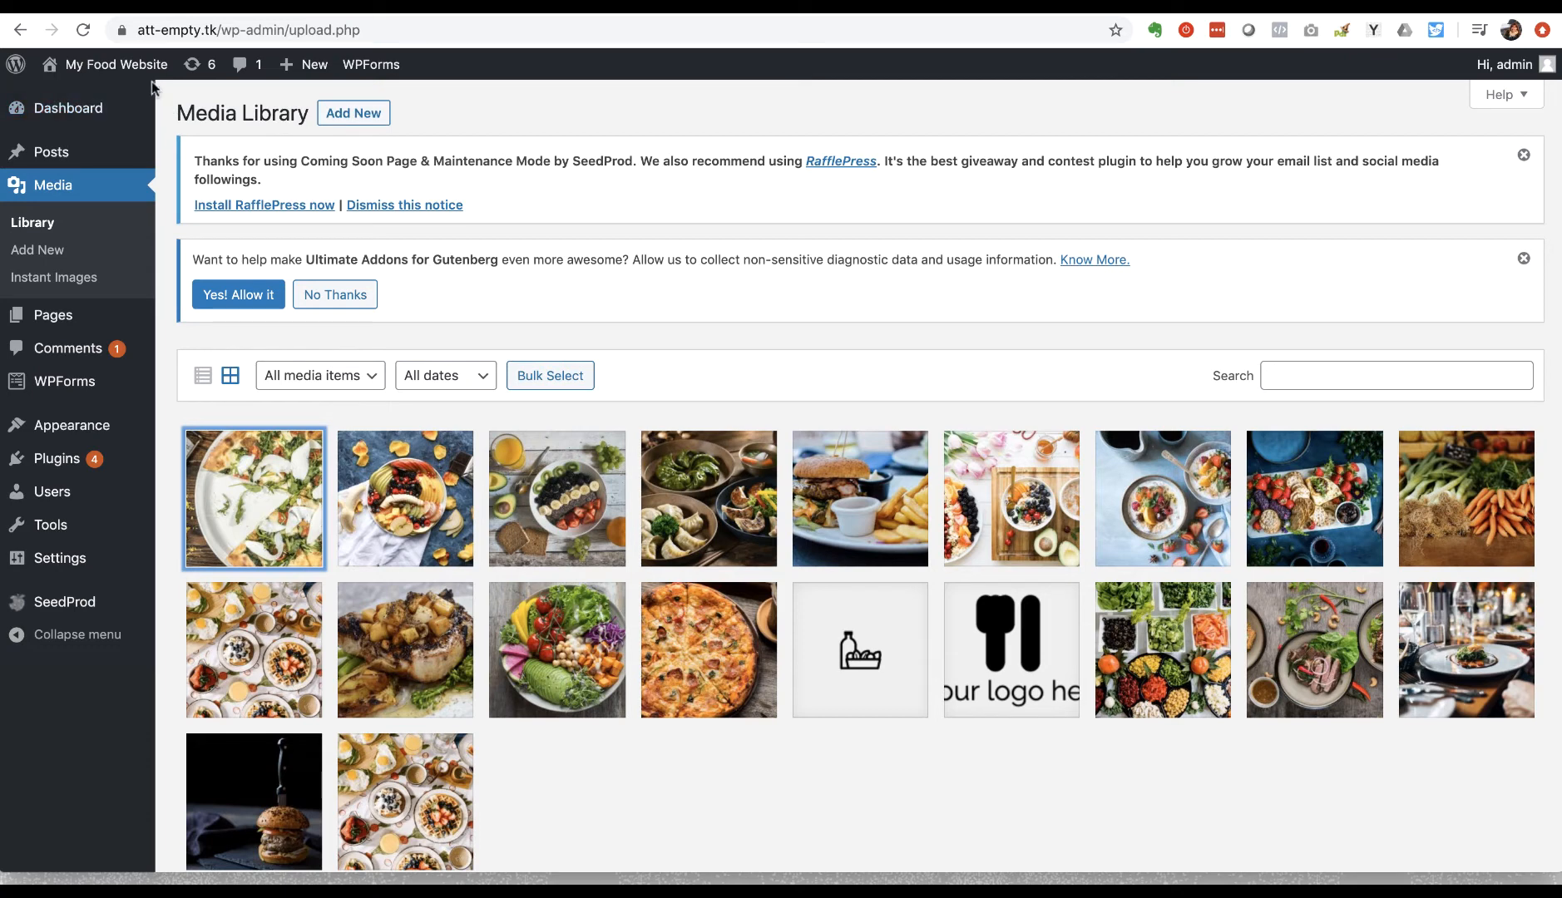
pyautogui.moveTo(721, 289)
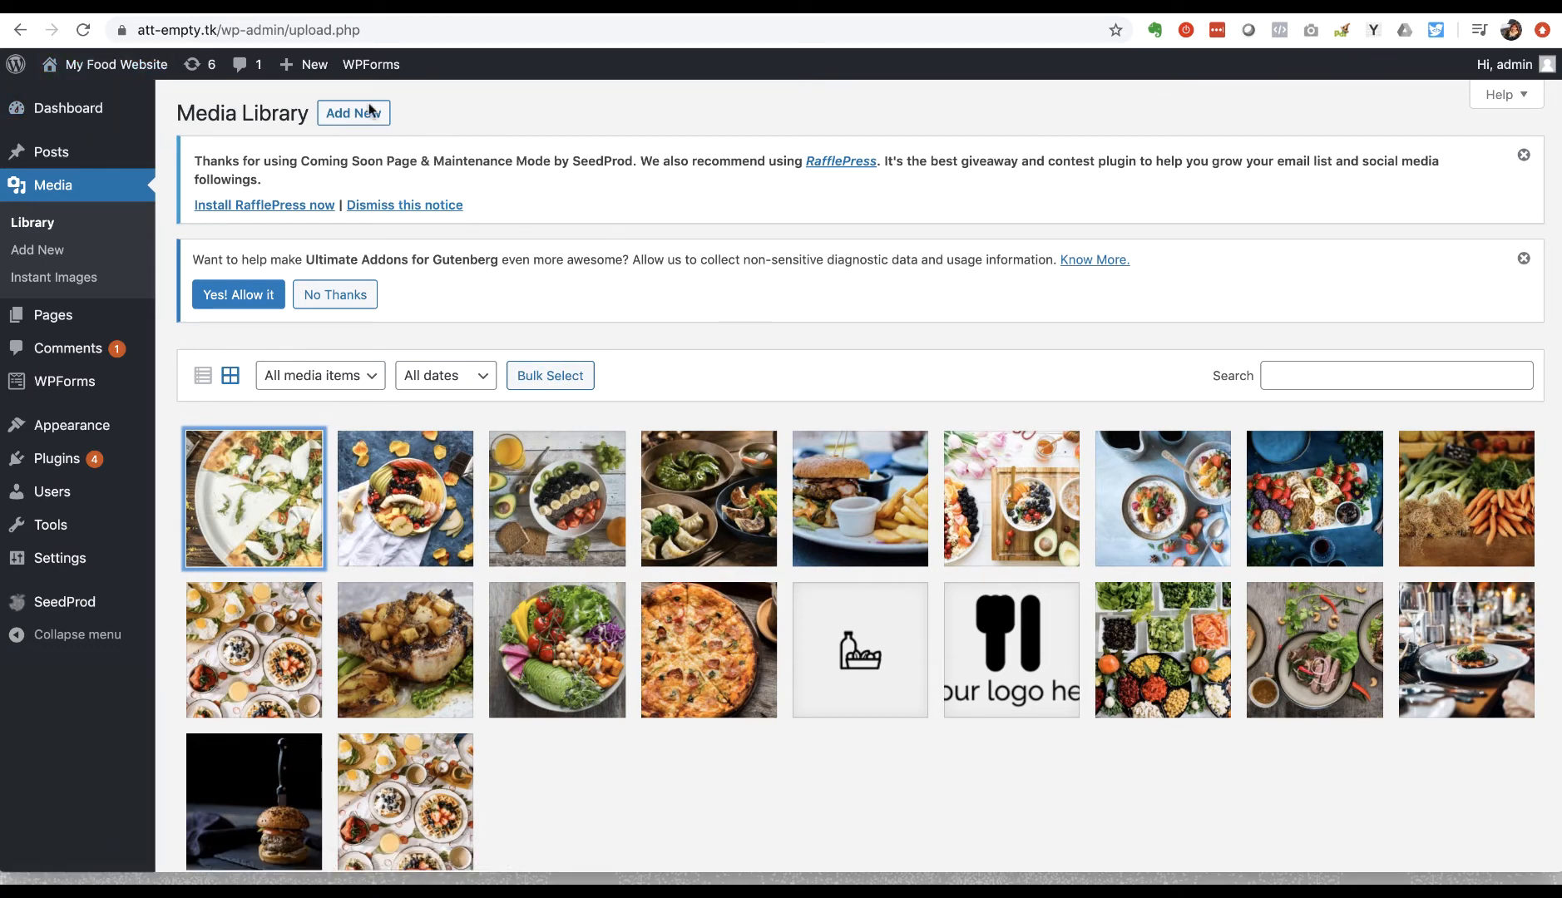
# Step: Reveal the Media Library upload area with Add New
pyautogui.click(353, 112)
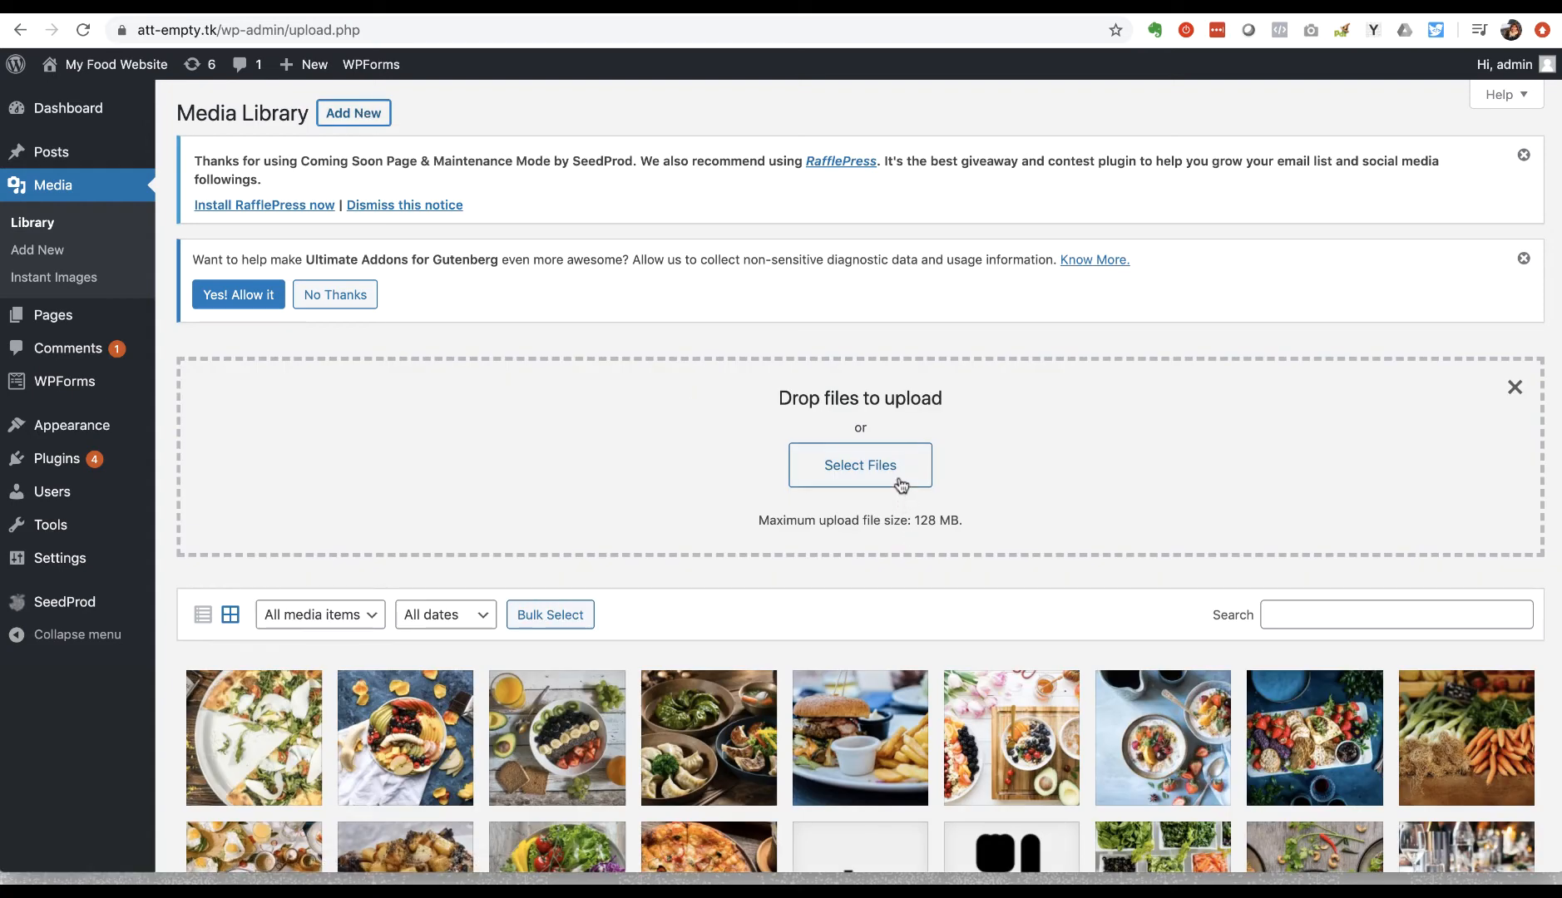
# Step: Pick the 'fried egg and avocado on toast' file from the Desktop for upload
pyautogui.click(859, 465)
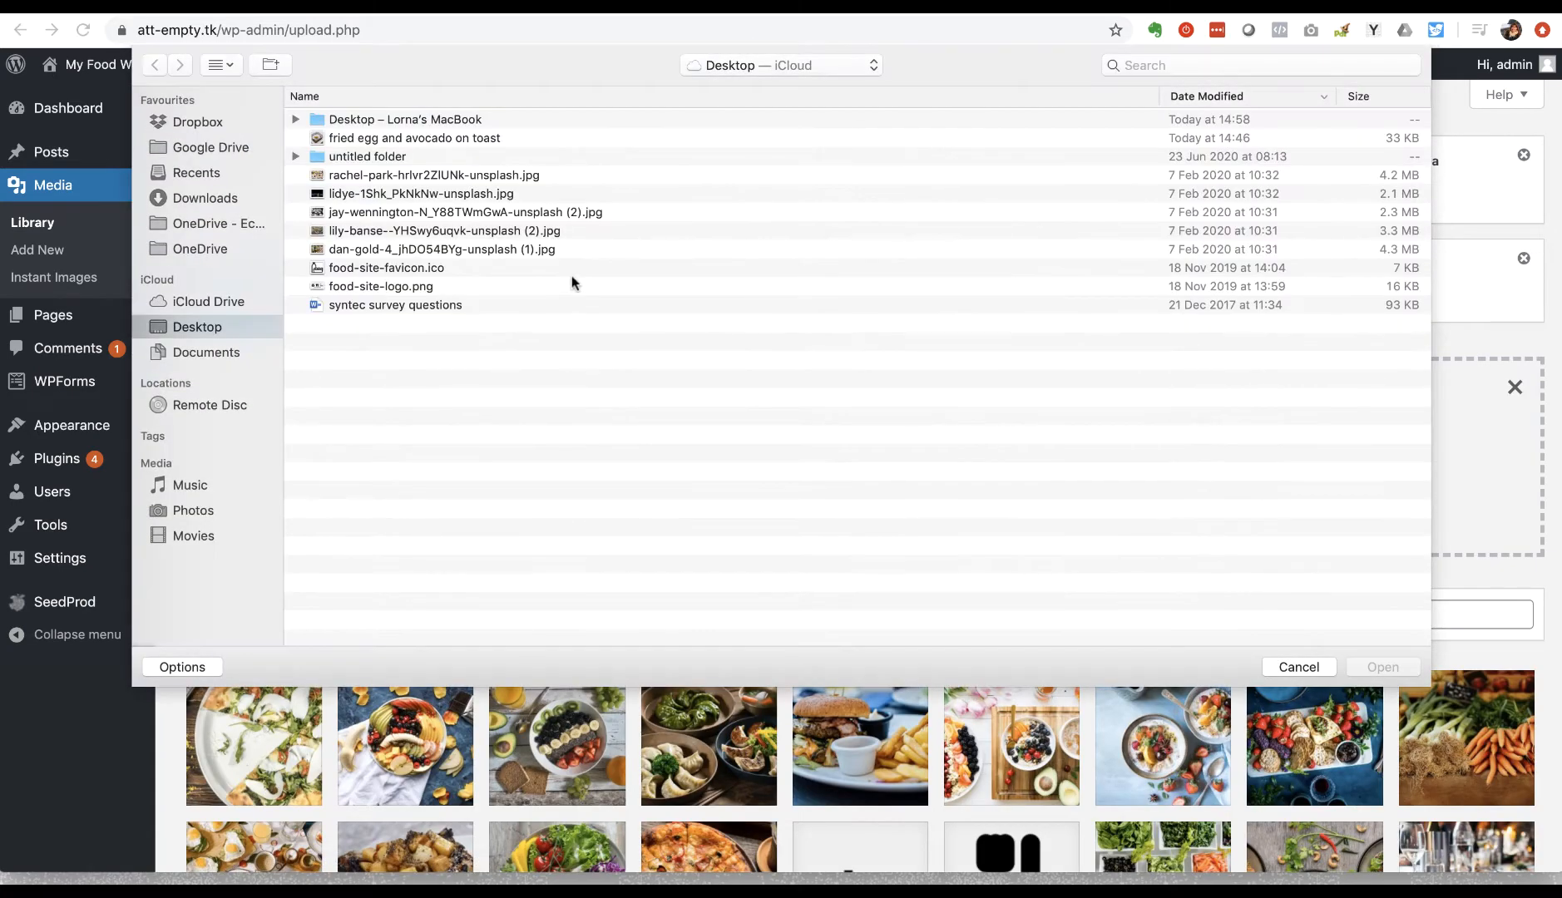
pyautogui.click(413, 137)
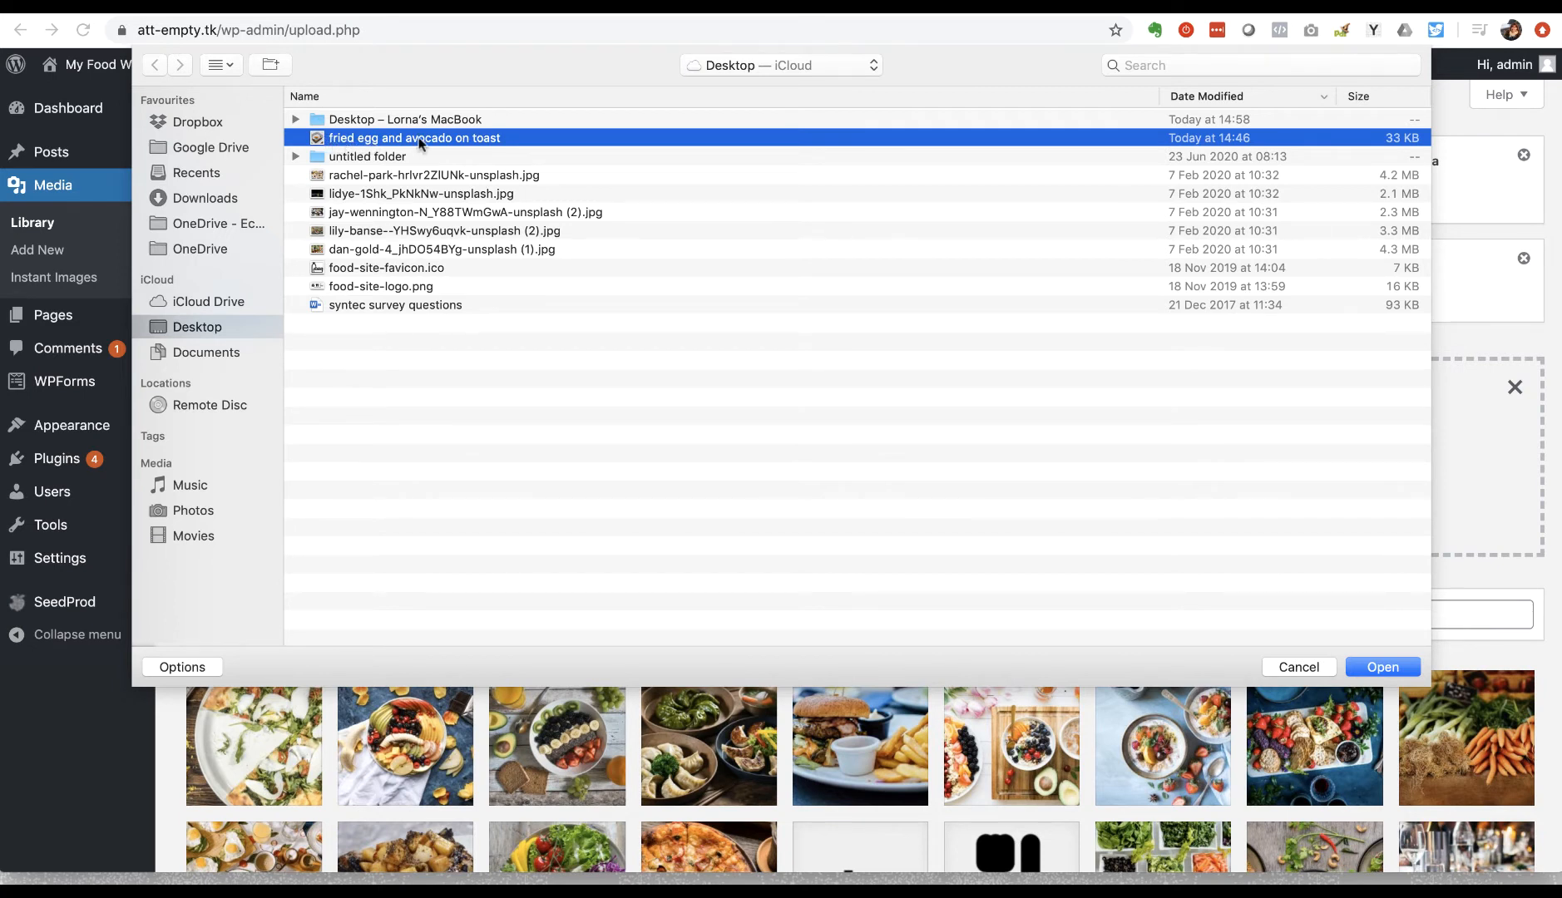
pyautogui.moveTo(503, 140)
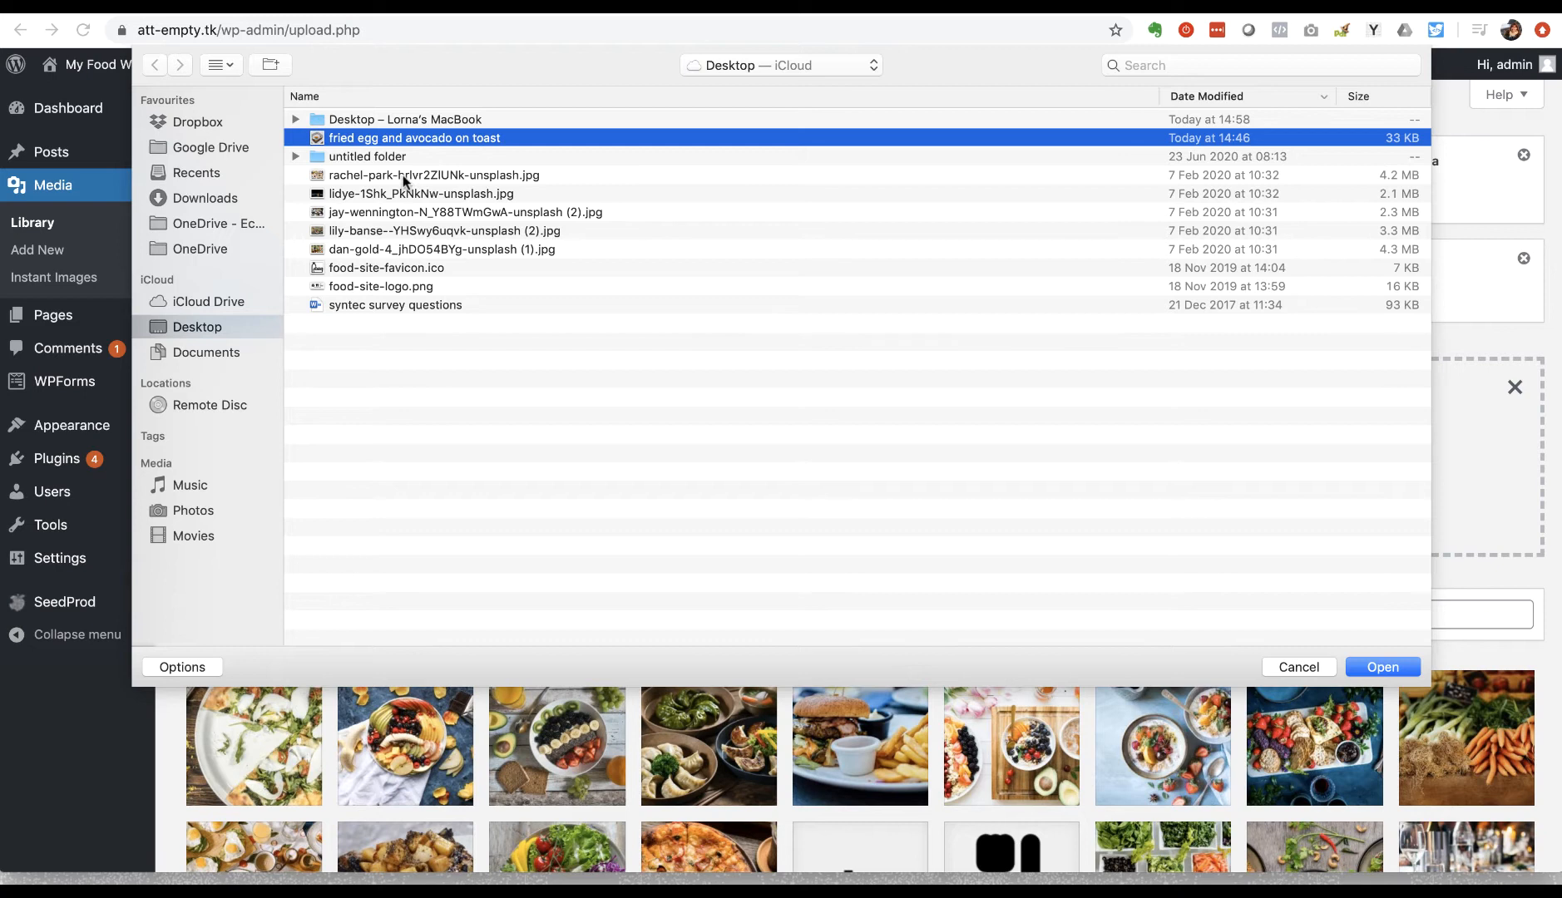
pyautogui.moveTo(536, 216)
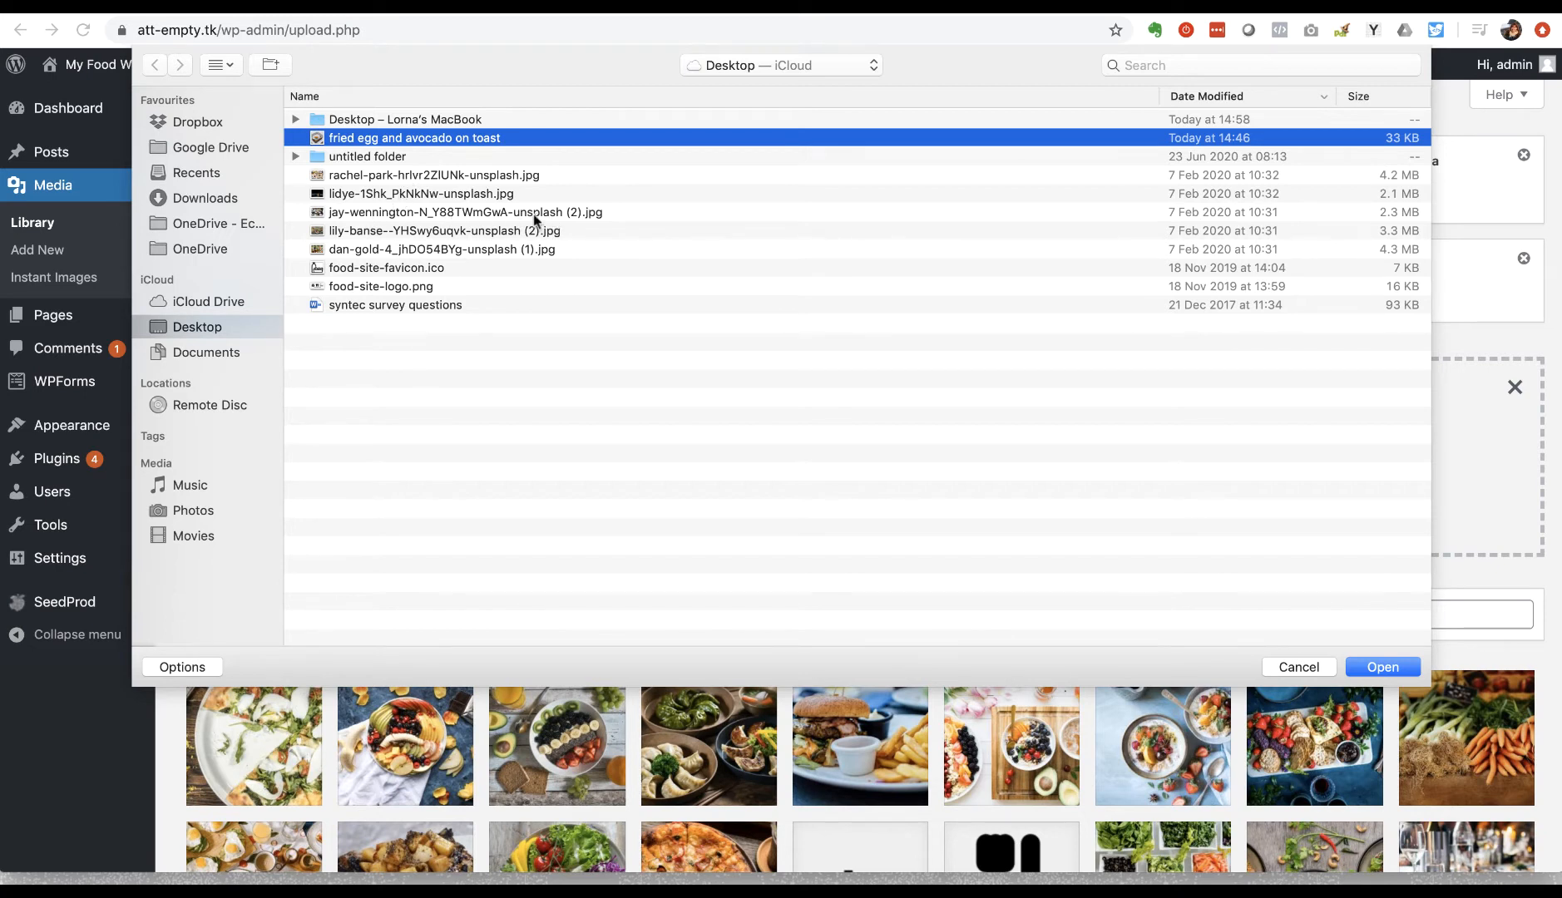
pyautogui.moveTo(429, 194)
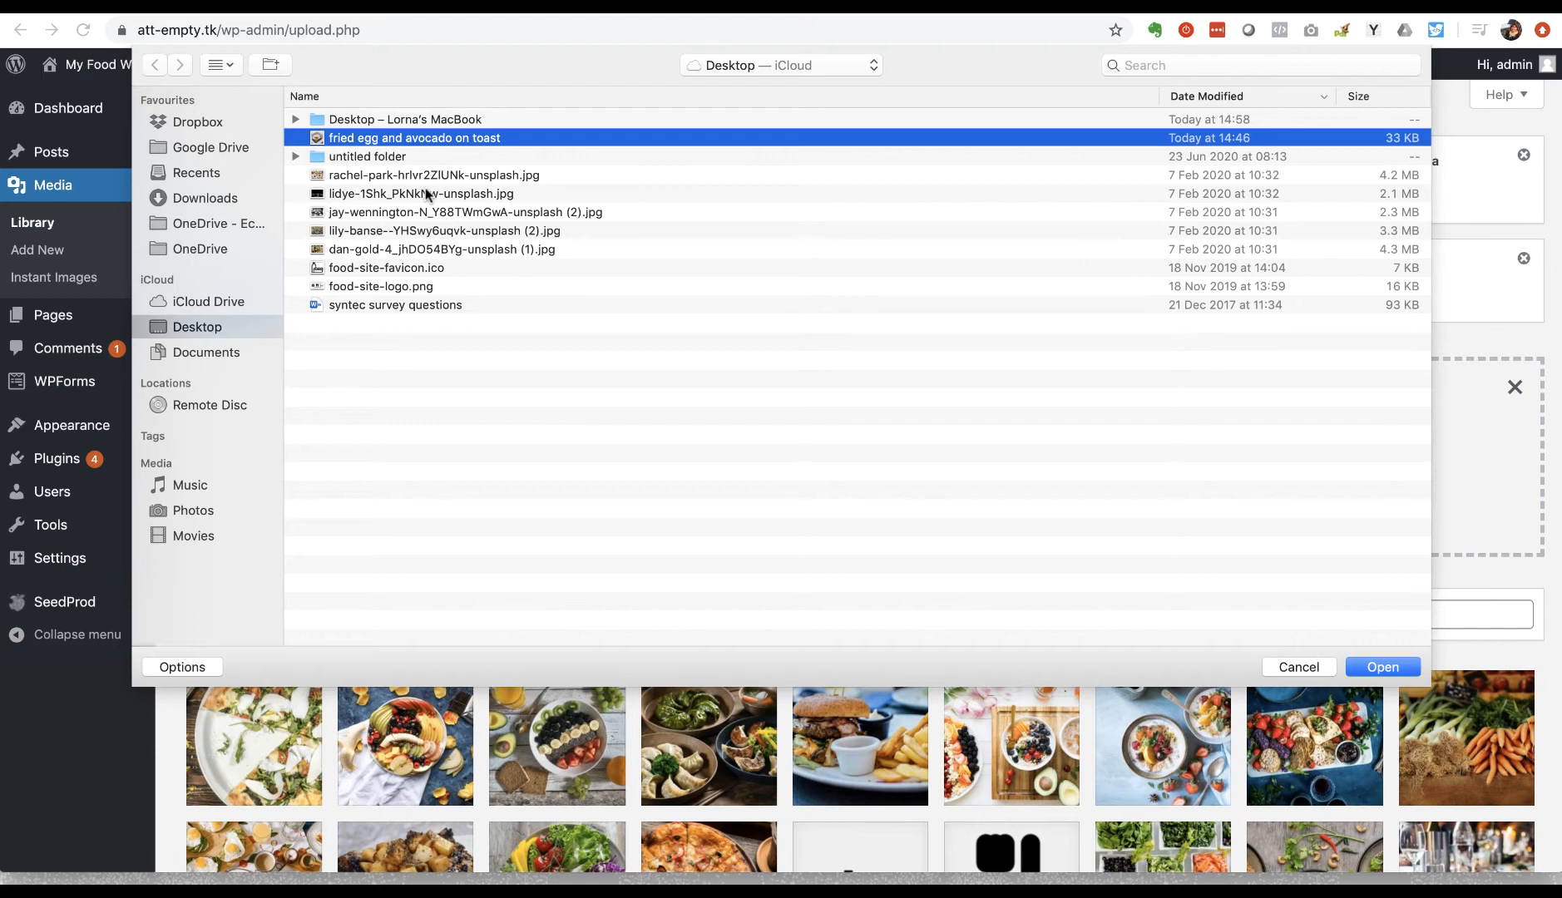
pyautogui.moveTo(389, 140)
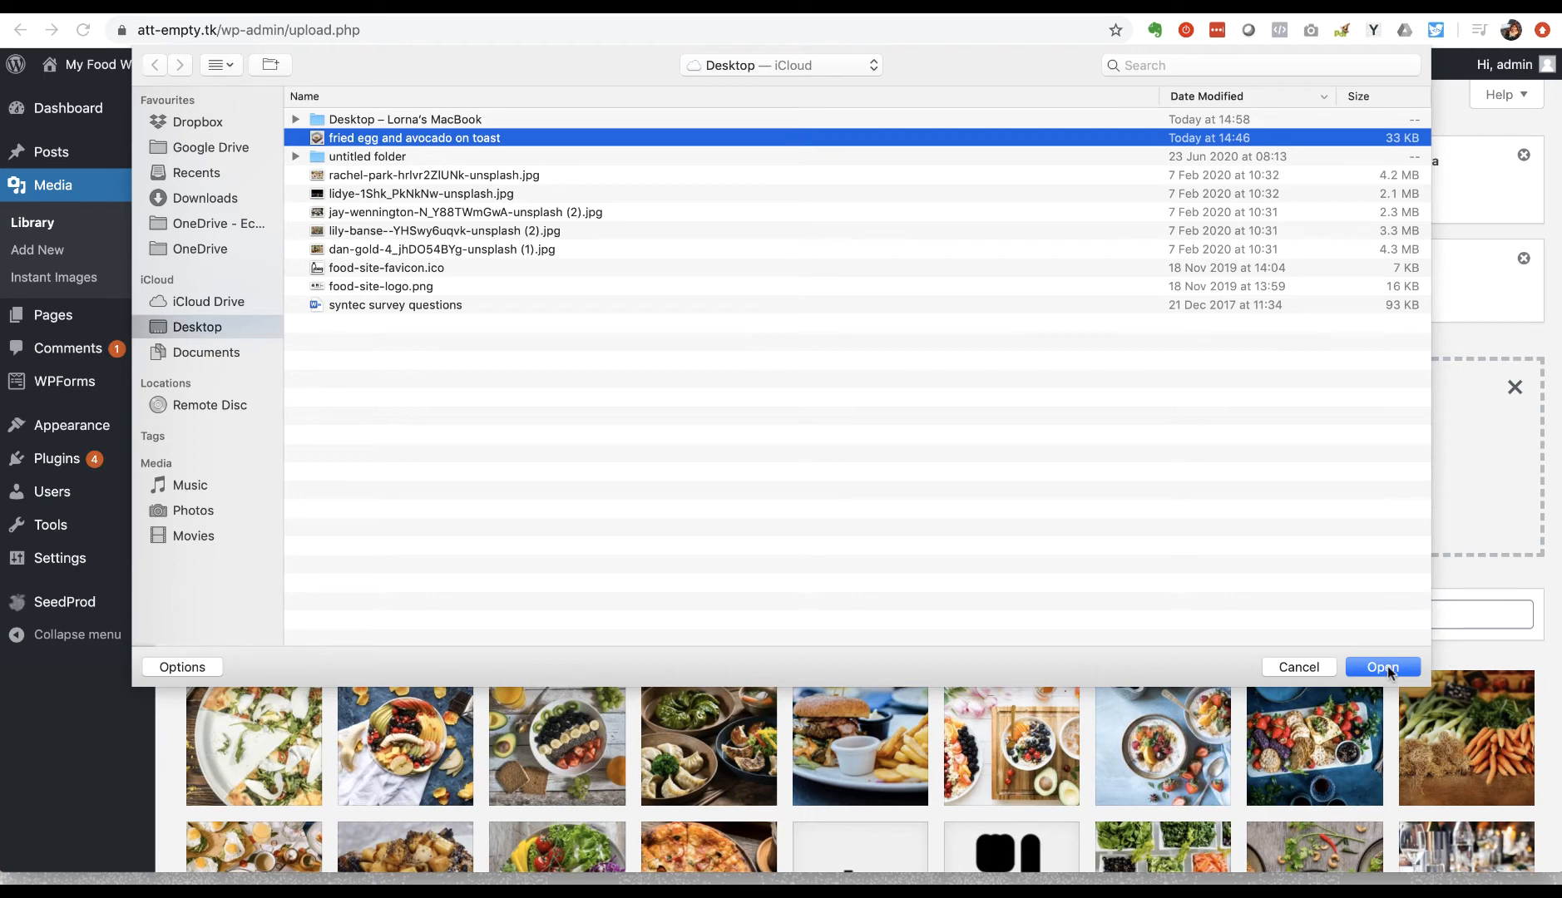
# Step: Upload the fried egg image and open its Attachment Details
pyautogui.click(1383, 667)
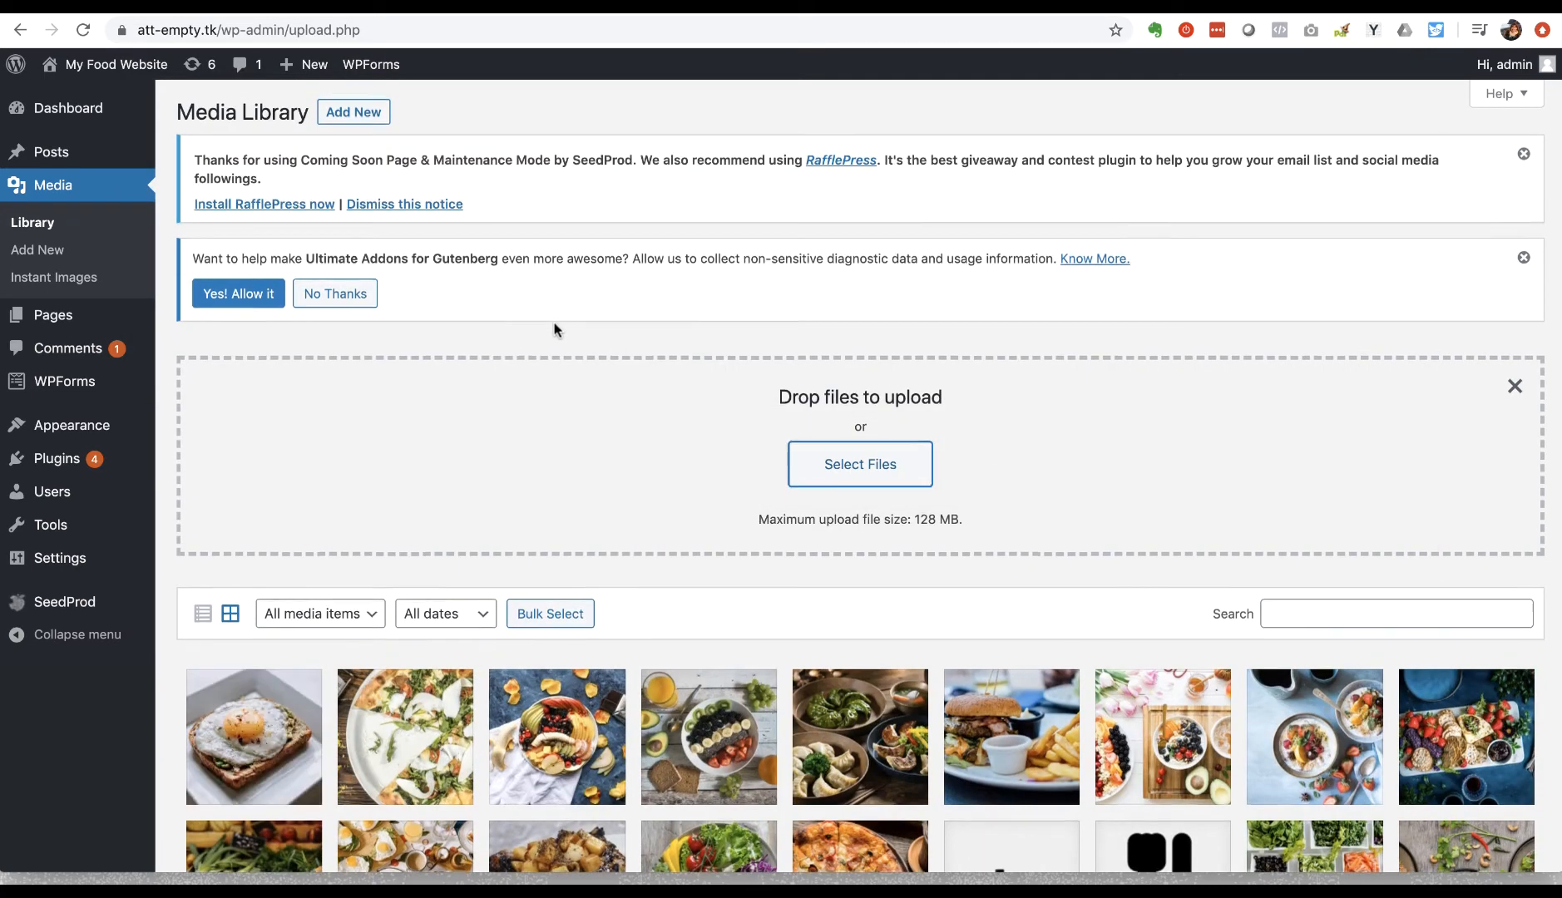
pyautogui.click(253, 737)
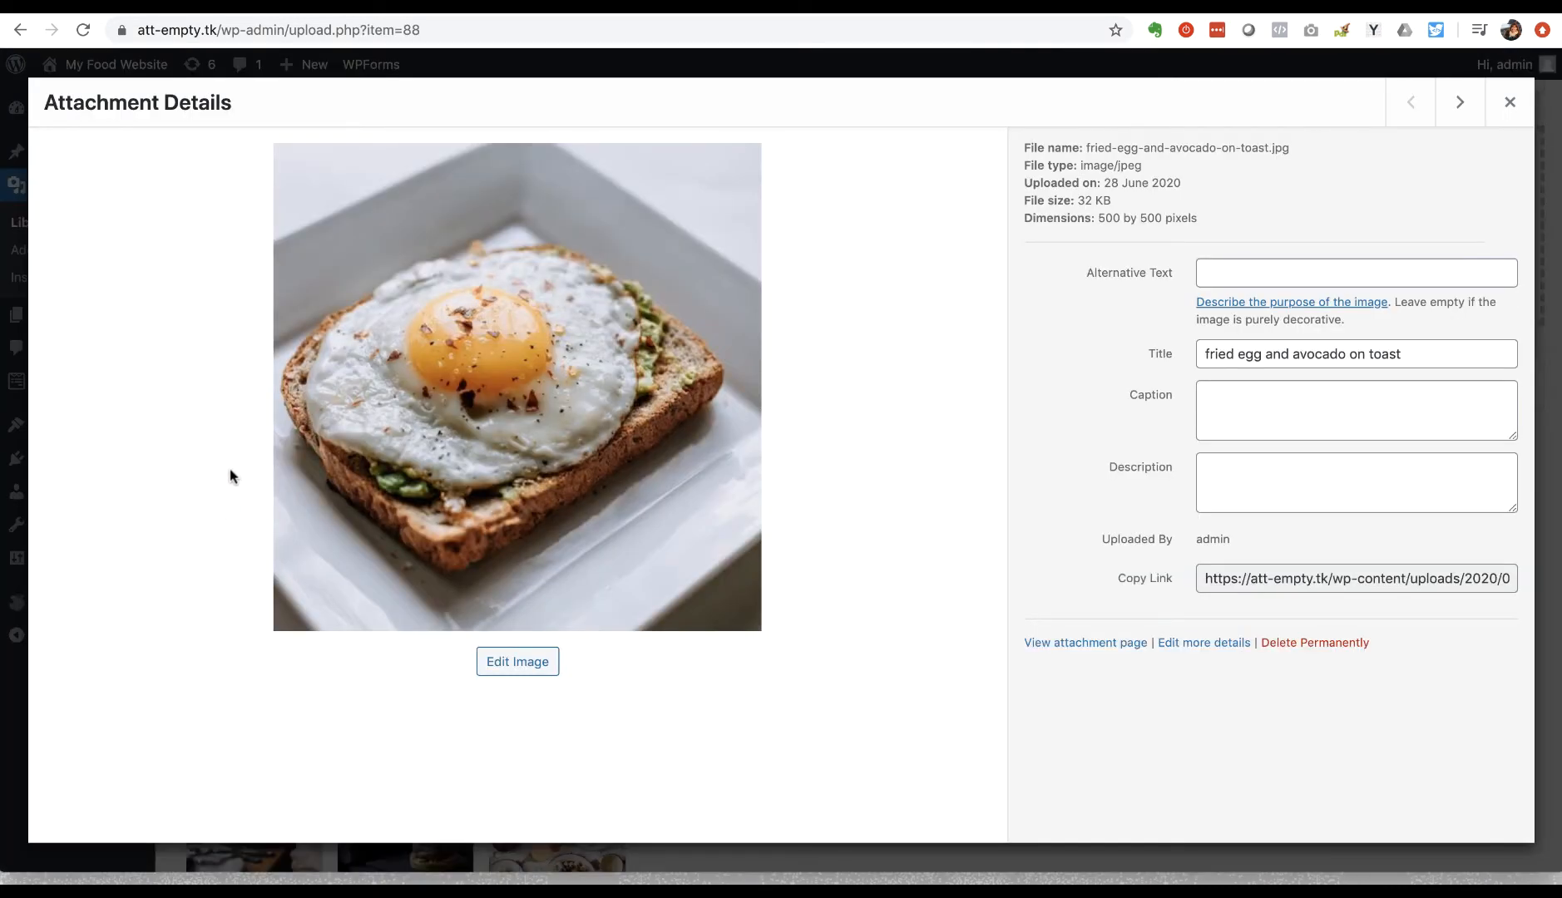
pyautogui.moveTo(874, 221)
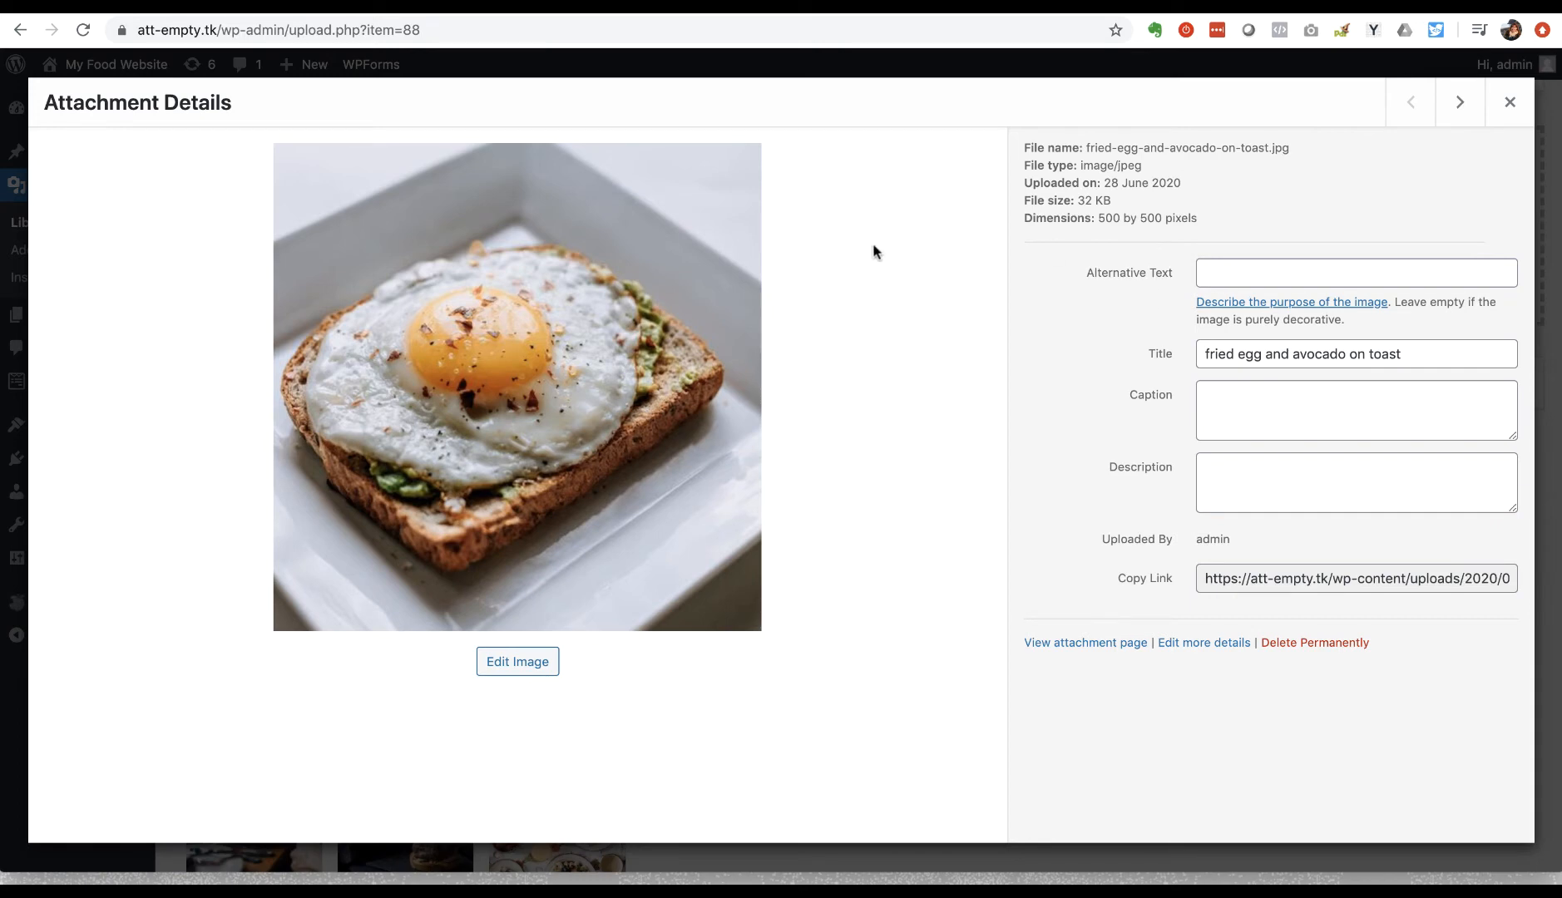
pyautogui.click(1508, 102)
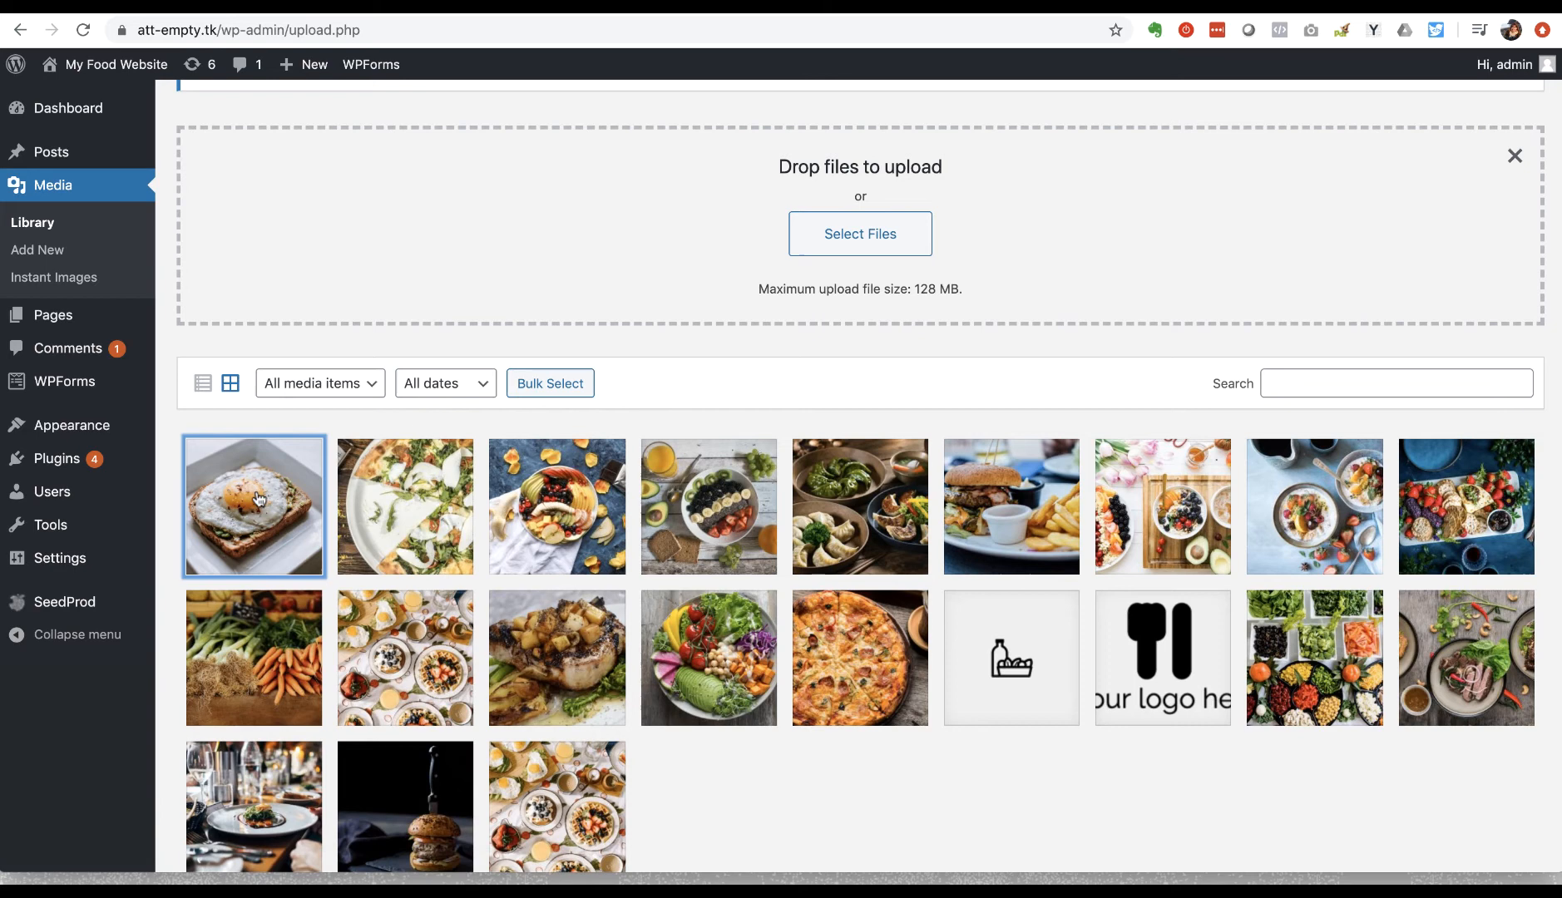
pyautogui.click(253, 506)
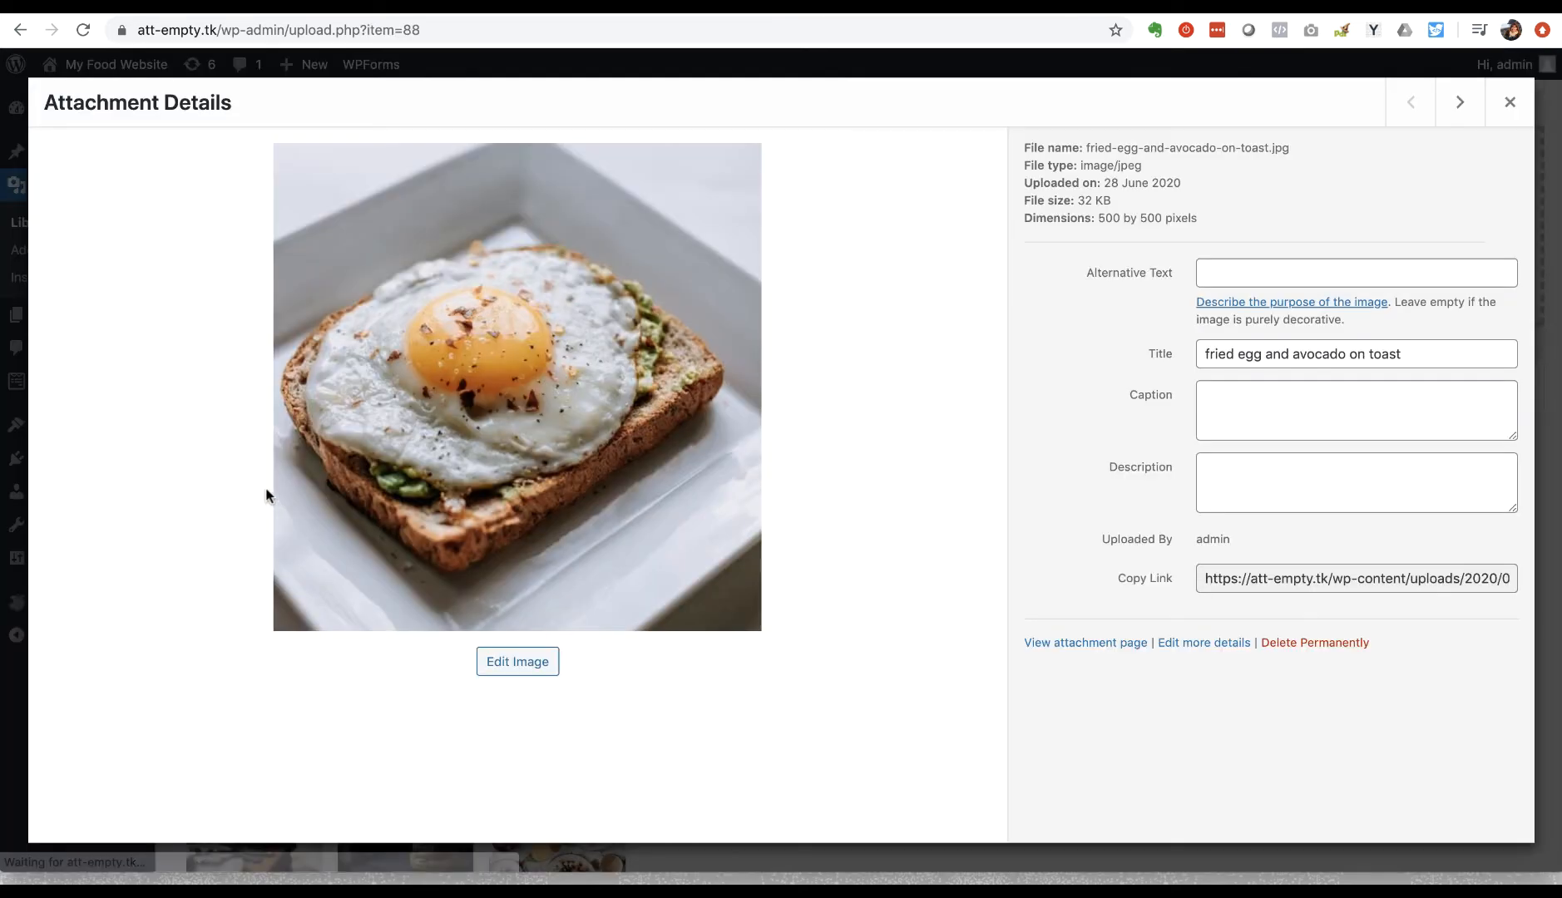
pyautogui.moveTo(944, 426)
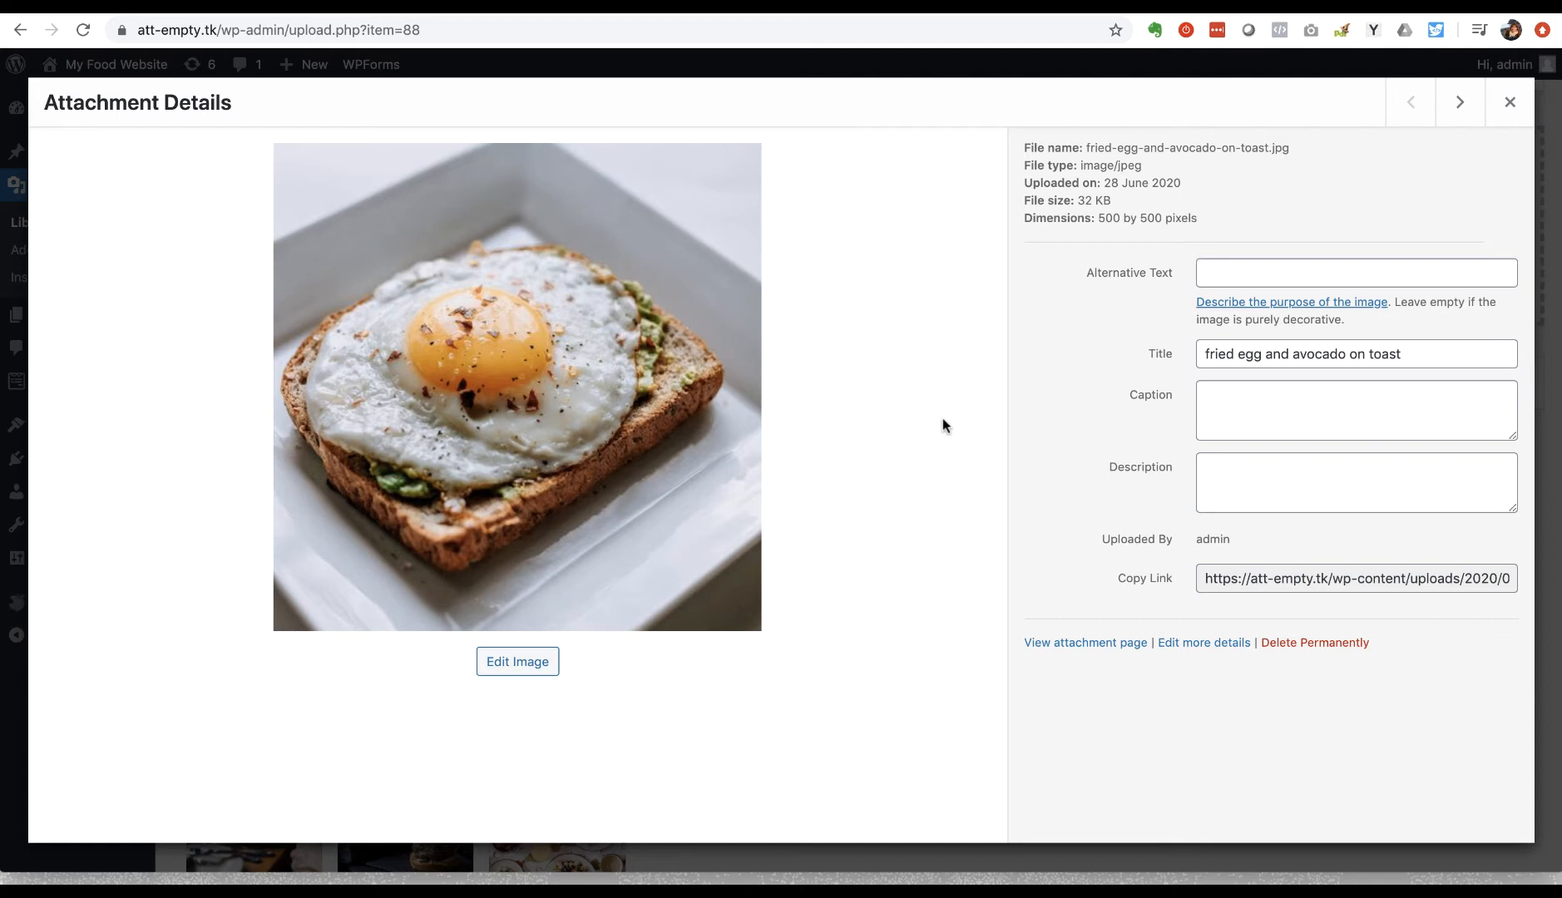
pyautogui.moveTo(1152, 283)
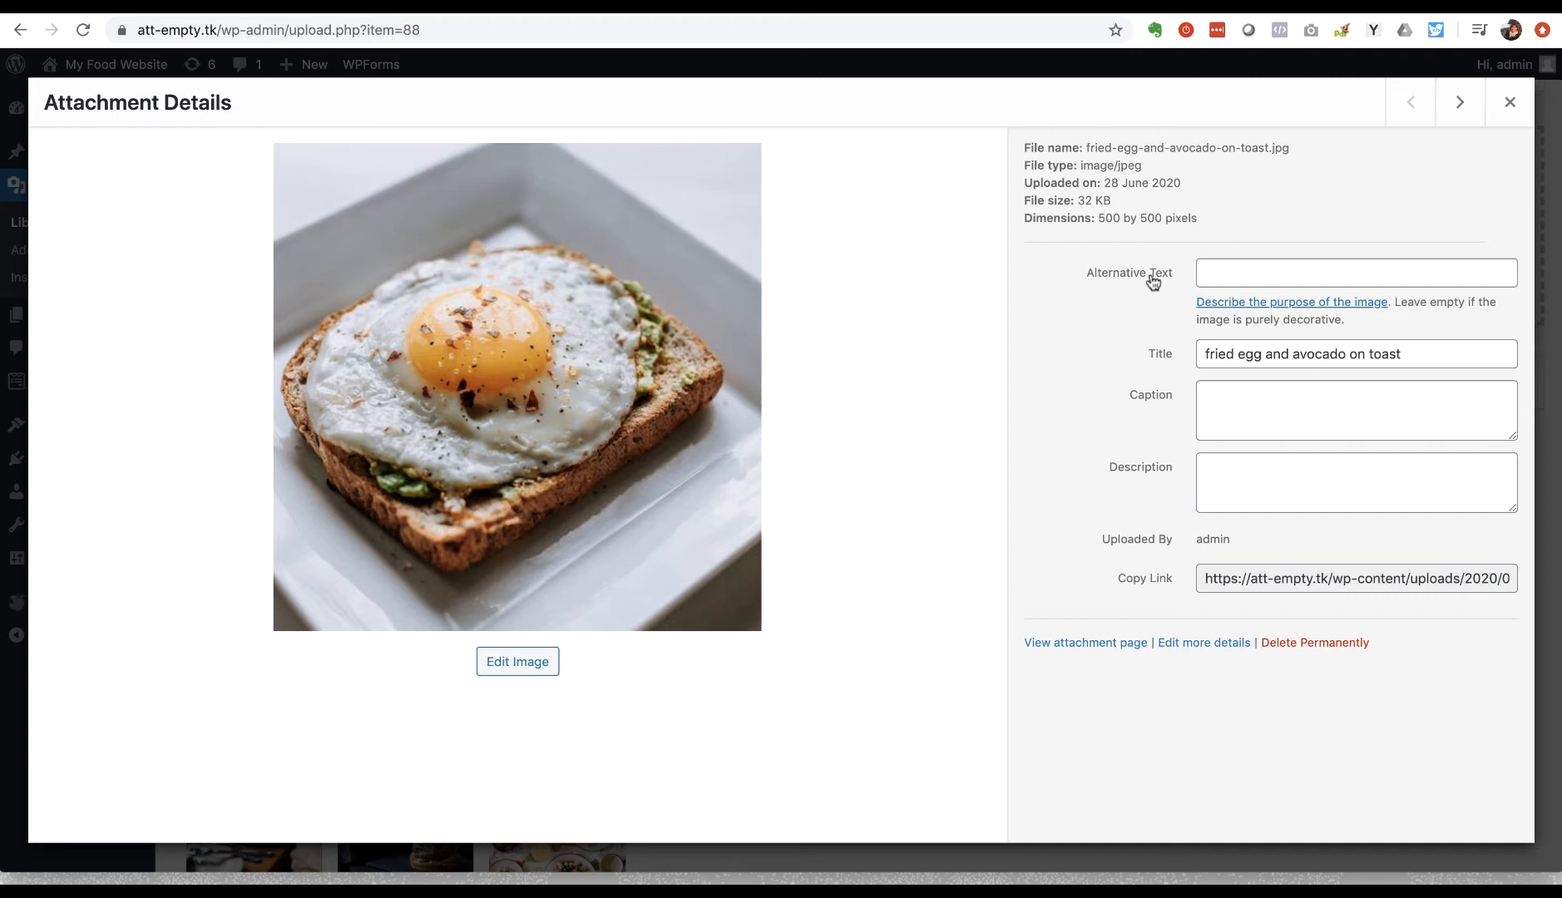
pyautogui.moveTo(1271, 350)
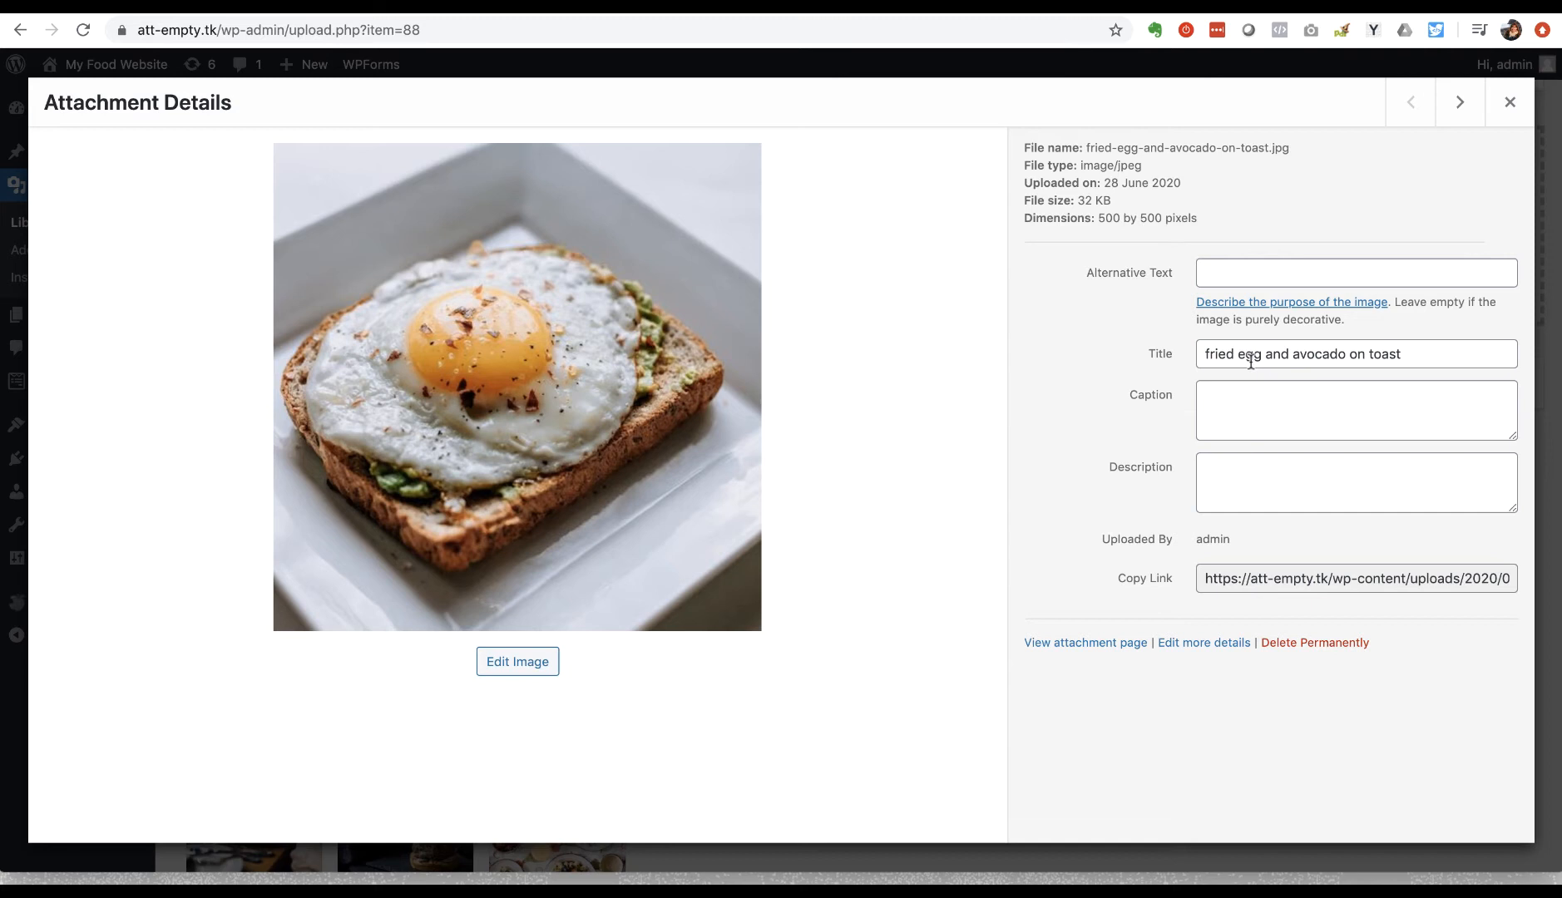
pyautogui.moveTo(1127, 146)
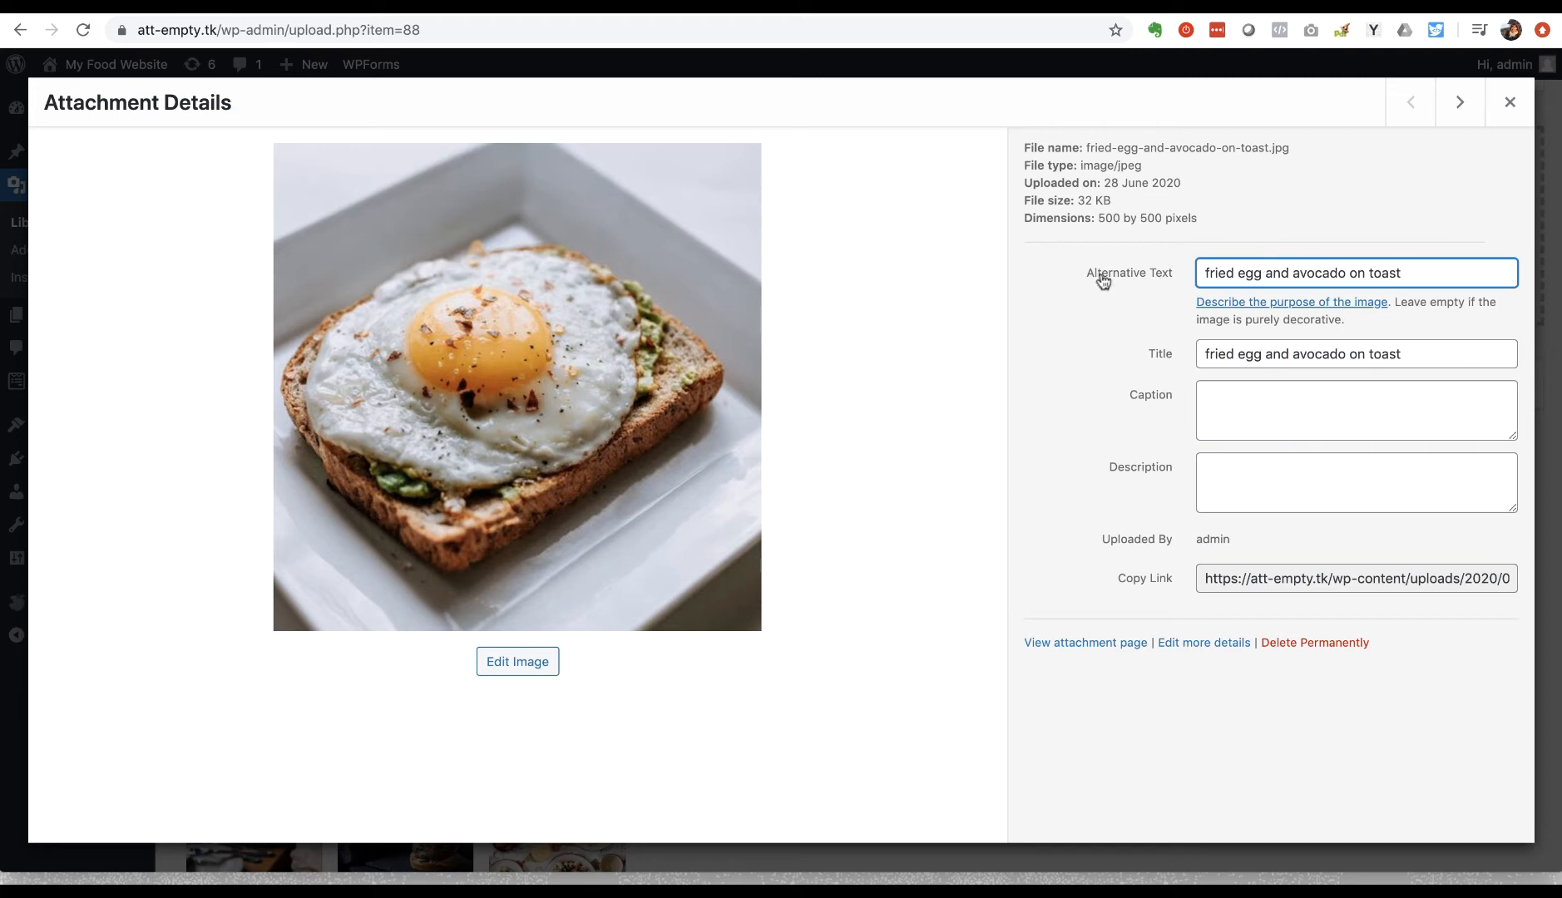
pyautogui.moveTo(1340, 277)
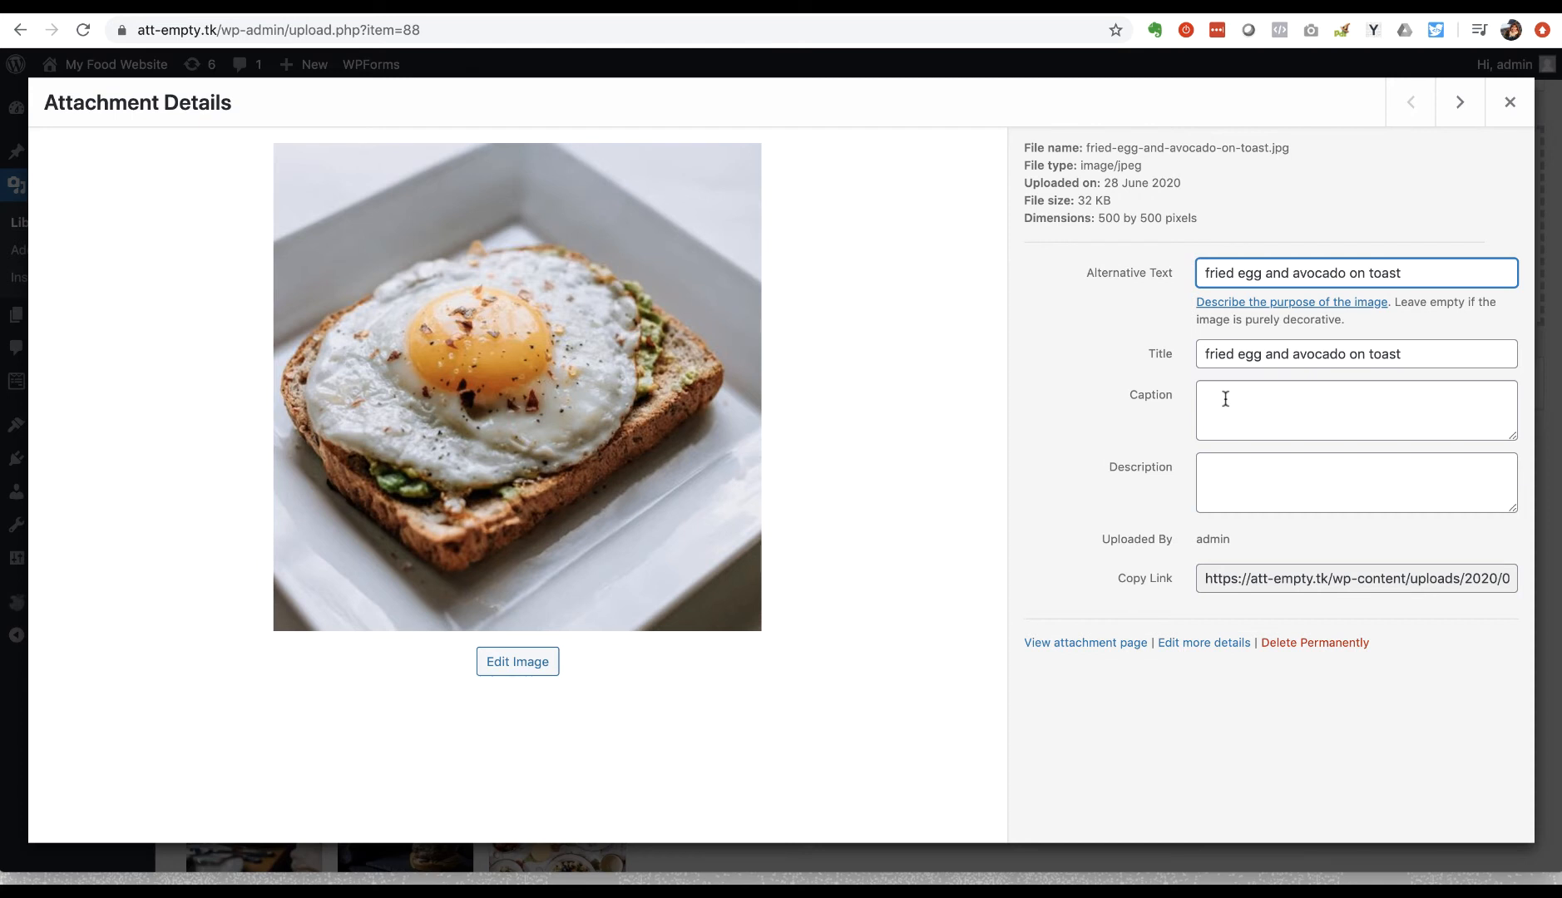
# Step: Enter the caption 'fried egg and avocado on toast' for the image
pyautogui.write('fried egg and avocado on toast')
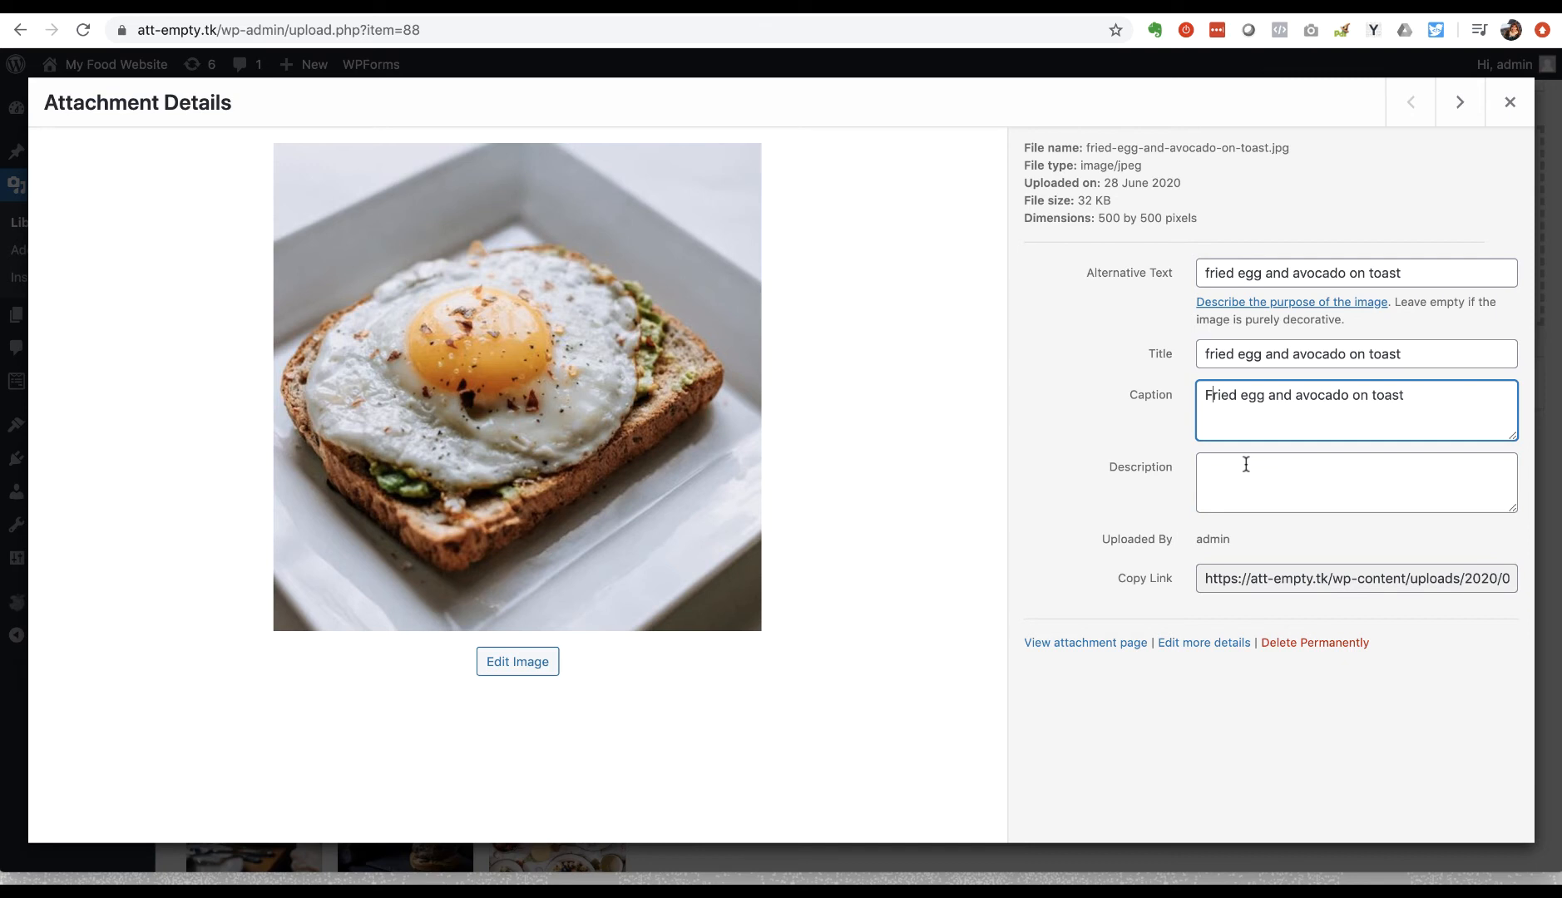
pyautogui.moveTo(1079, 604)
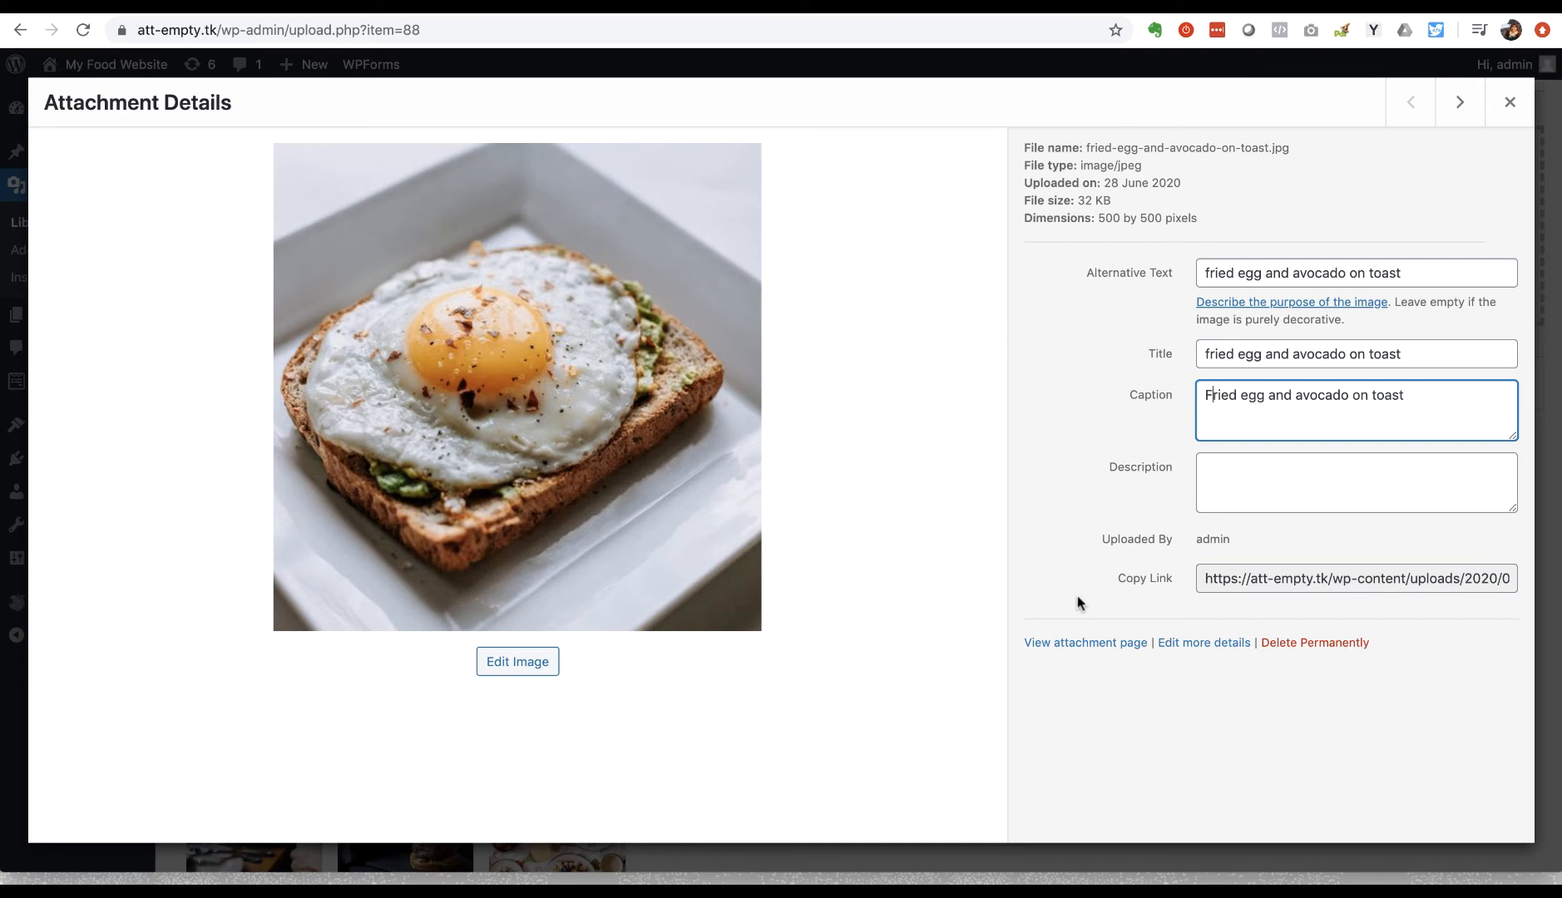
pyautogui.moveTo(1085, 642)
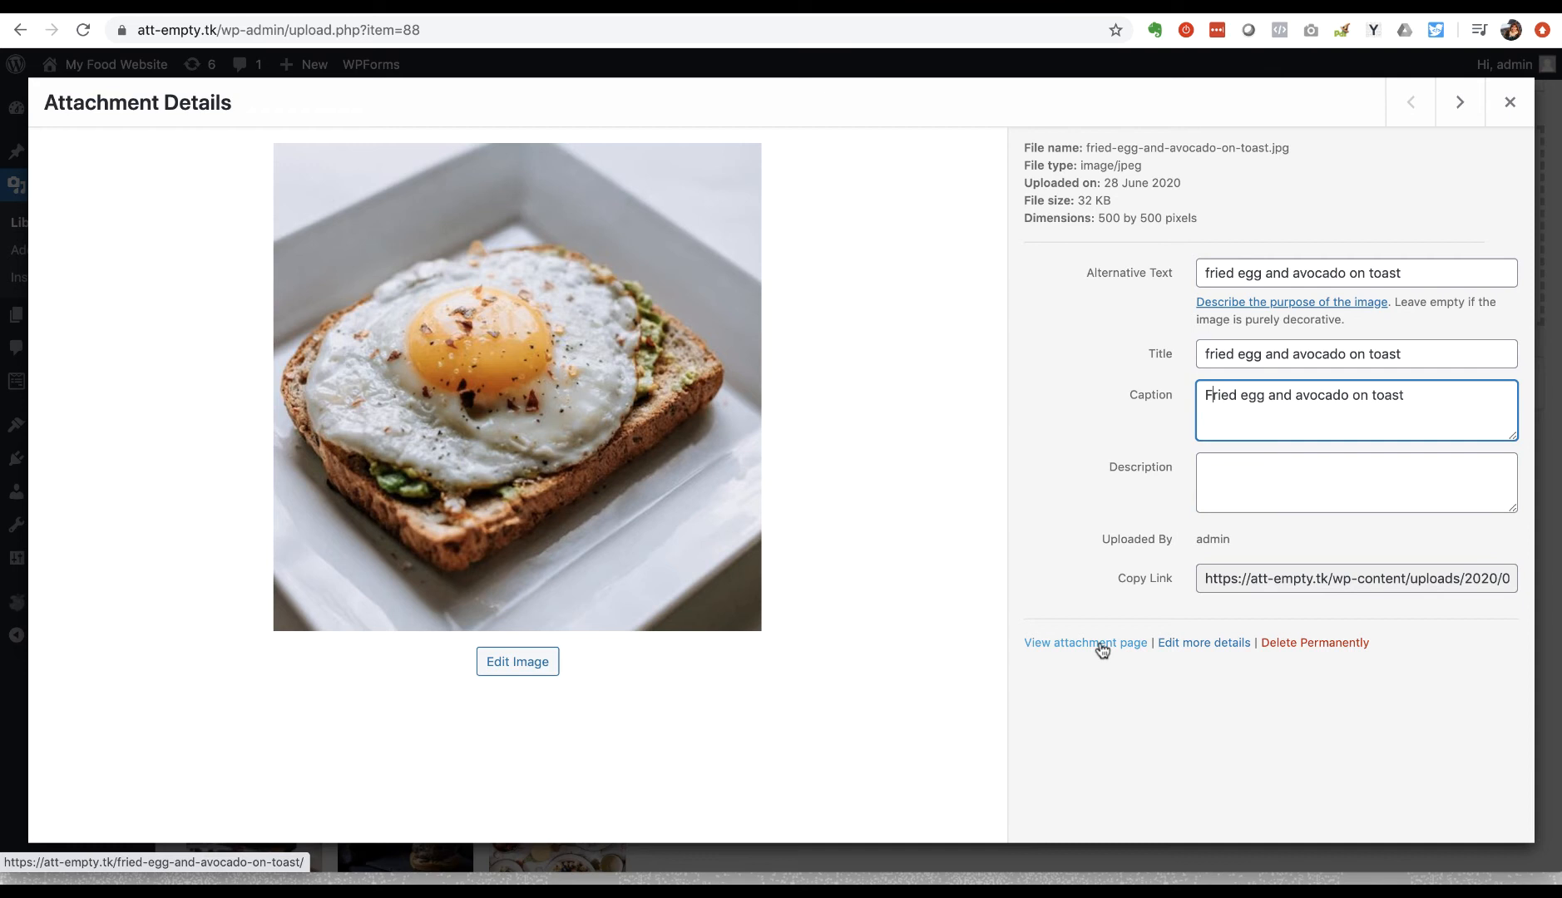
# Step: View the fried egg image's attachment page, then return to its details
pyautogui.click(1084, 642)
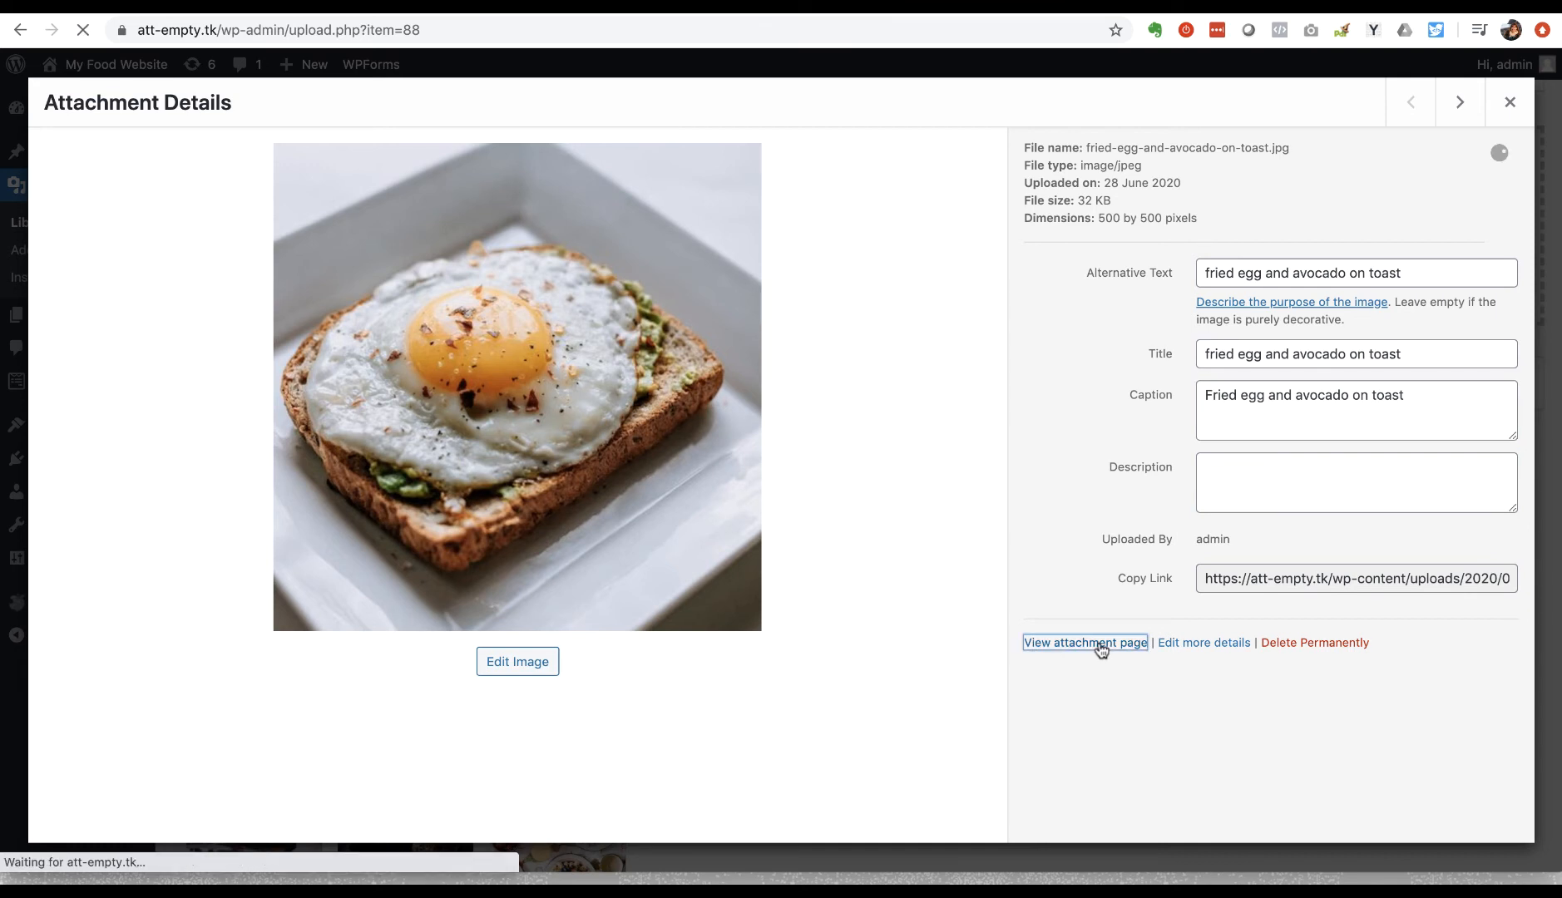
pyautogui.click(1084, 642)
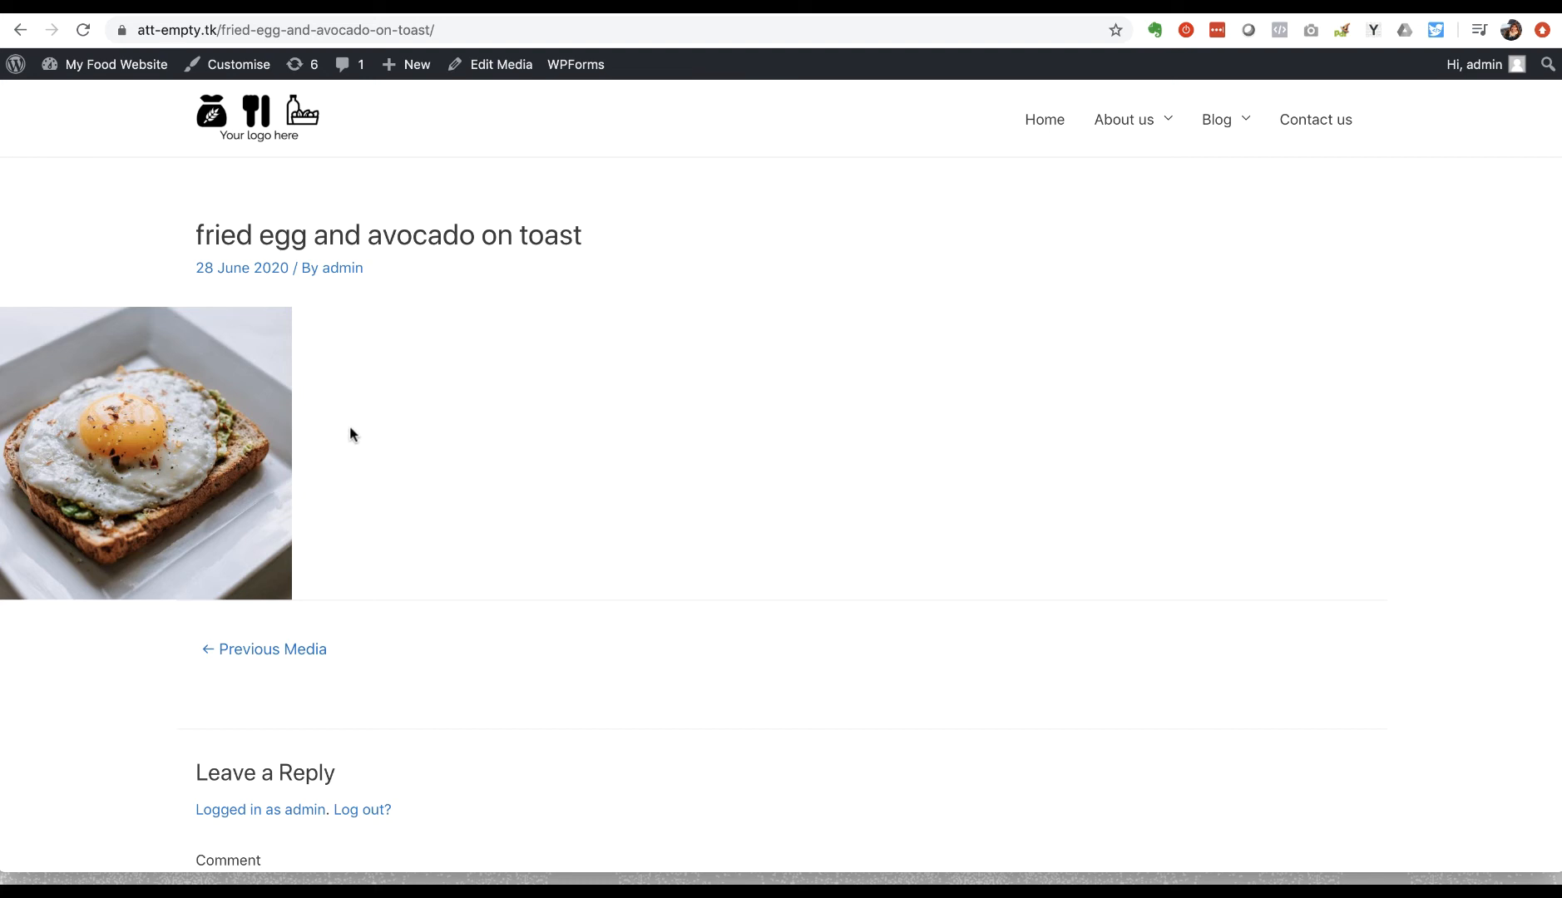
pyautogui.moveTo(14, 22)
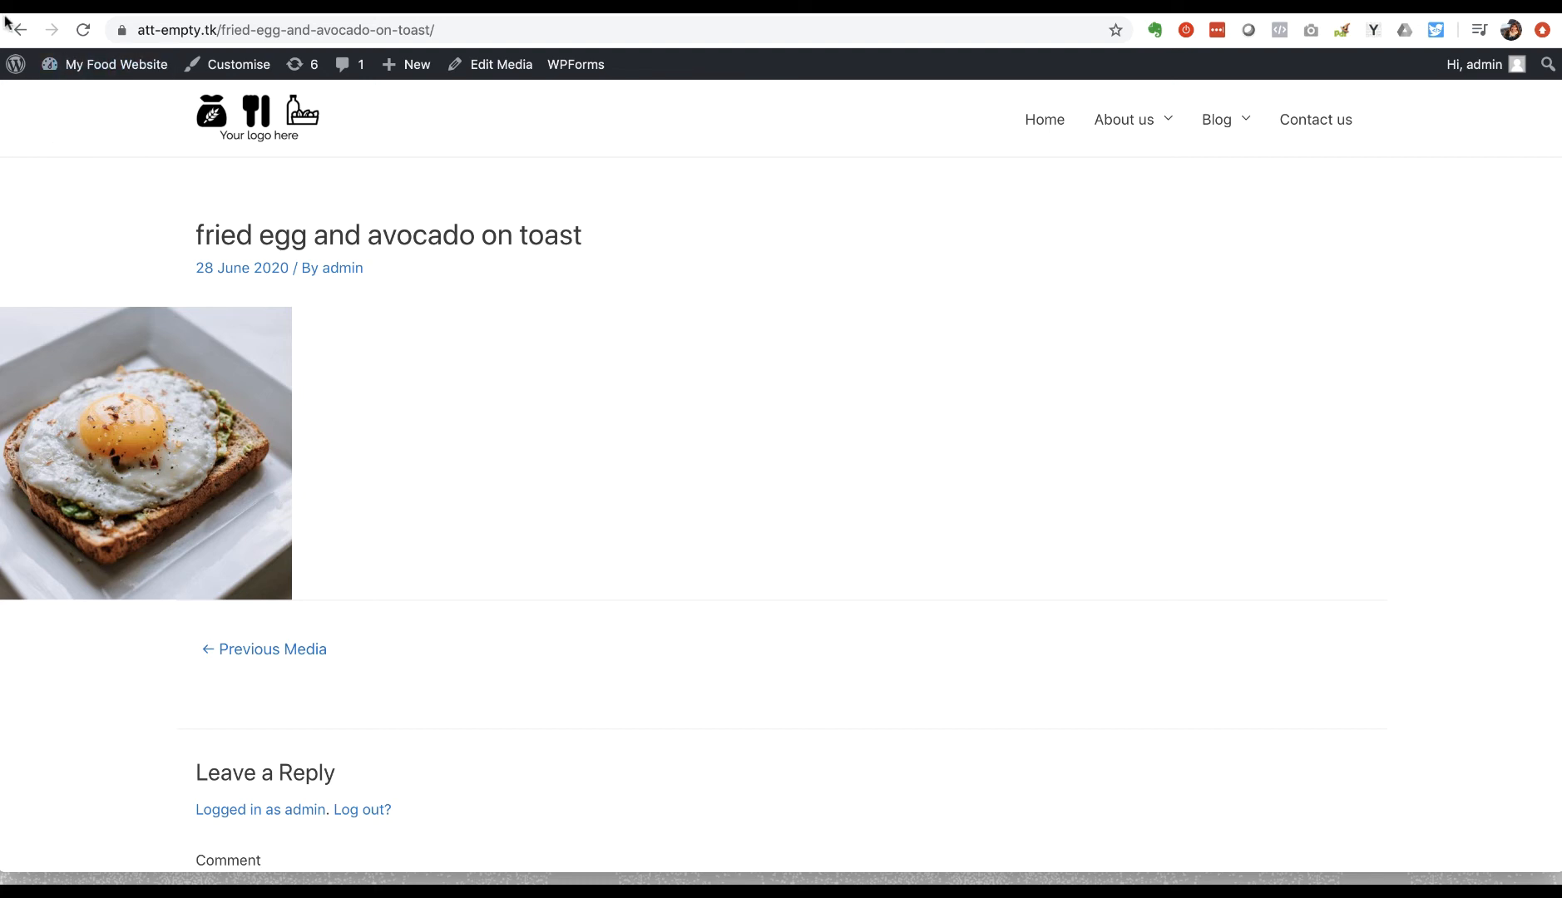
pyautogui.click(18, 30)
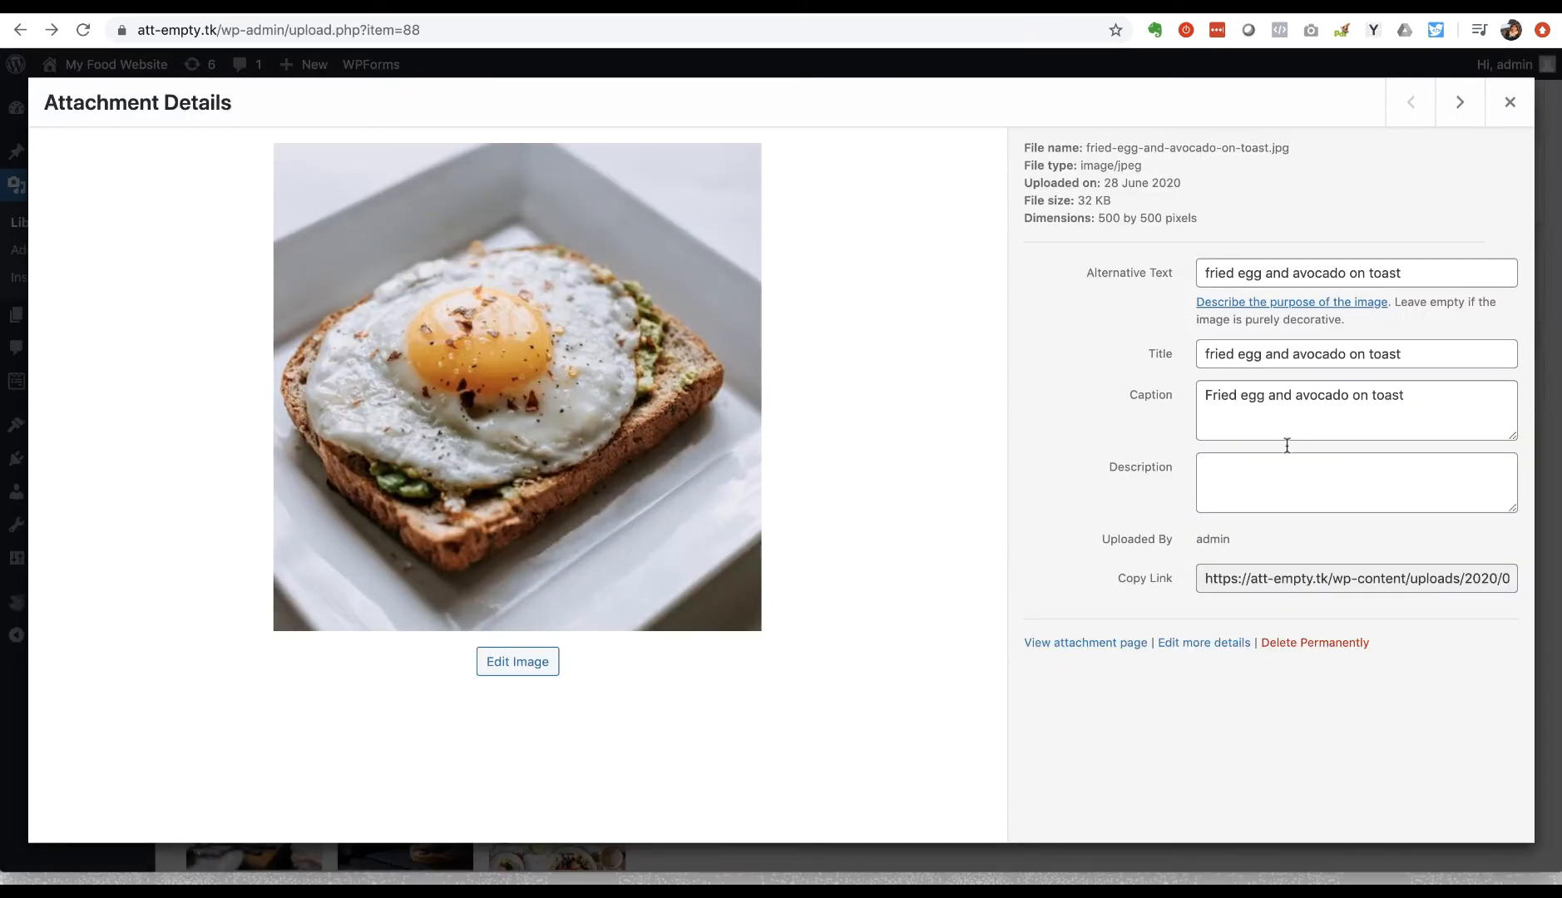
# Step: Fill the image description with 'fried egg and avocado on toast'
pyautogui.click(1354, 483)
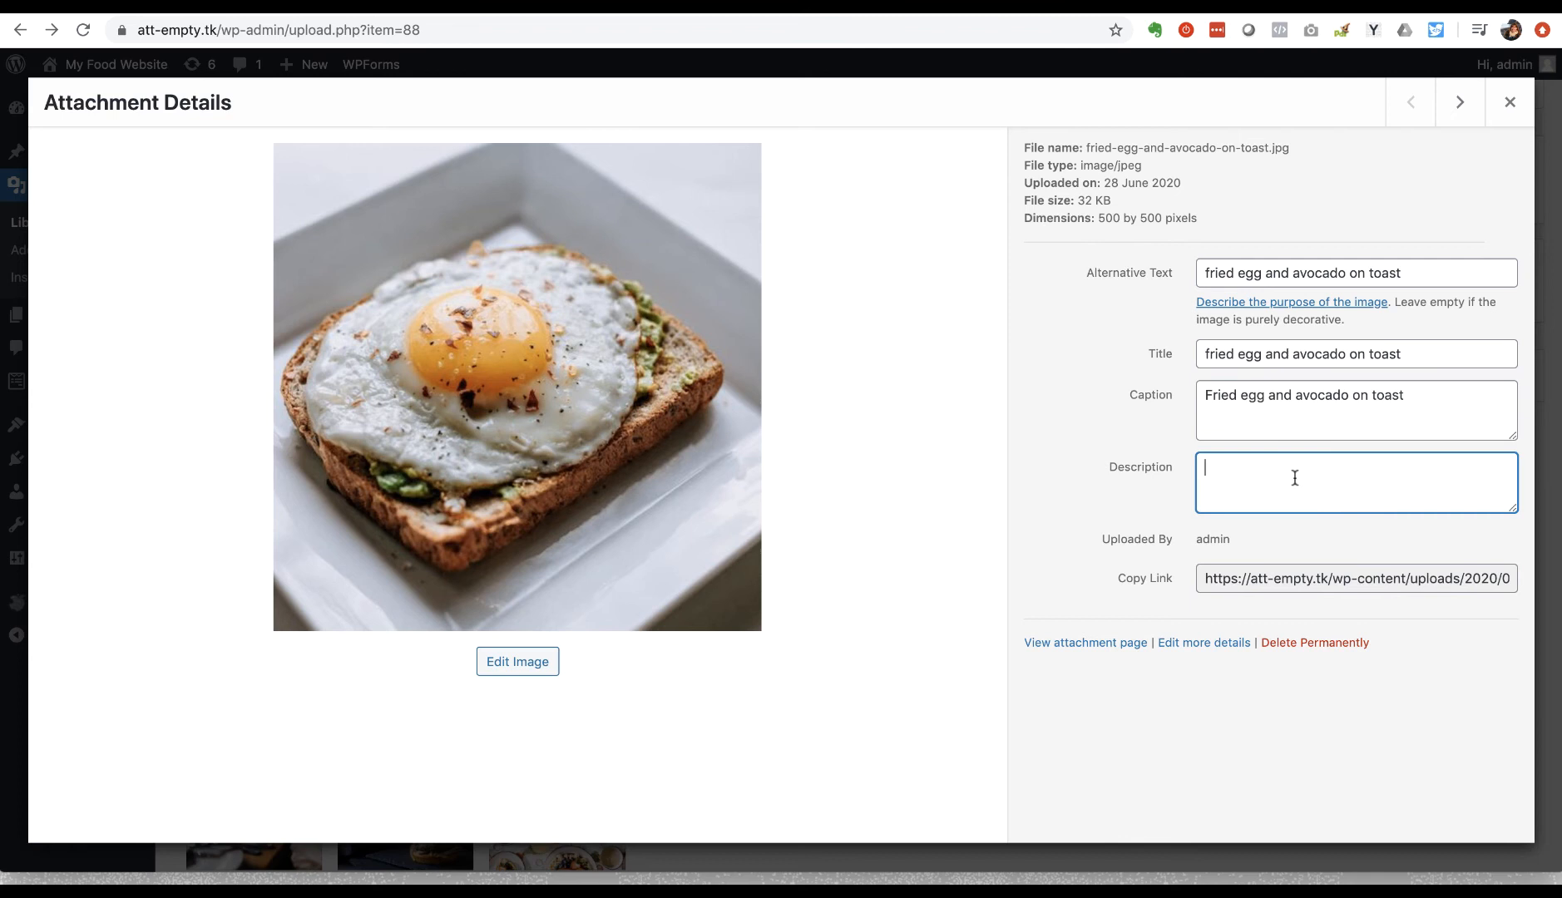
pyautogui.write('fried egg and avocado on toast')
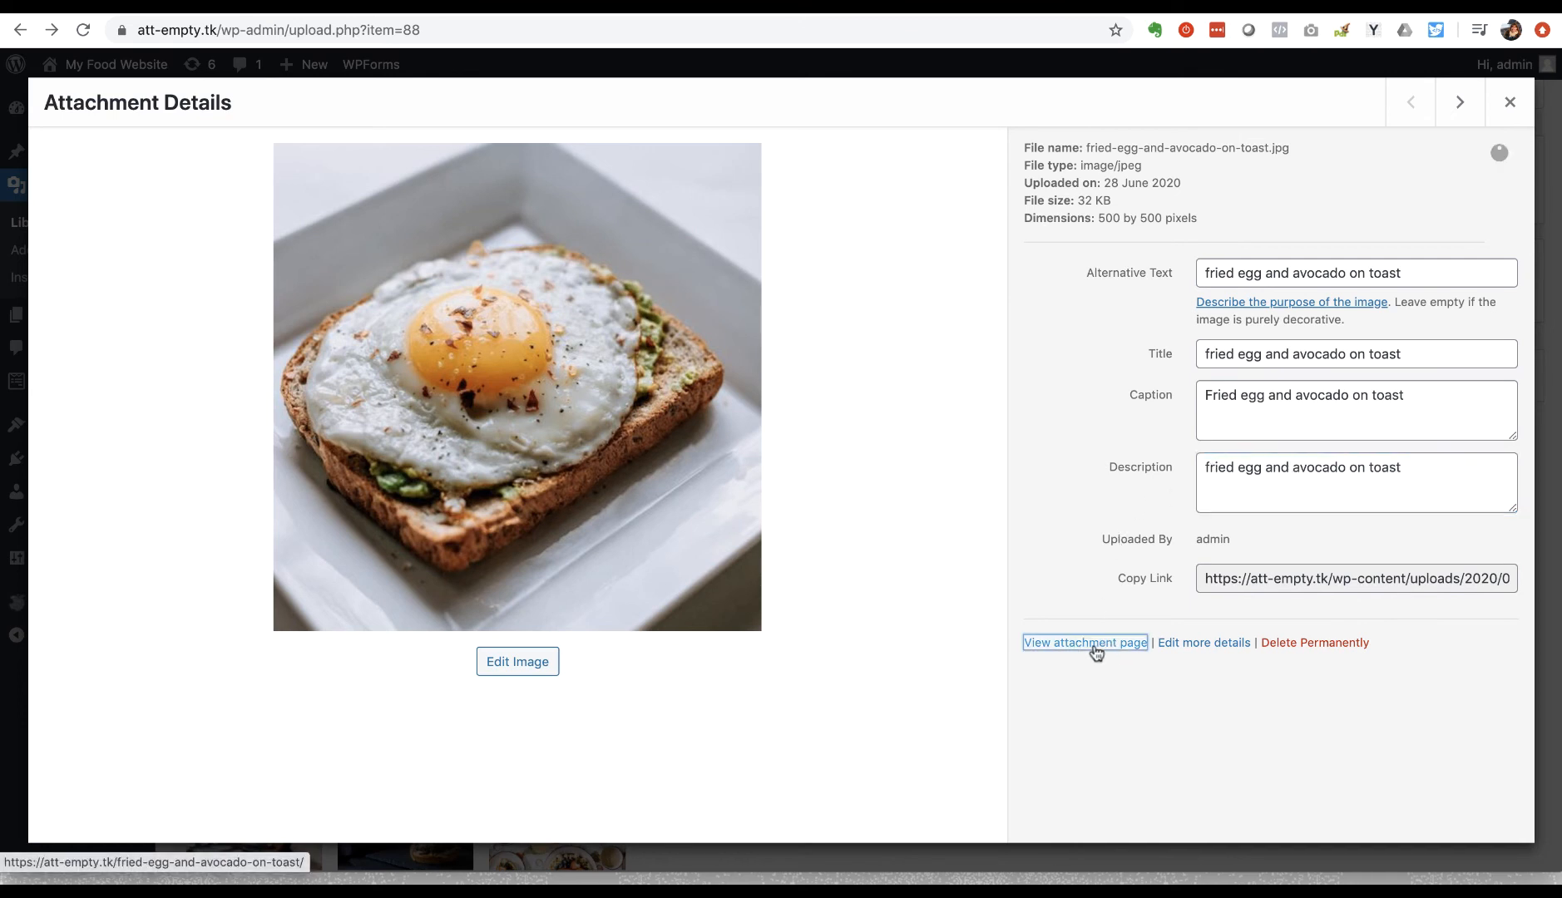
pyautogui.click(1083, 642)
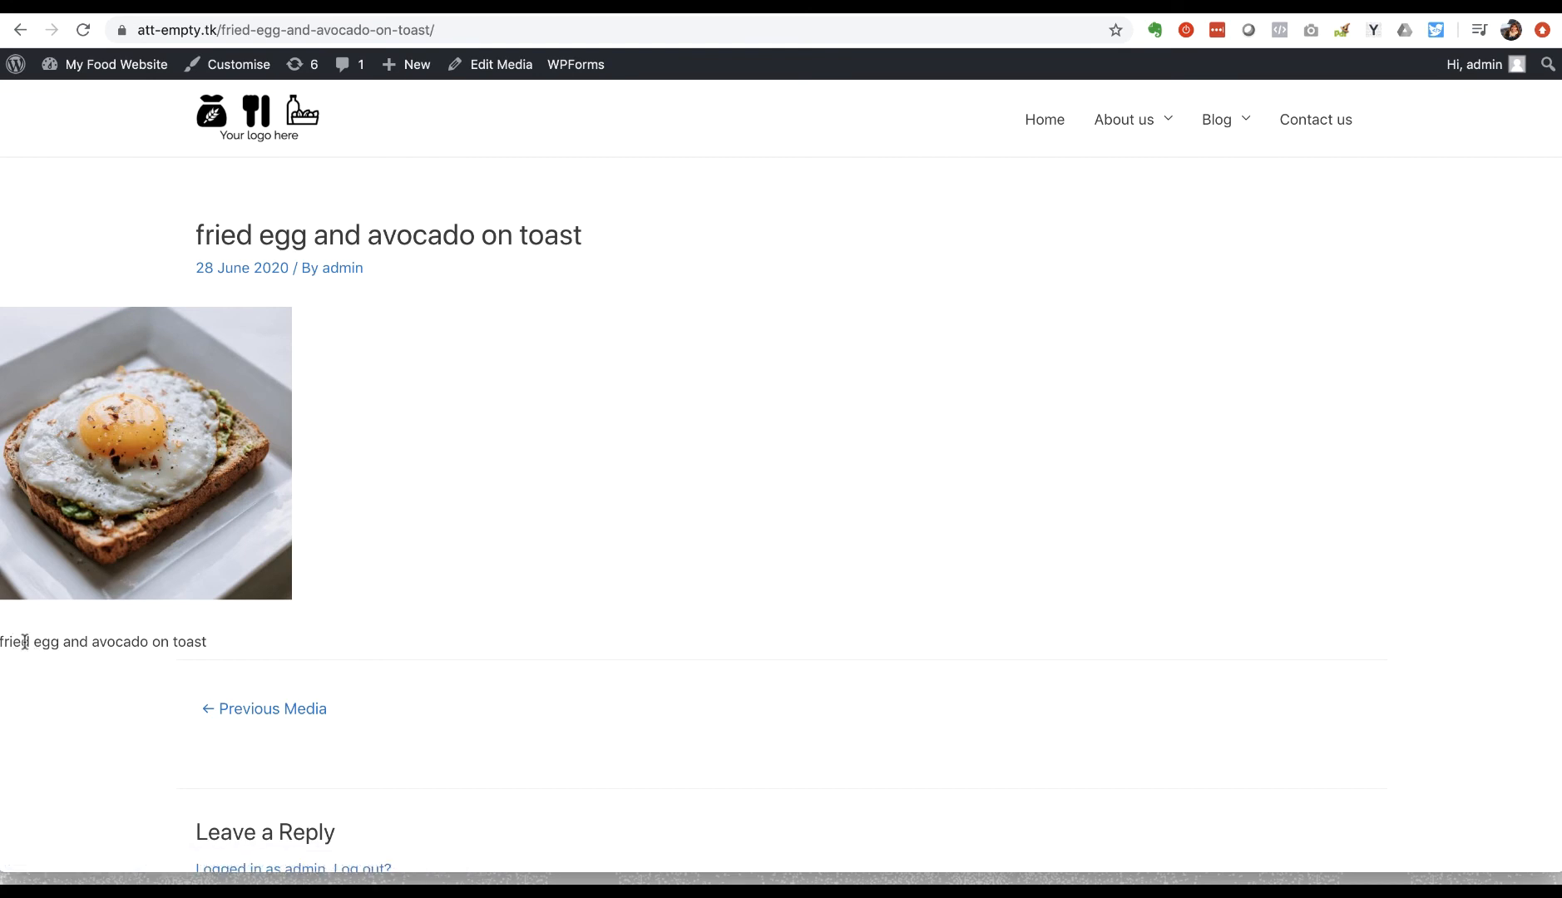
pyautogui.moveTo(175, 647)
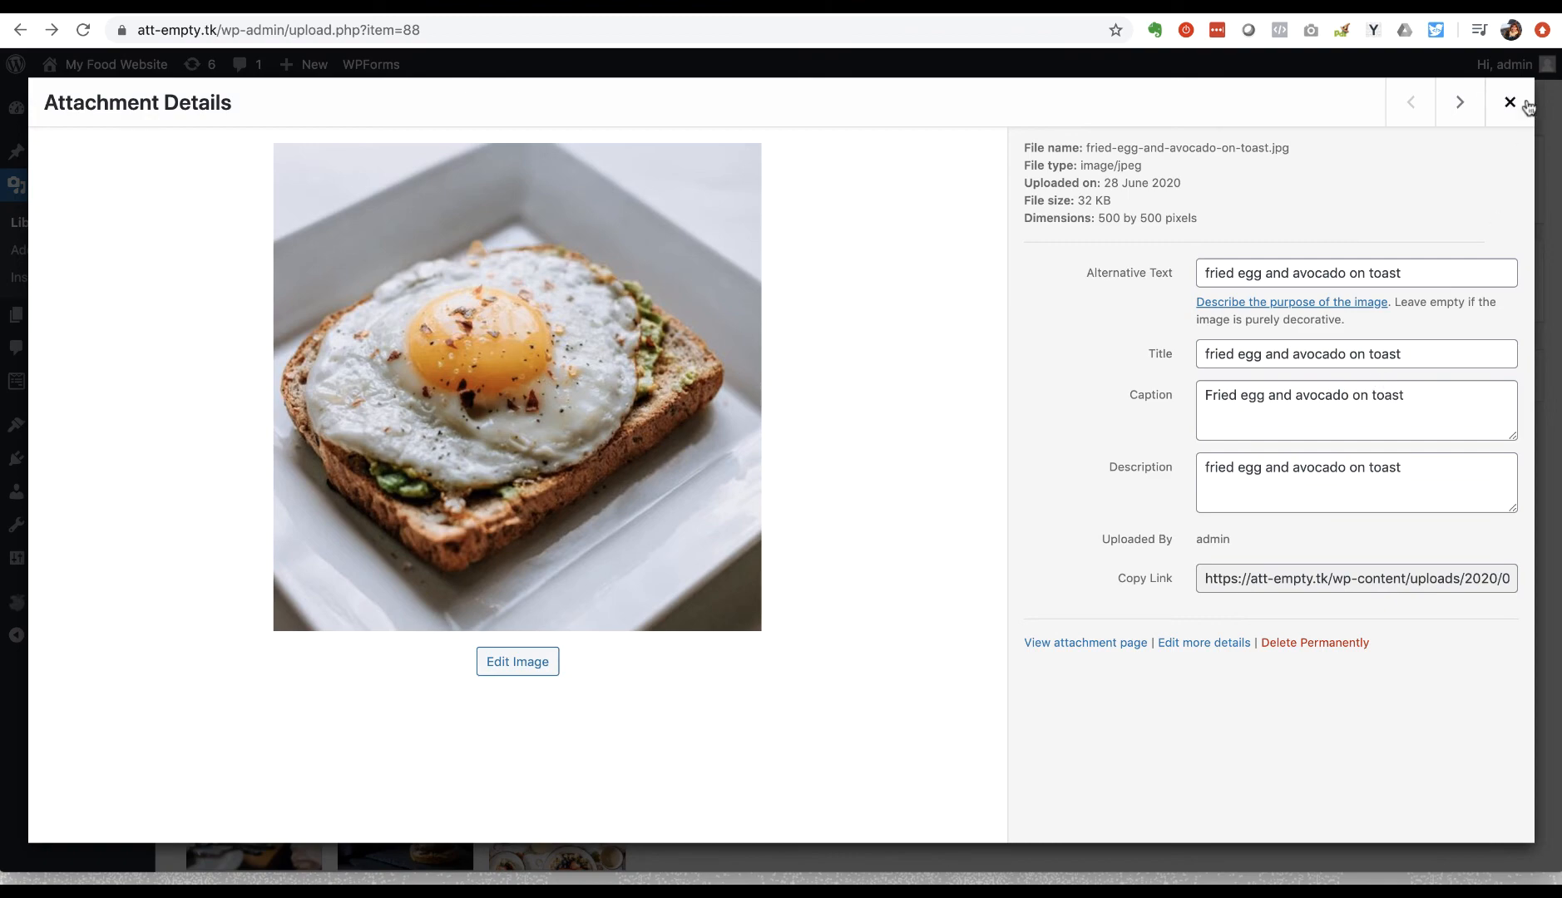
# Step: Close Attachment Details and go to Posts > All Posts
pyautogui.click(1510, 102)
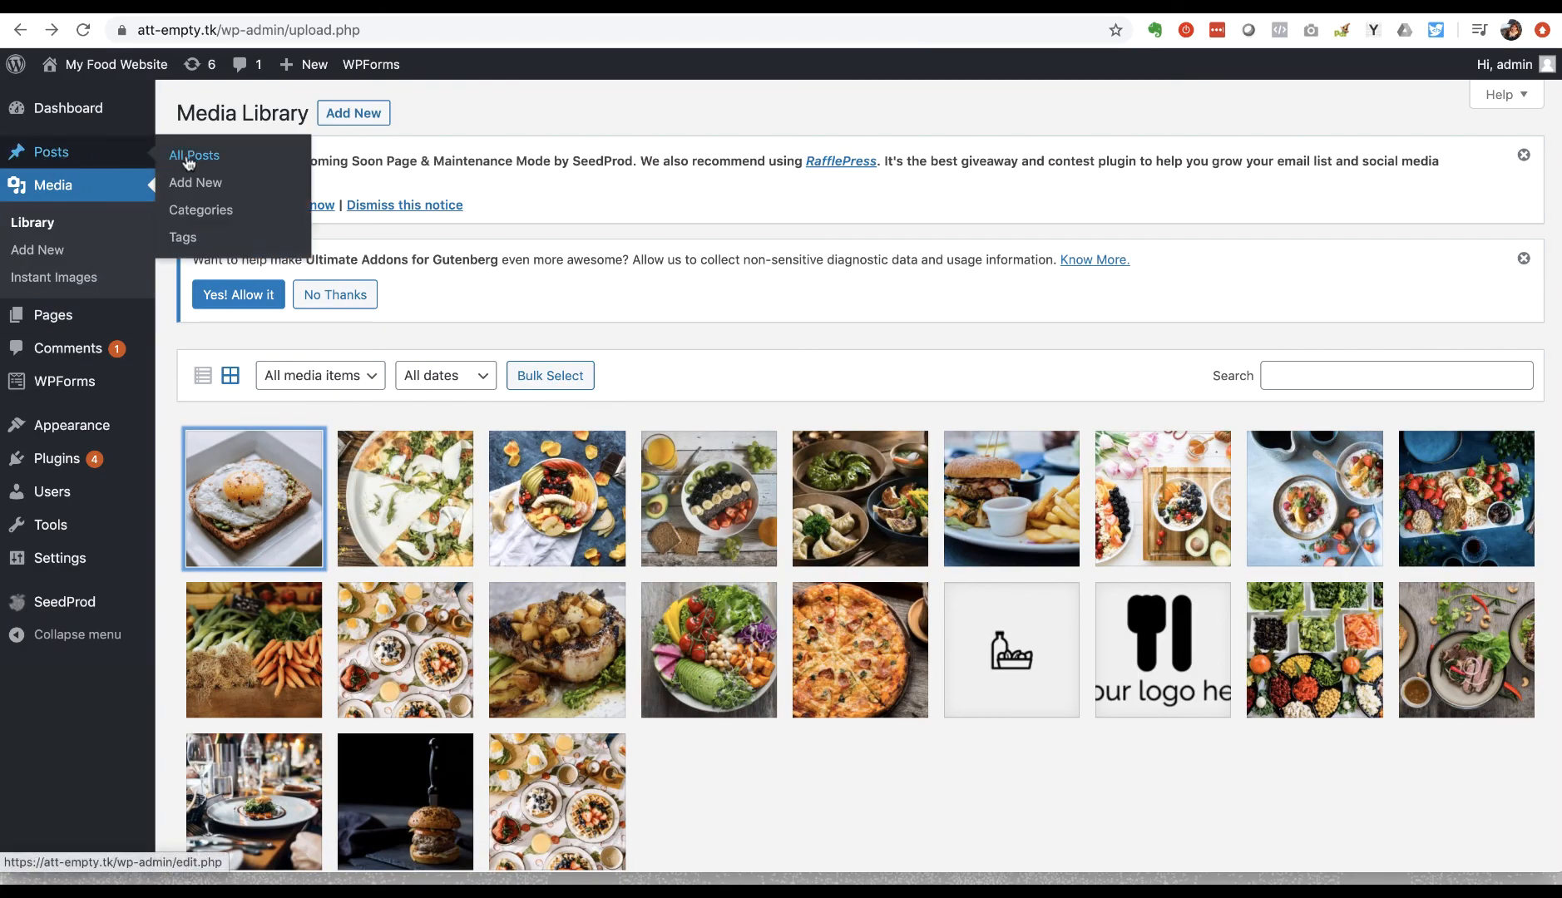
pyautogui.click(195, 156)
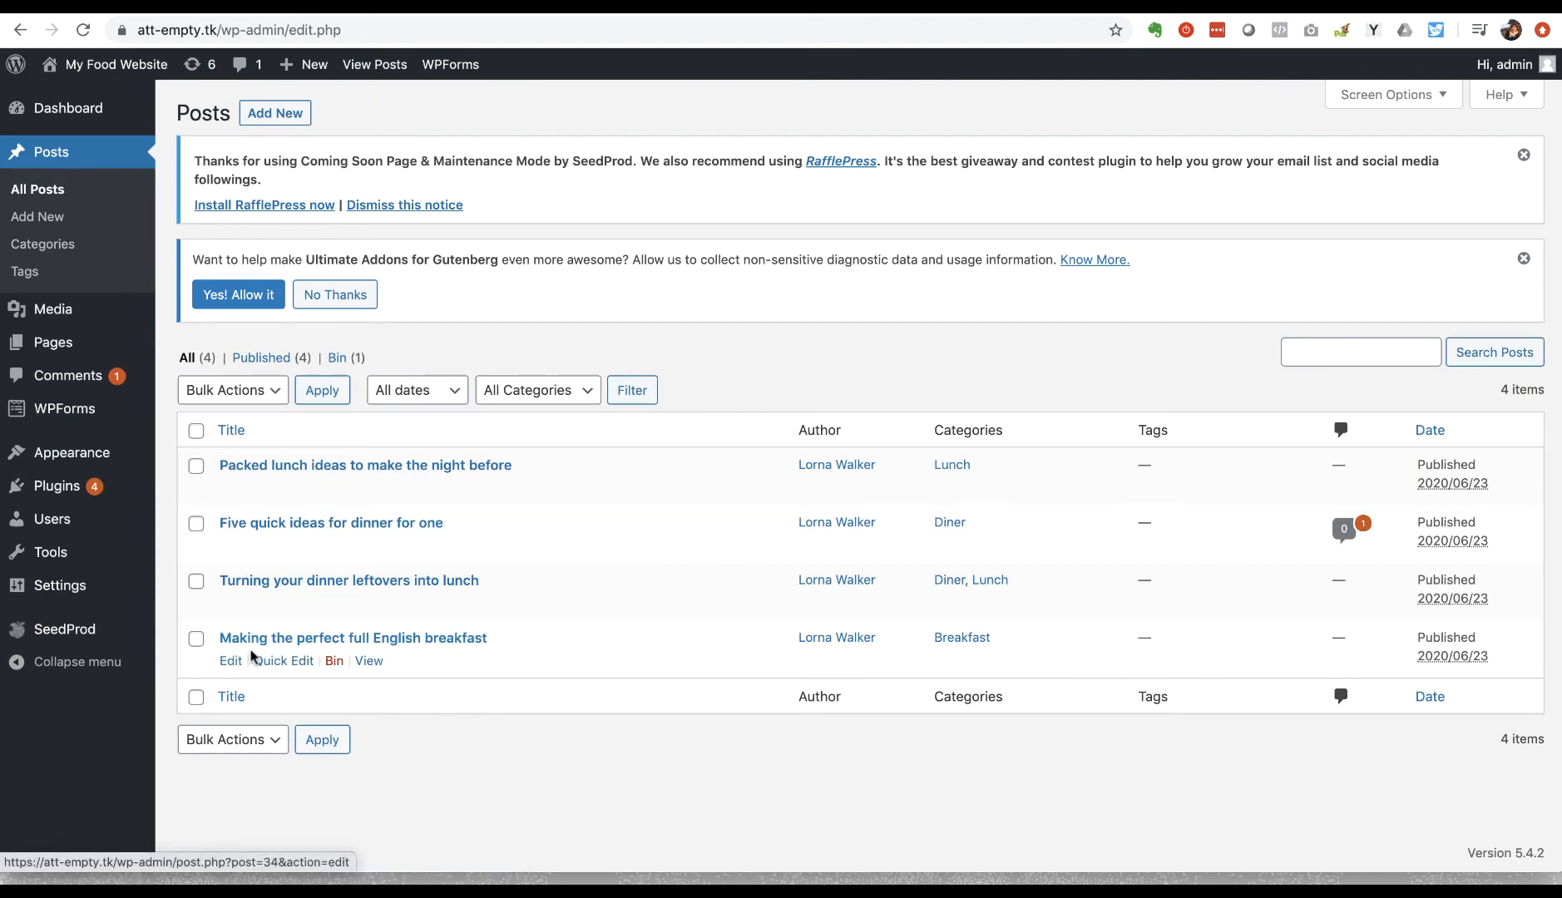
pyautogui.moveTo(231, 661)
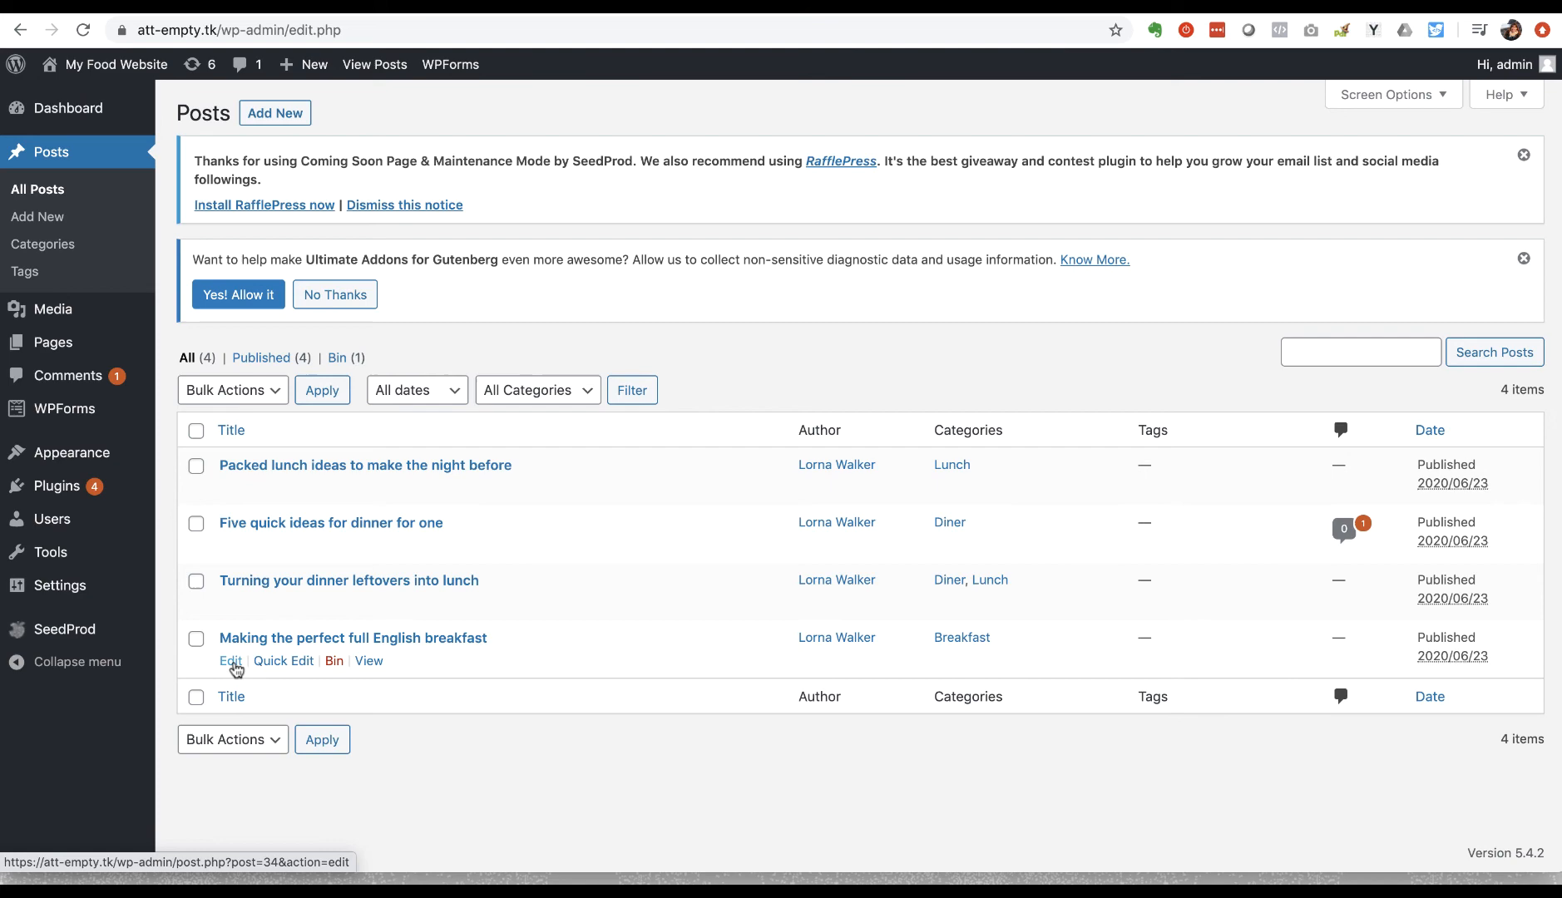
# Step: Edit 'Making the perfect full English breakfast' and check the fried egg image's alt text
pyautogui.click(231, 660)
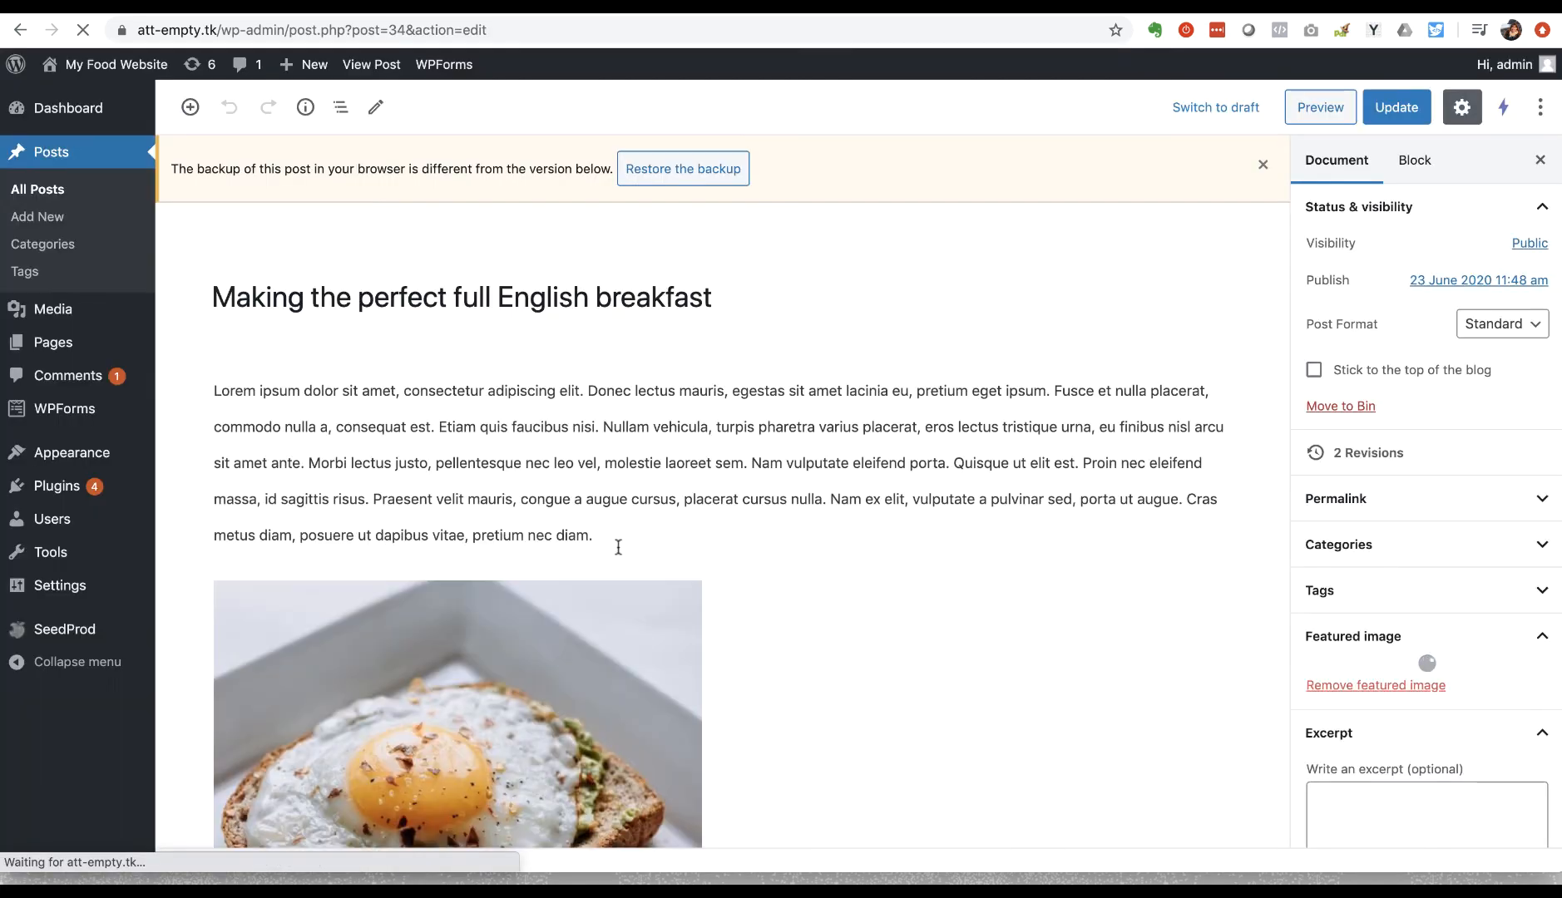
pyautogui.click(456, 712)
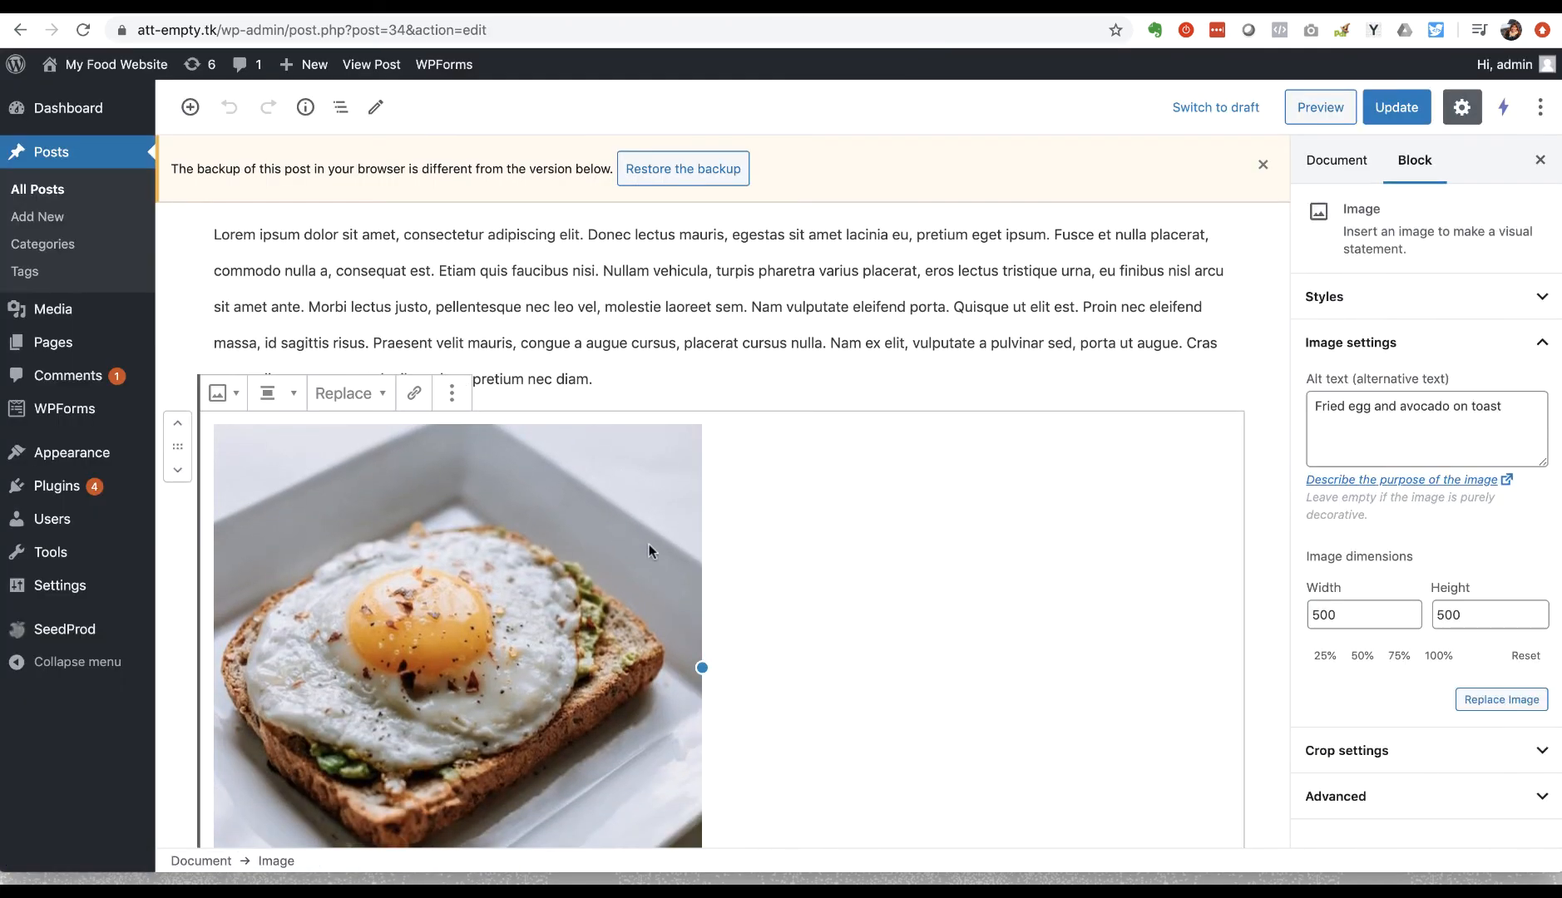
pyautogui.moveTo(898, 566)
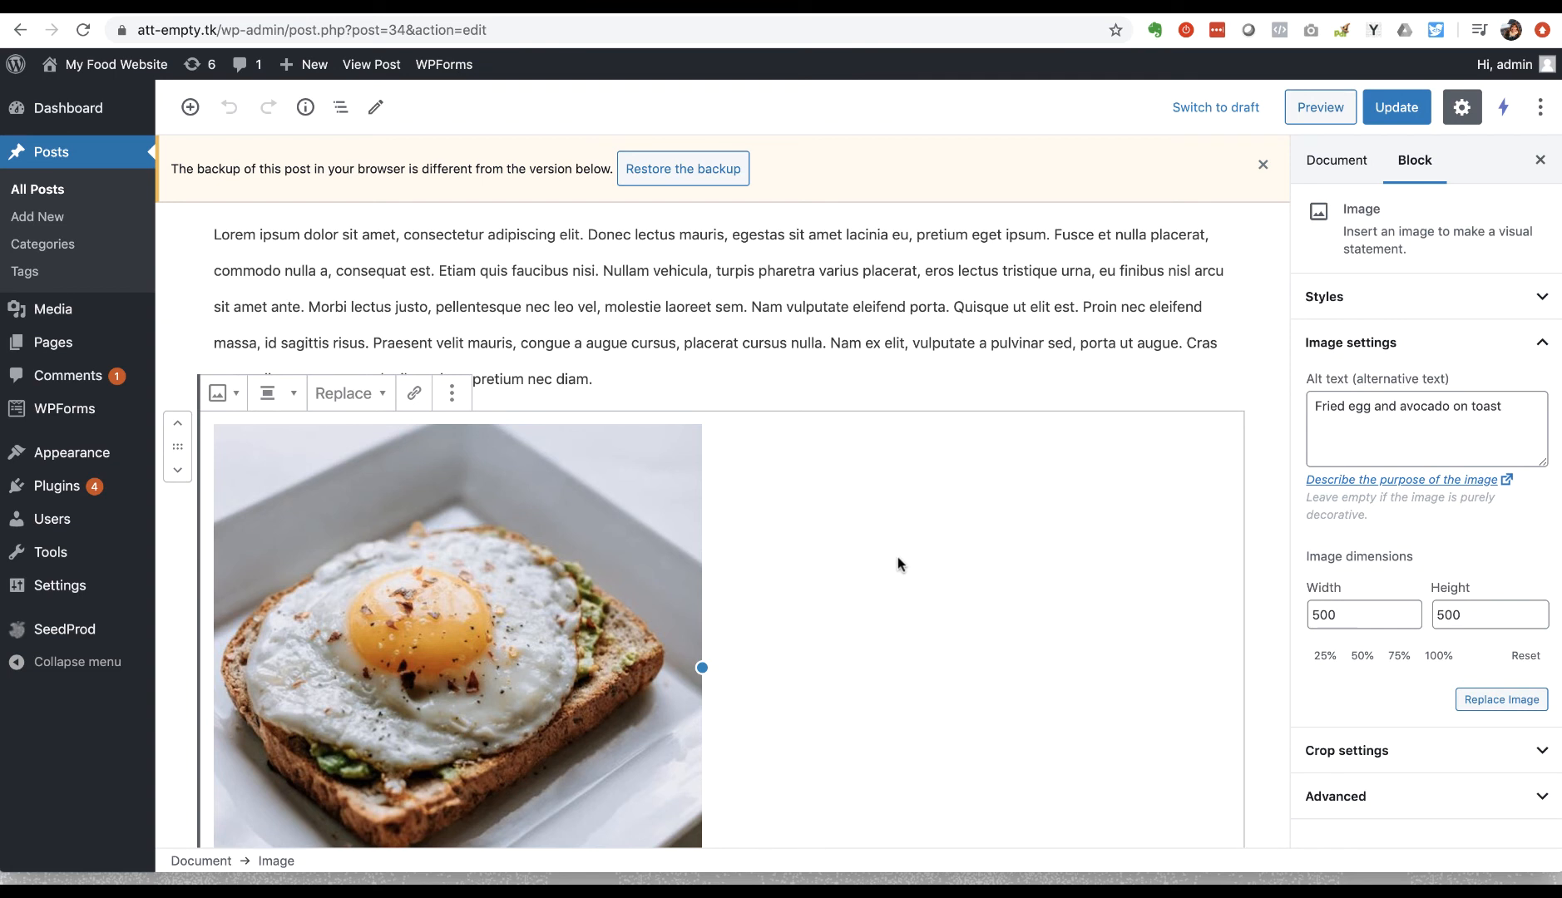
pyautogui.scroll(-3)
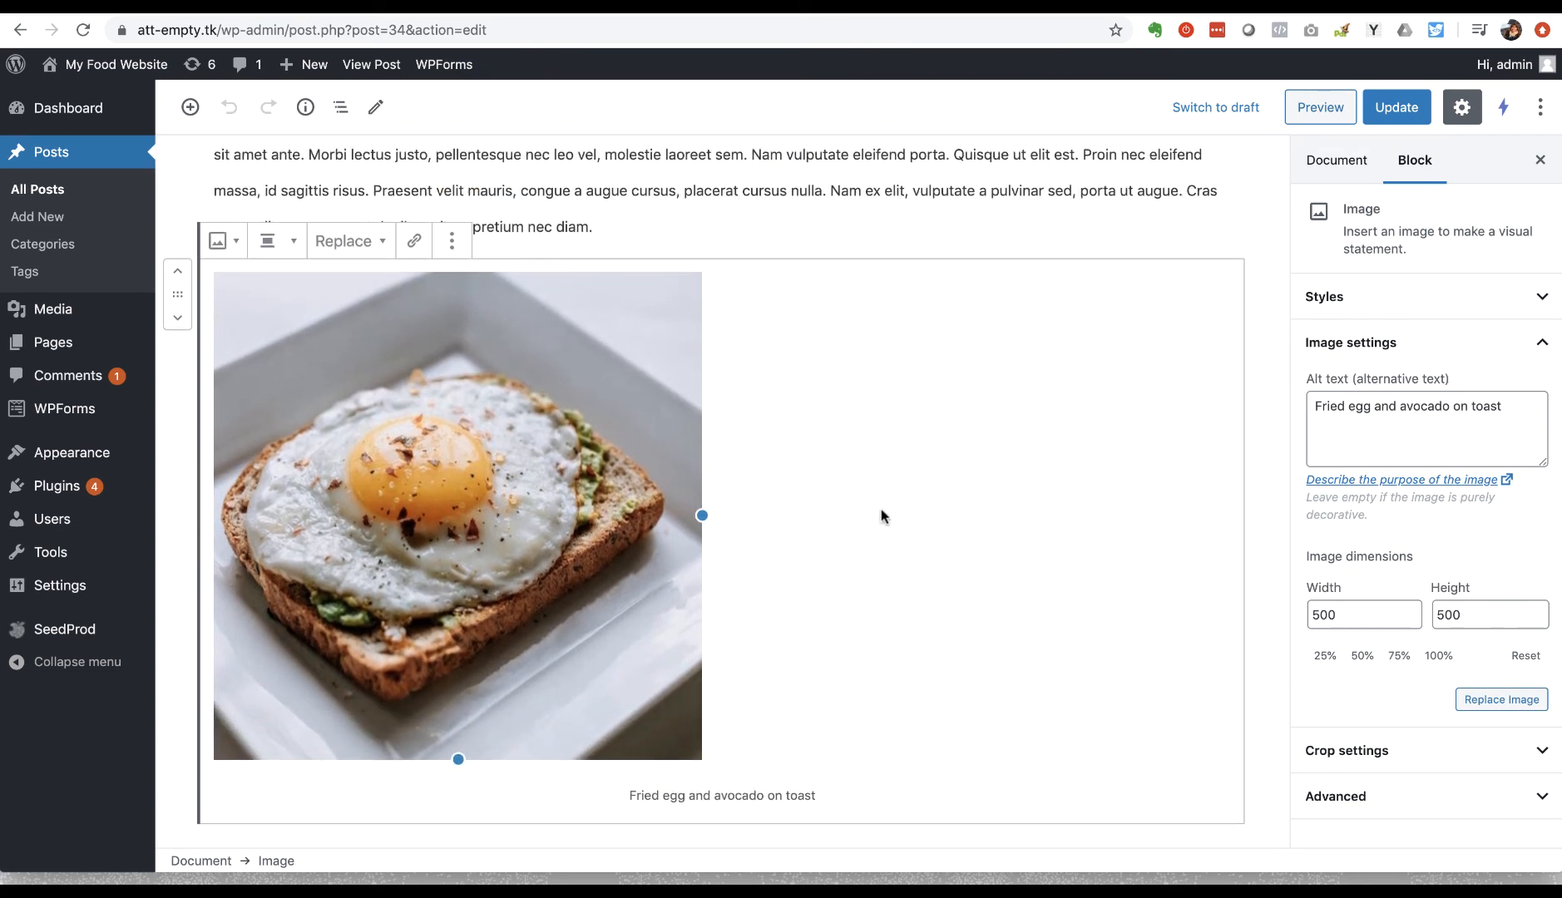
pyautogui.moveTo(752, 611)
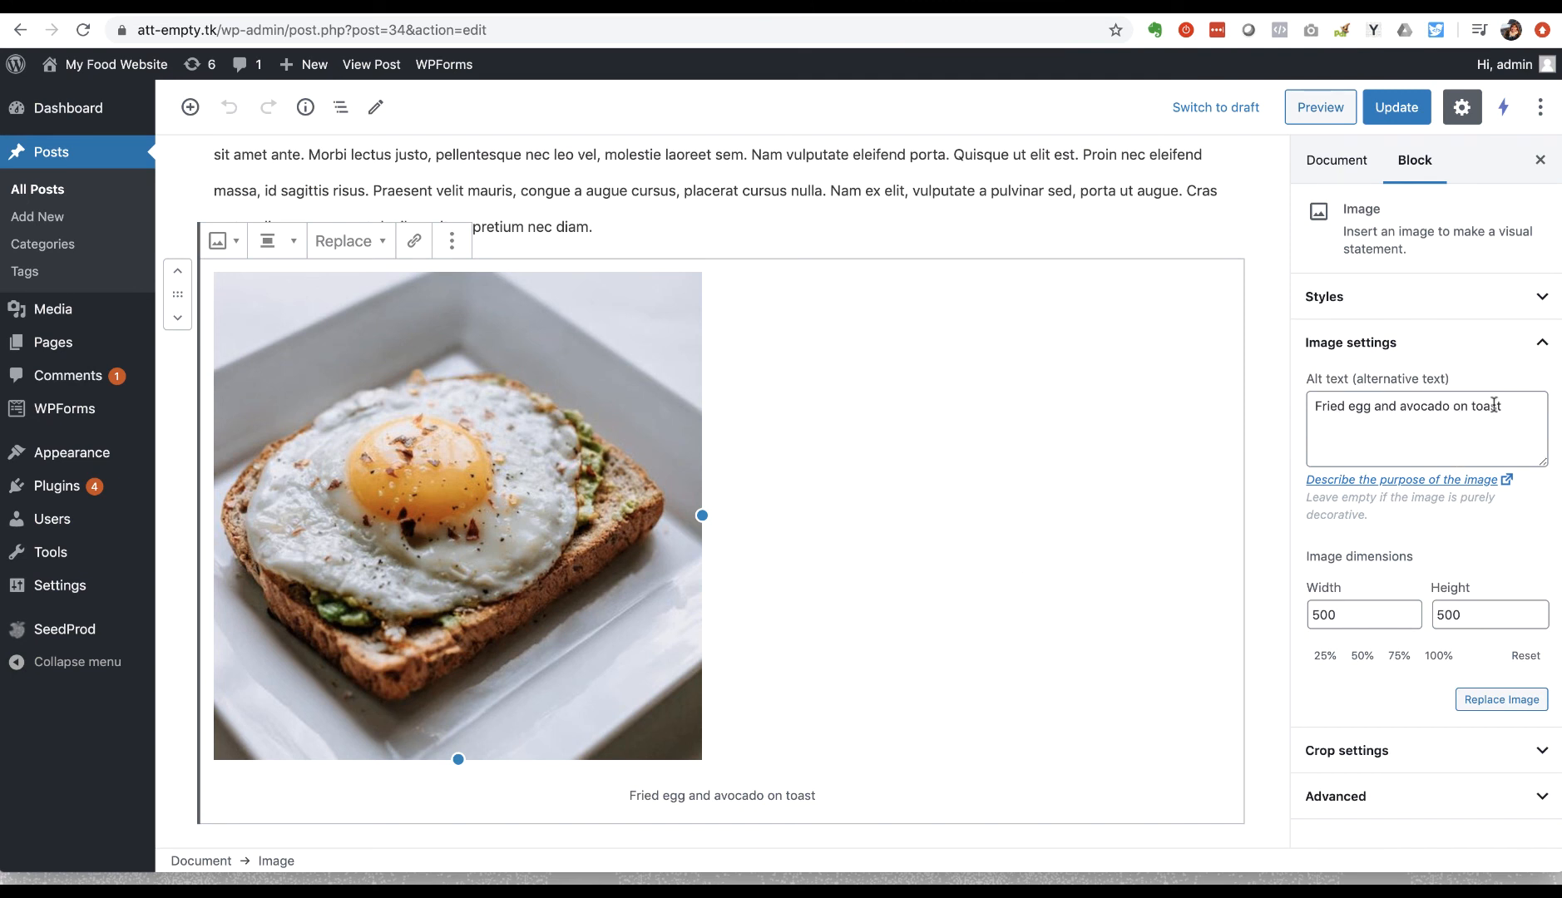
pyautogui.moveTo(1506, 353)
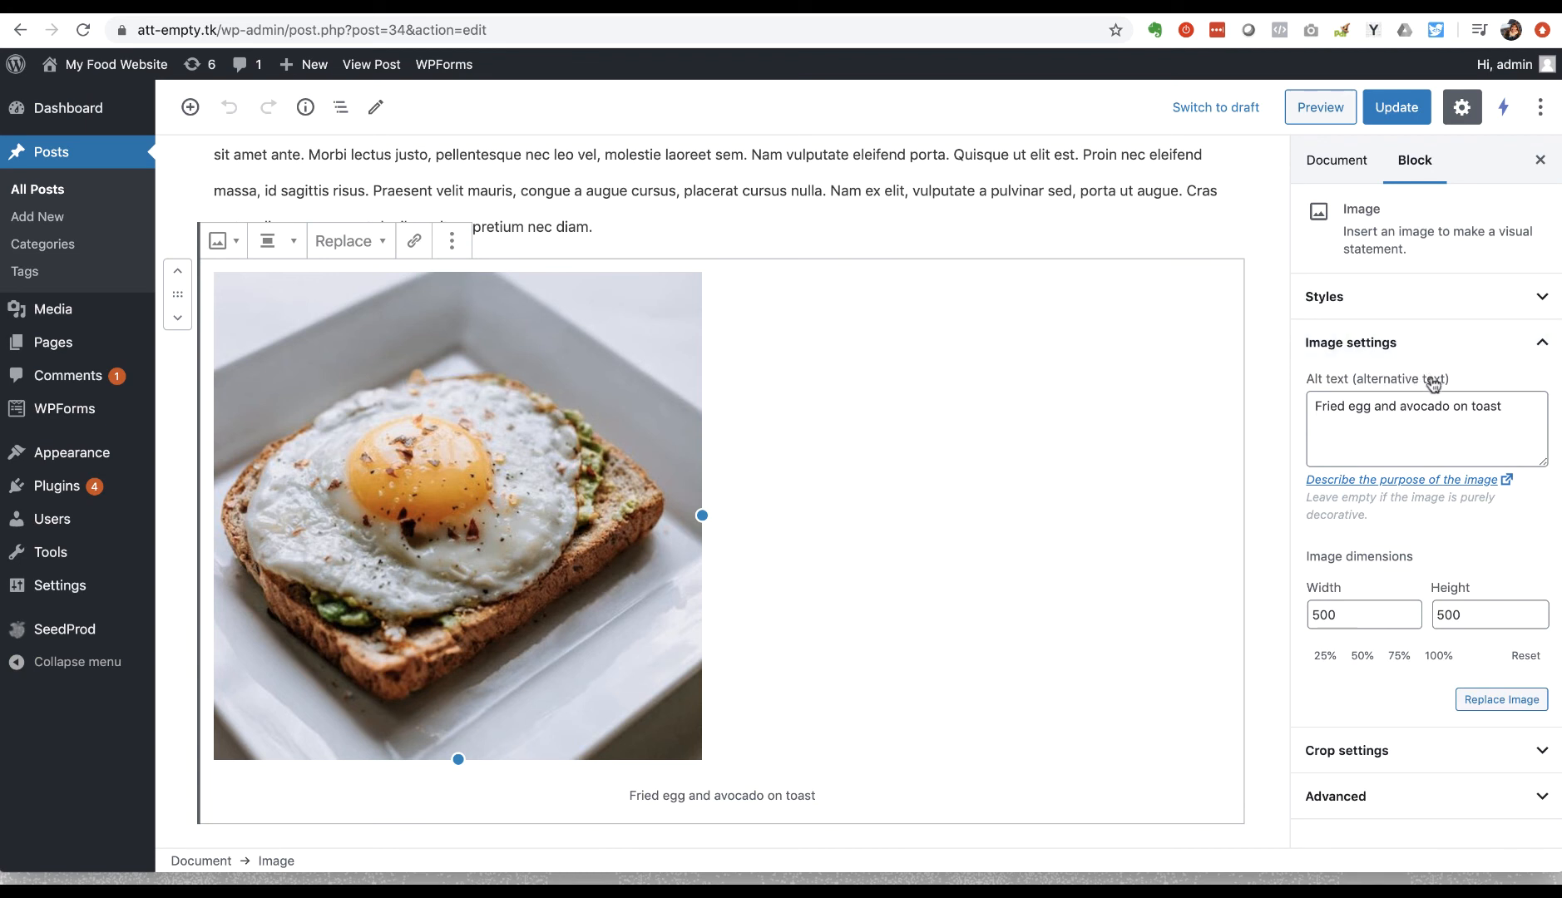
pyautogui.moveTo(1284, 374)
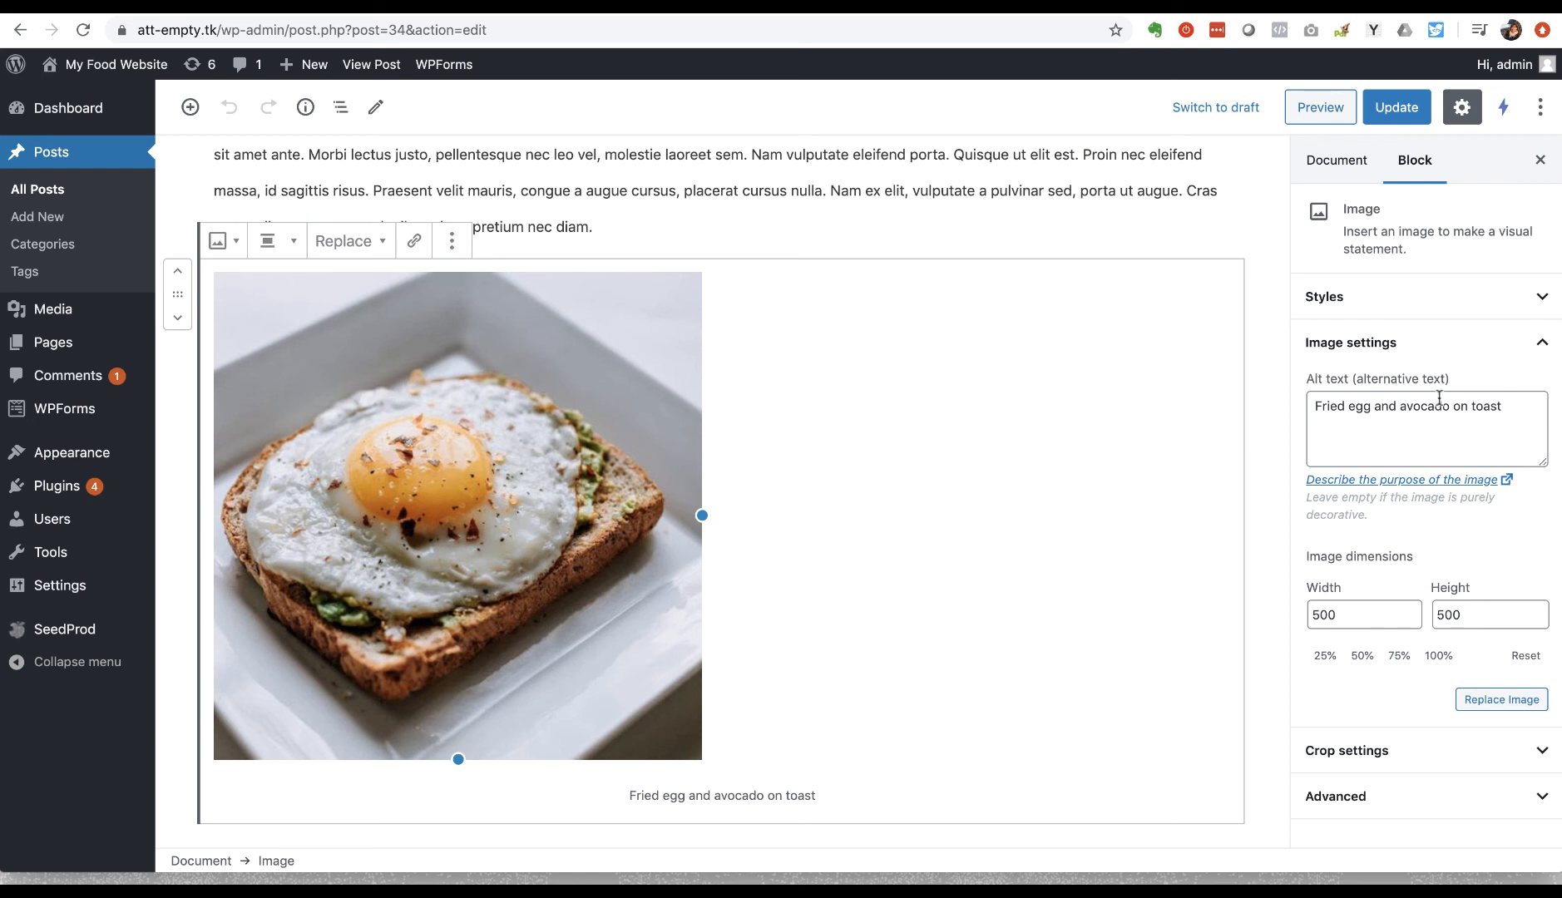
pyautogui.moveTo(1475, 415)
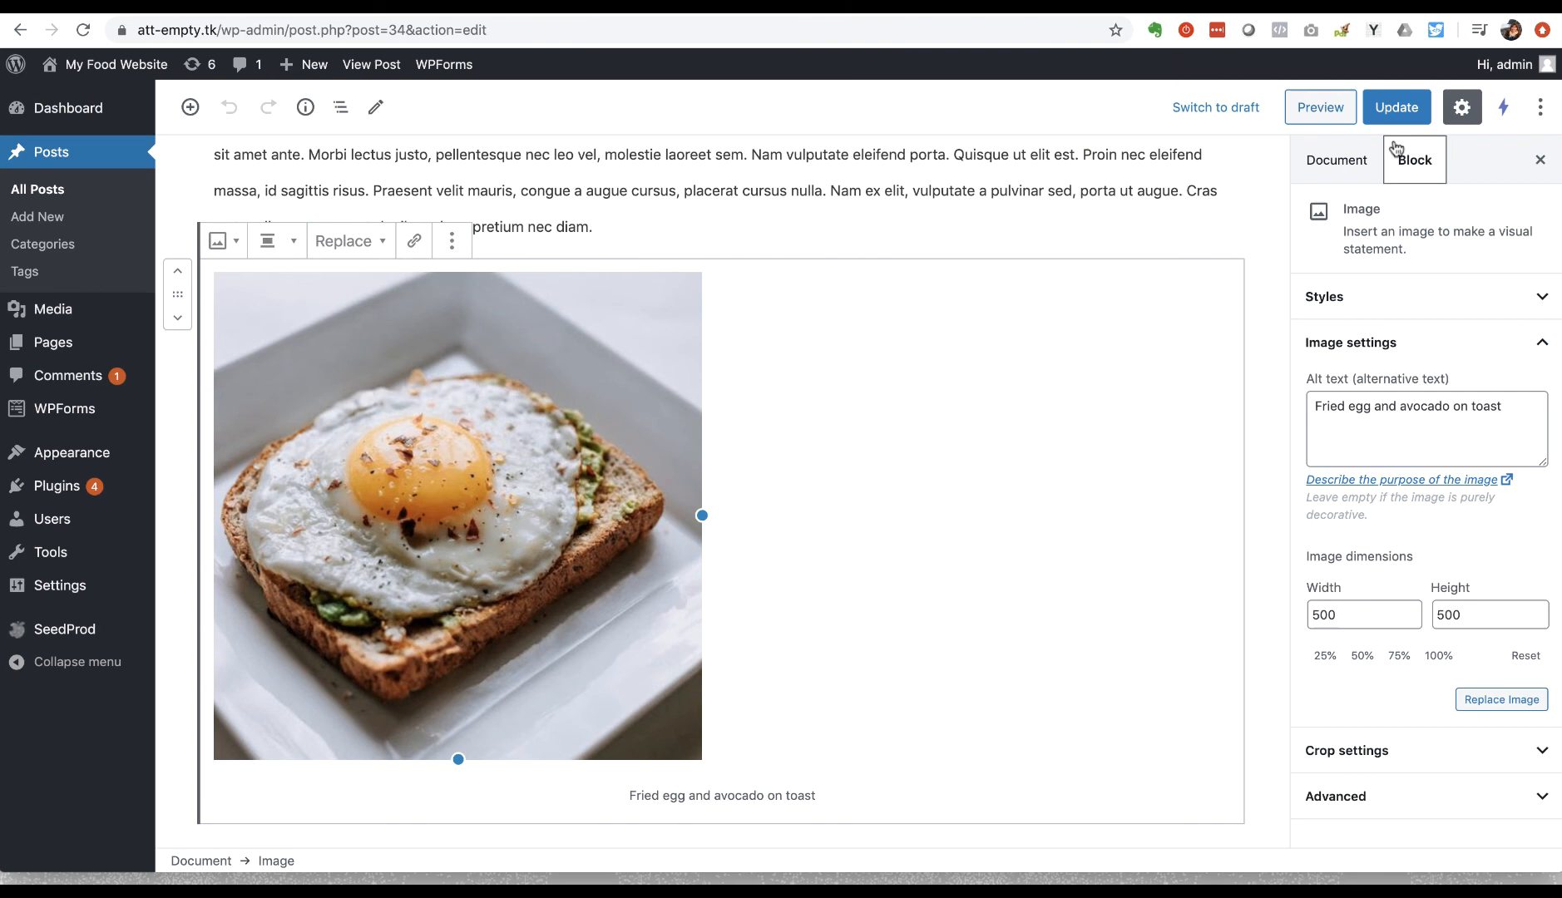
# Step: Update the English breakfast post and view it live
pyautogui.click(1396, 106)
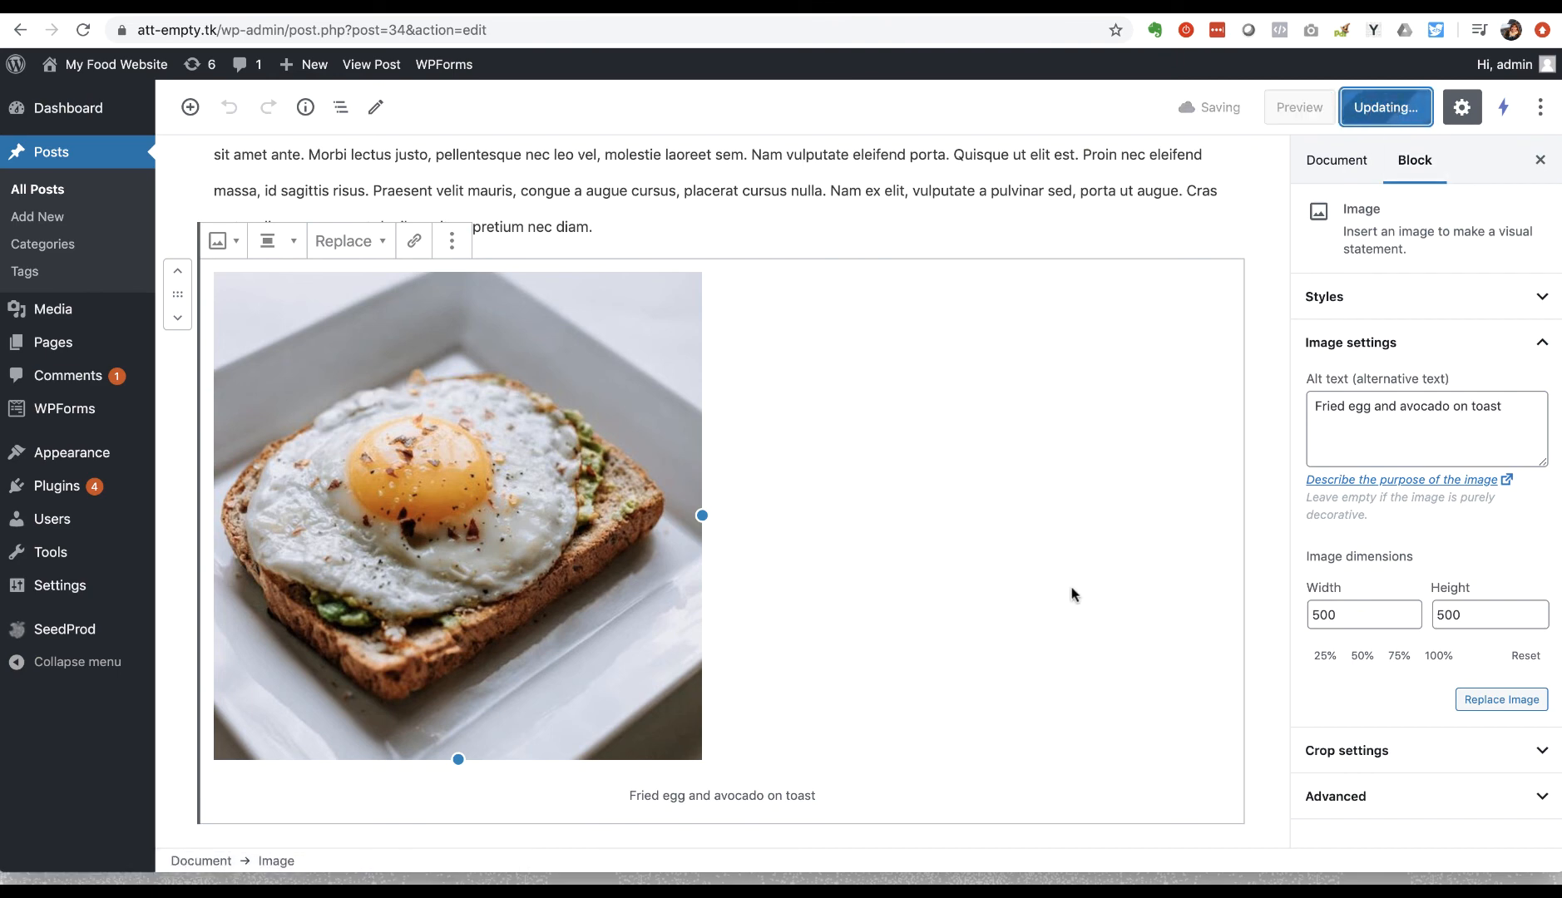
pyautogui.click(1385, 107)
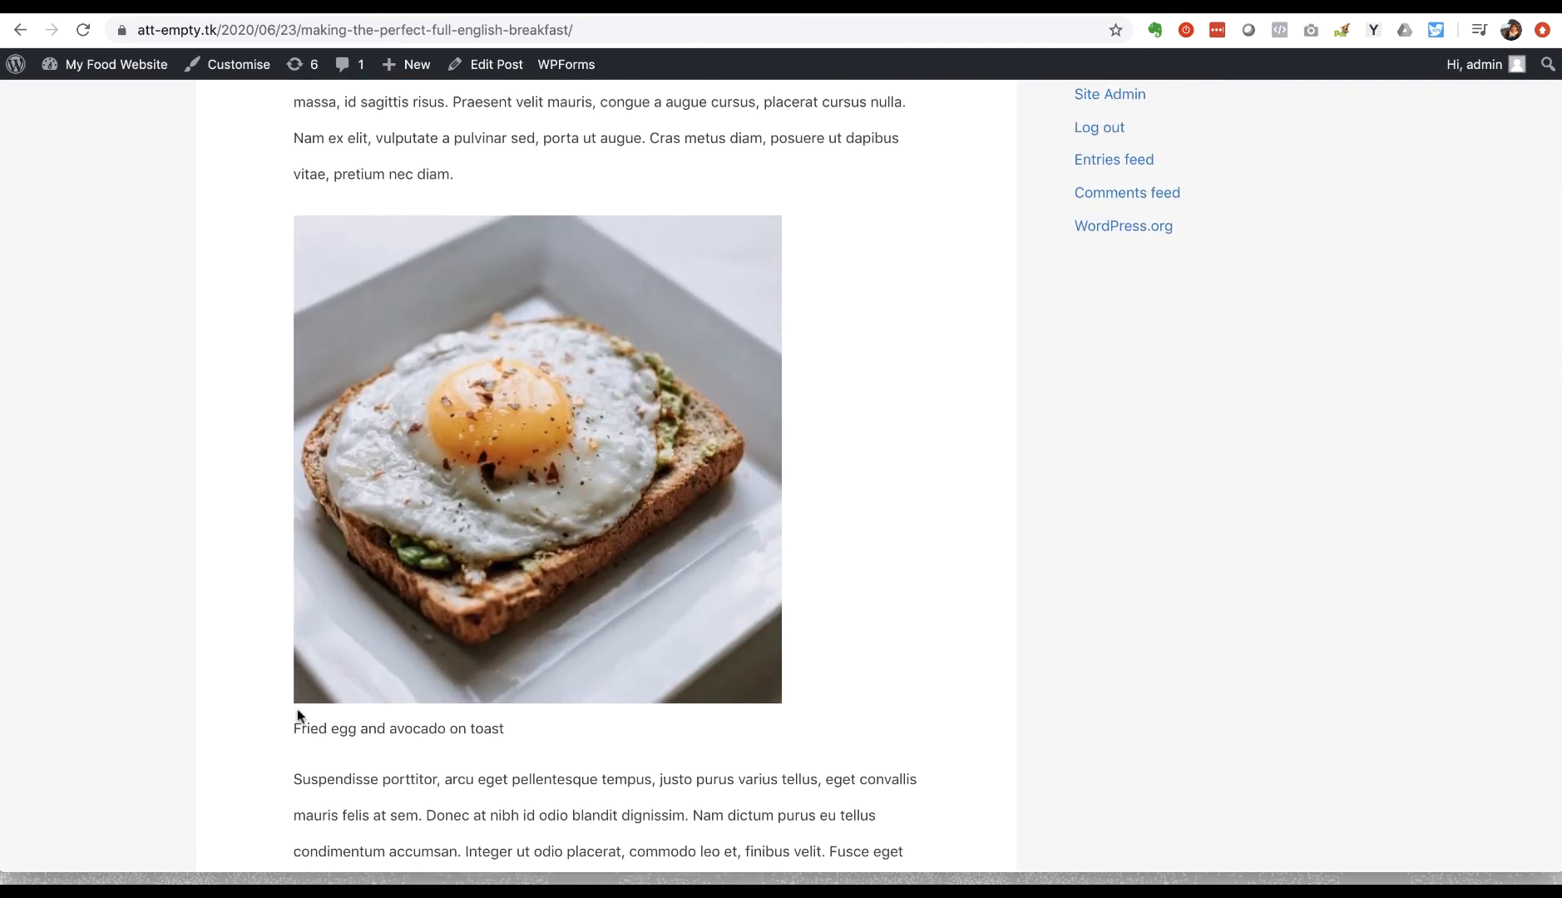
pyautogui.moveTo(598, 456)
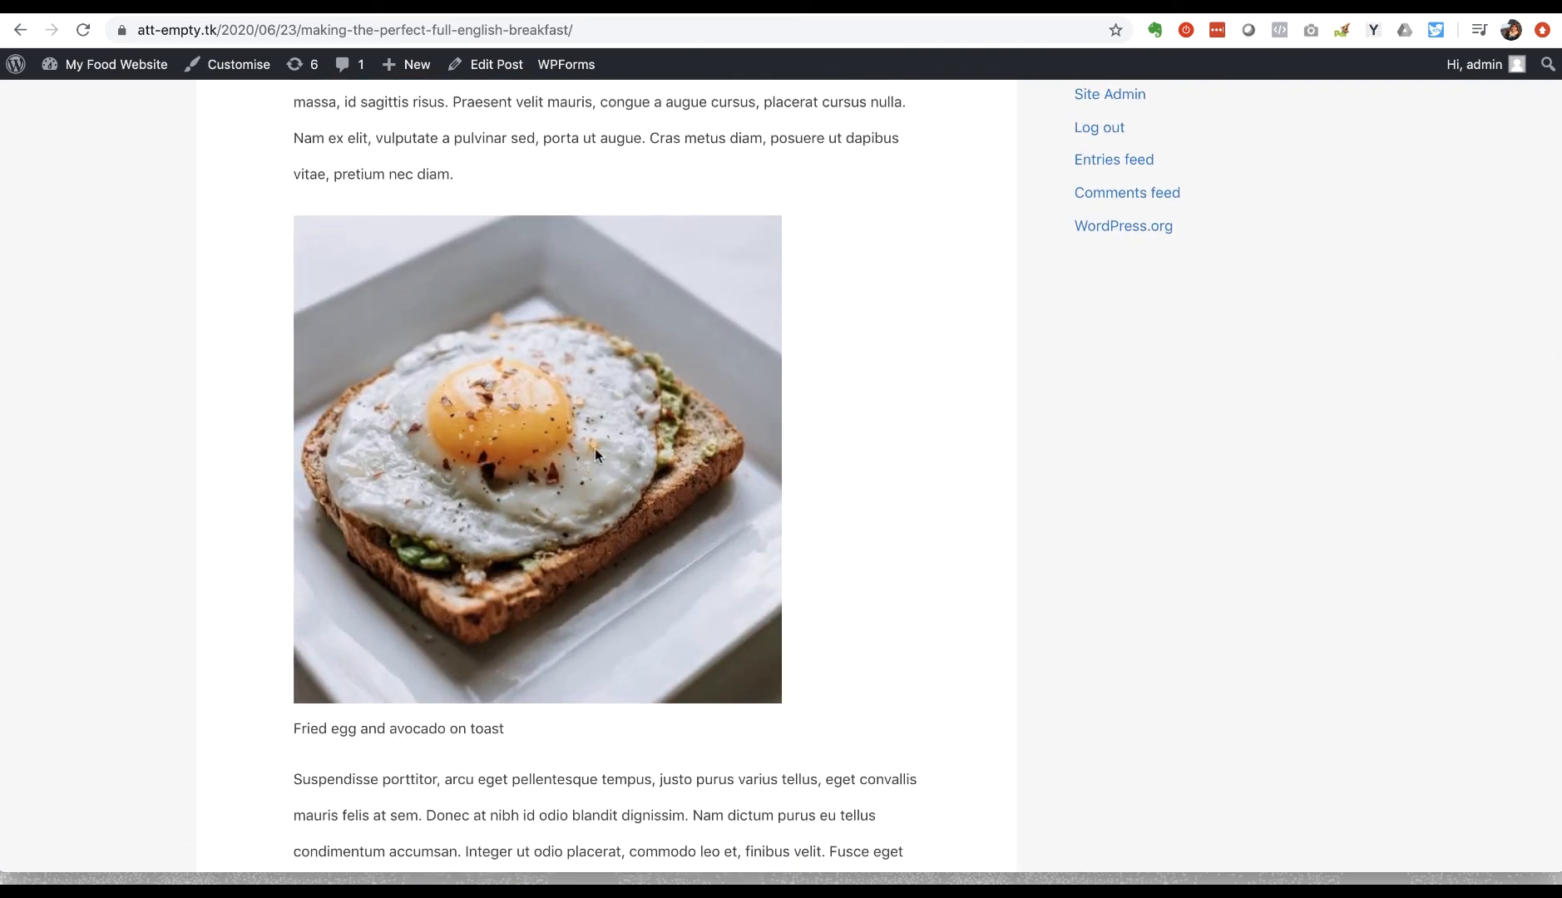
# Step: Inspect the fried egg image in DevTools to check its alt attribute
pyautogui.rightClick(596, 455)
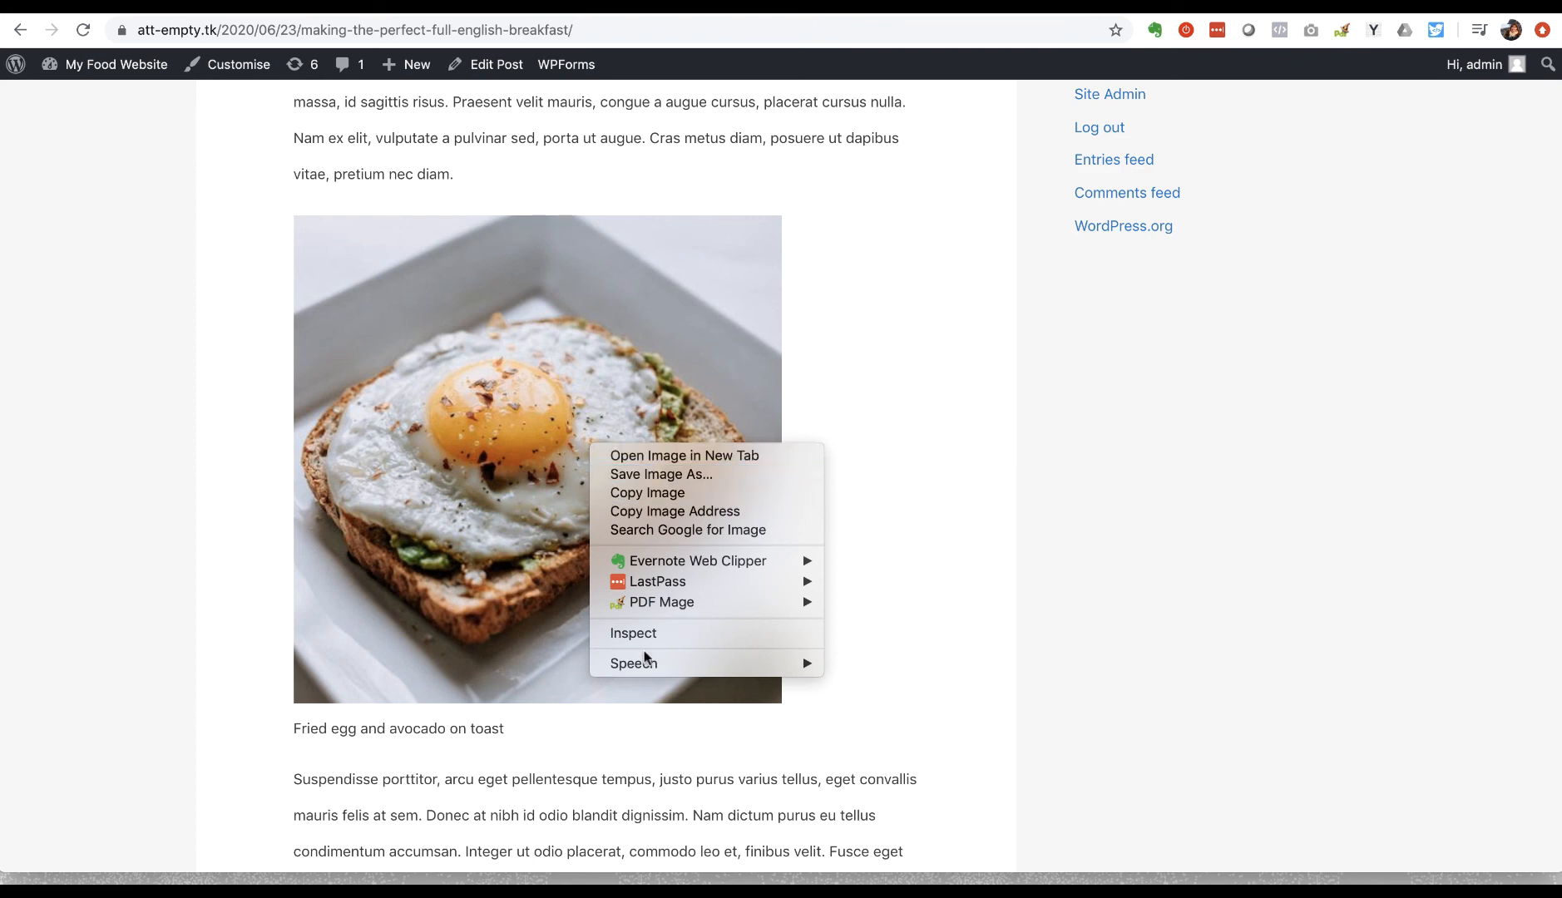
pyautogui.click(633, 632)
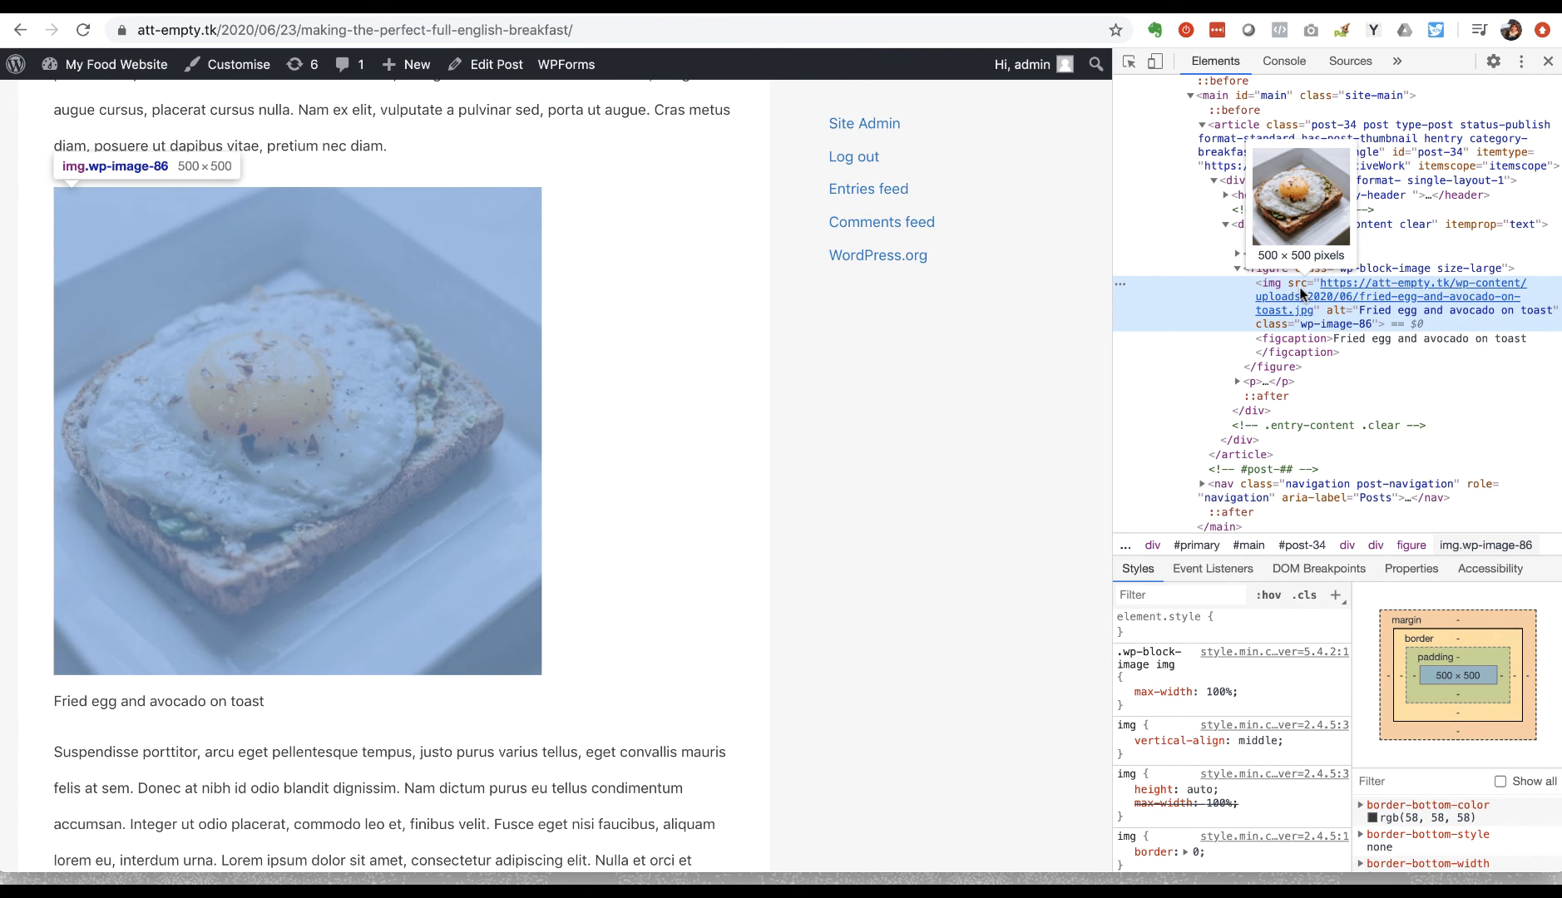
pyautogui.moveTo(1335, 291)
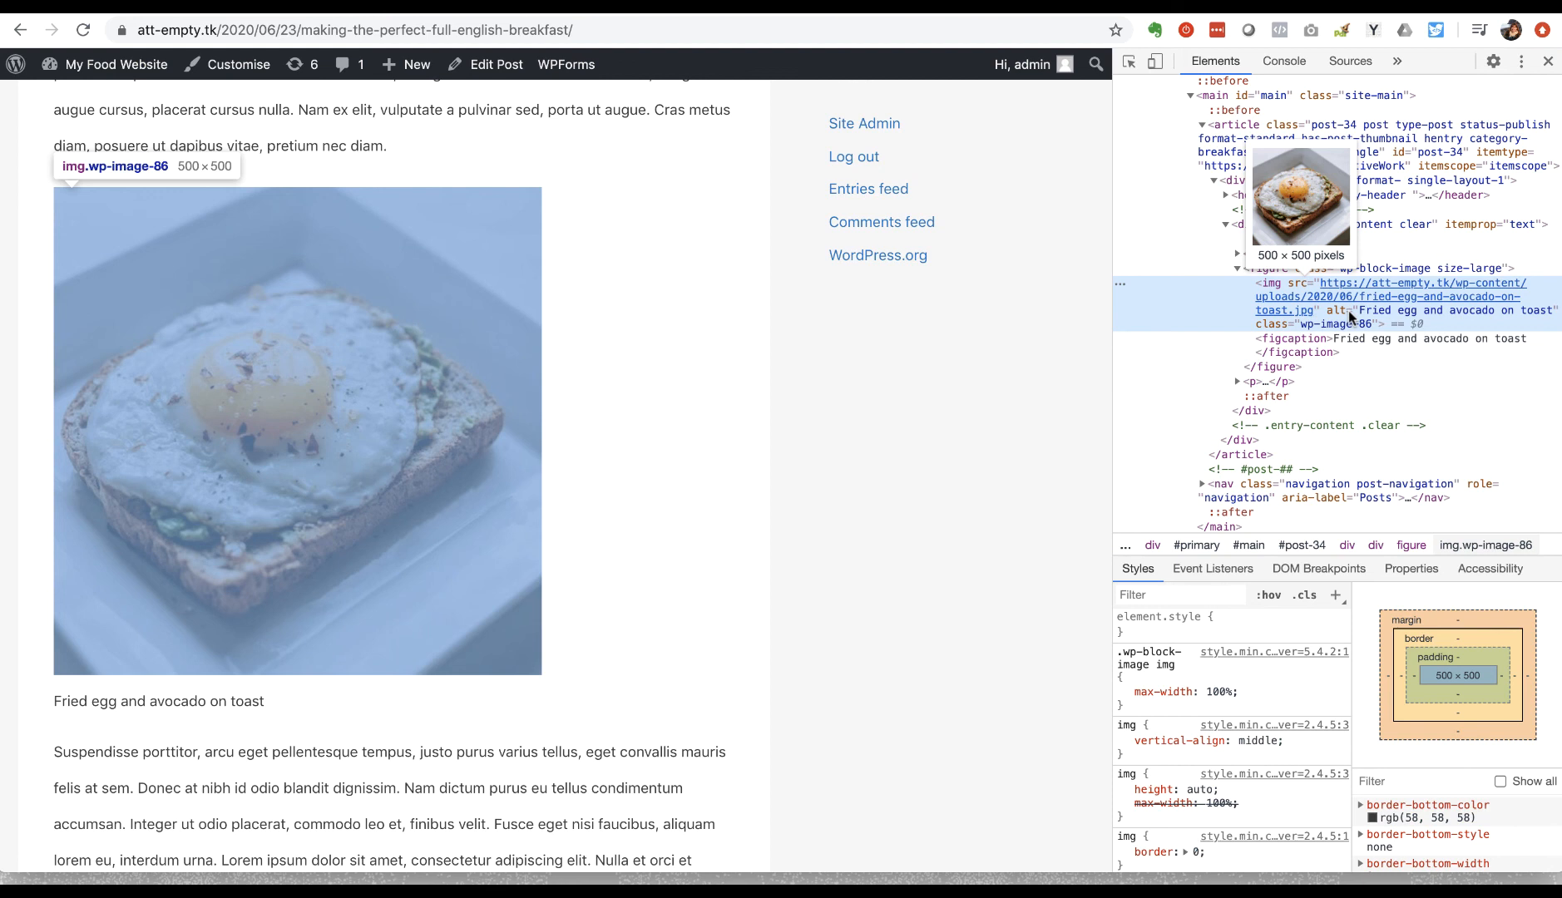
pyautogui.moveTo(1492, 319)
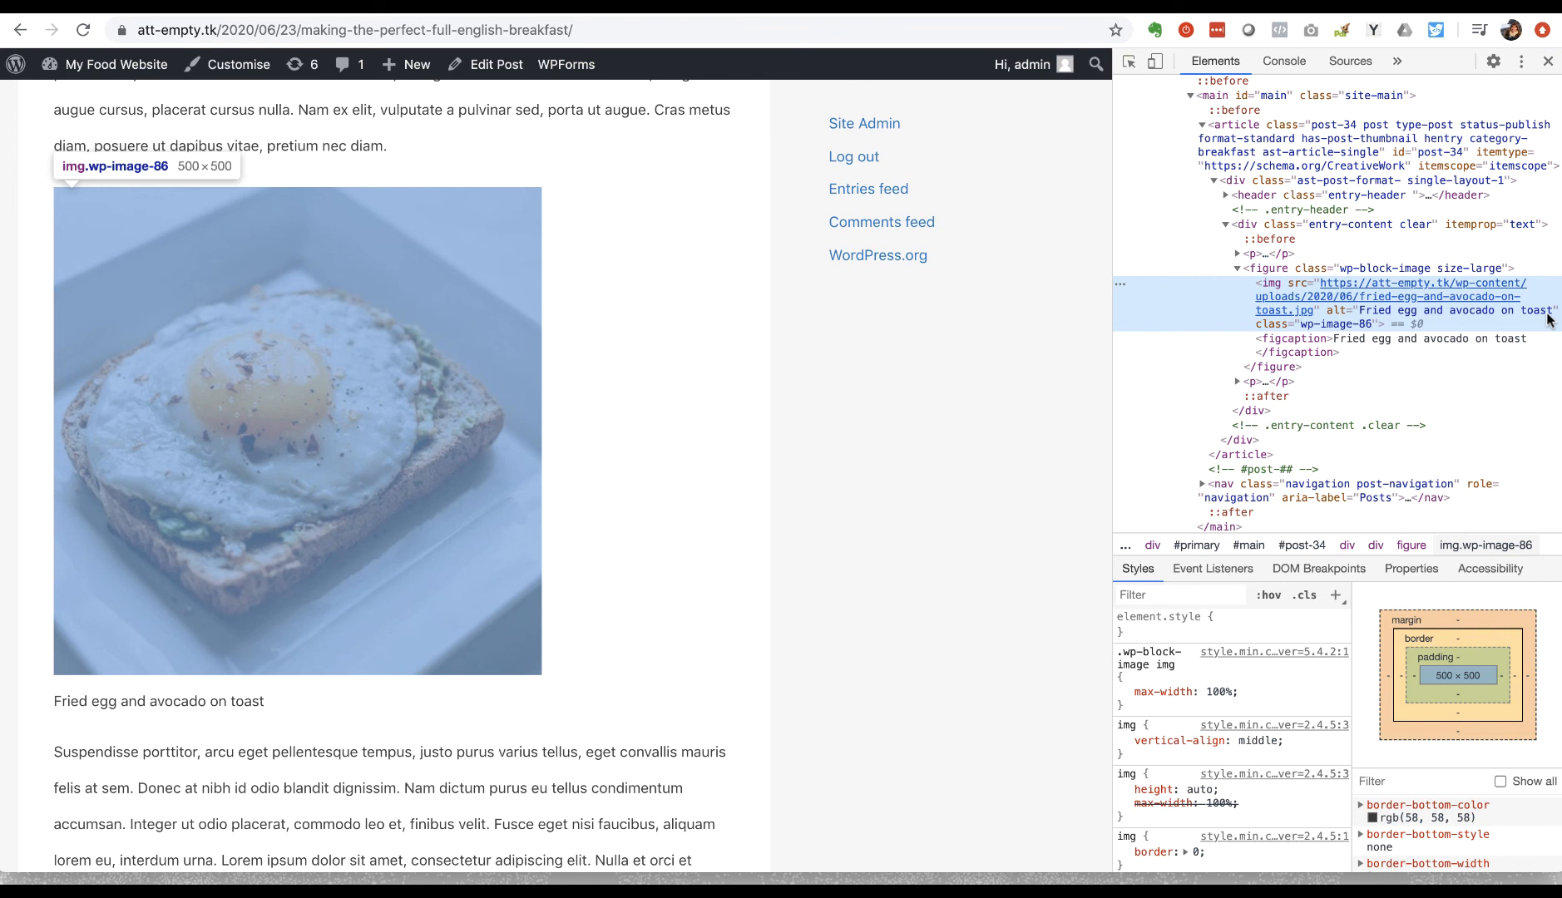
pyautogui.moveTo(1478, 319)
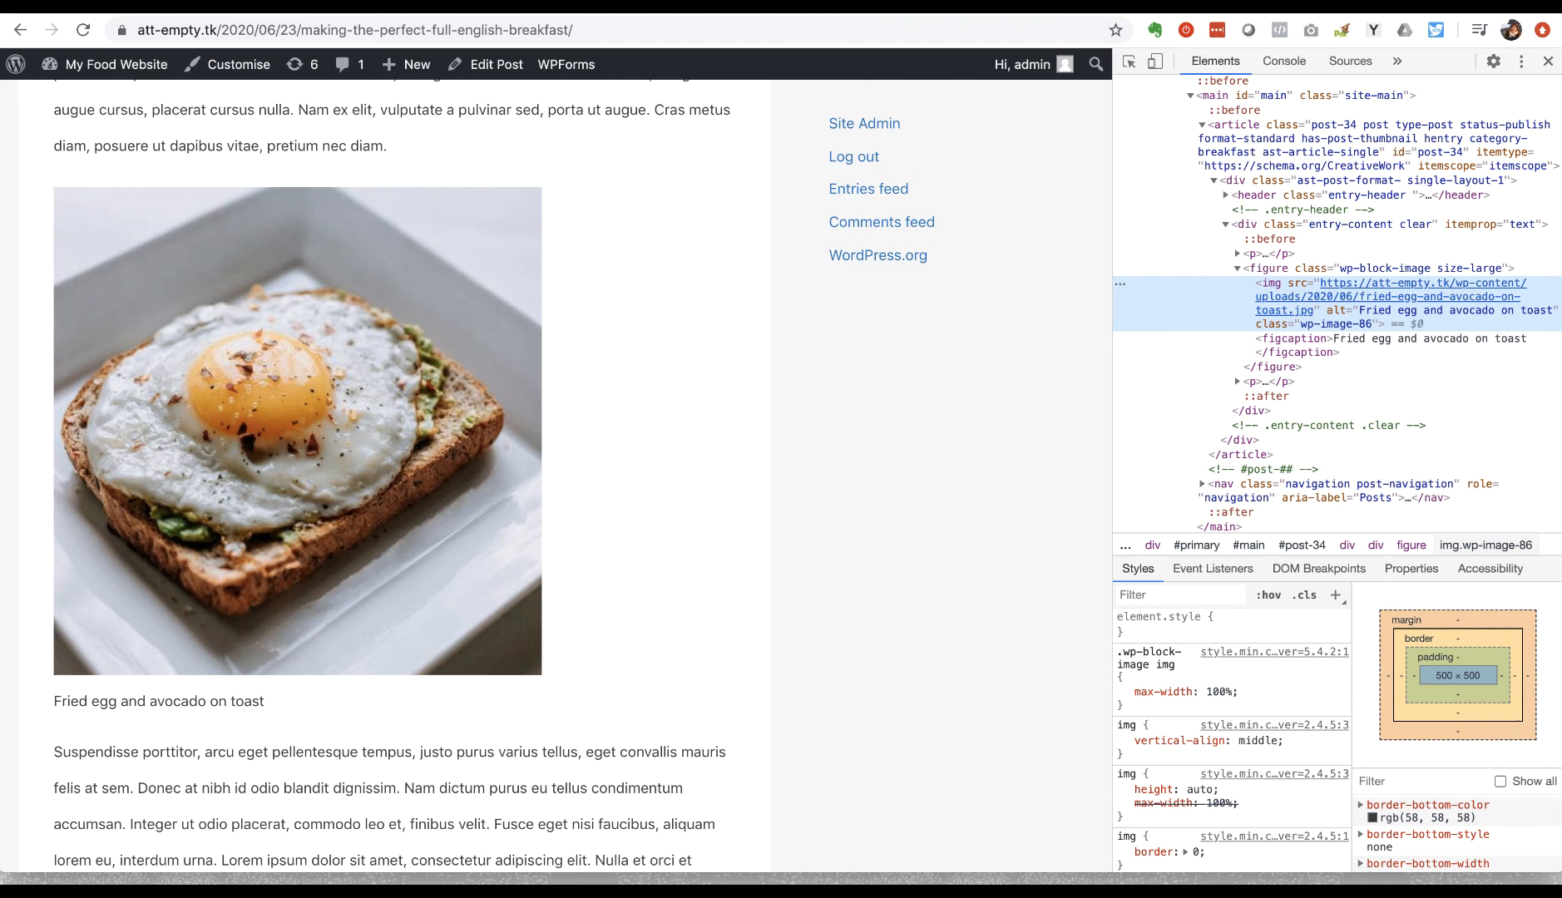
pyautogui.moveTo(518, 257)
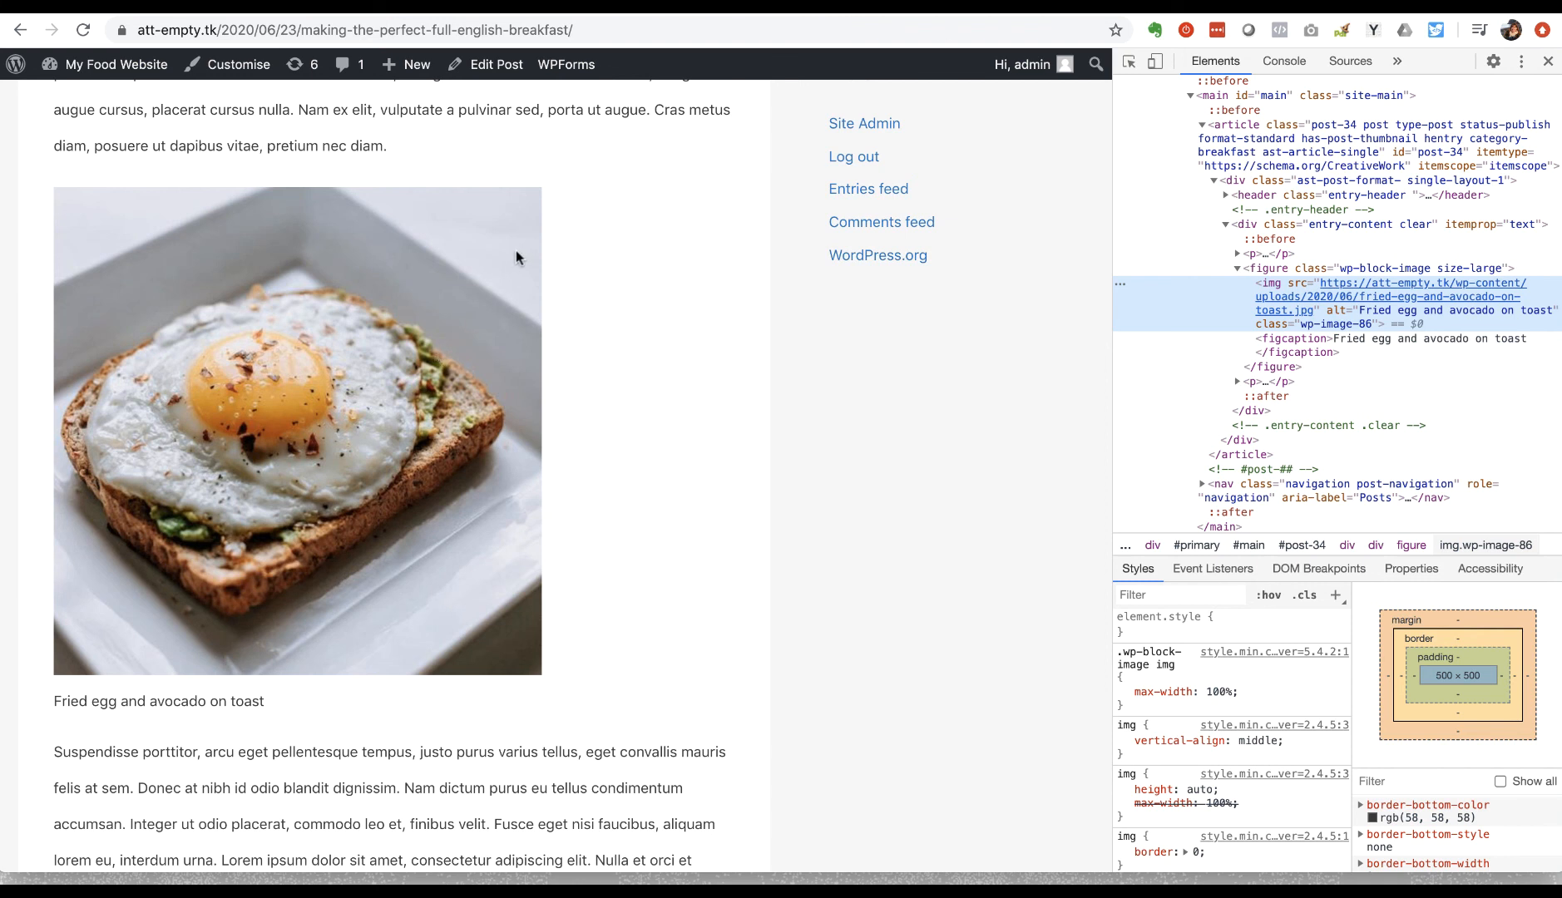